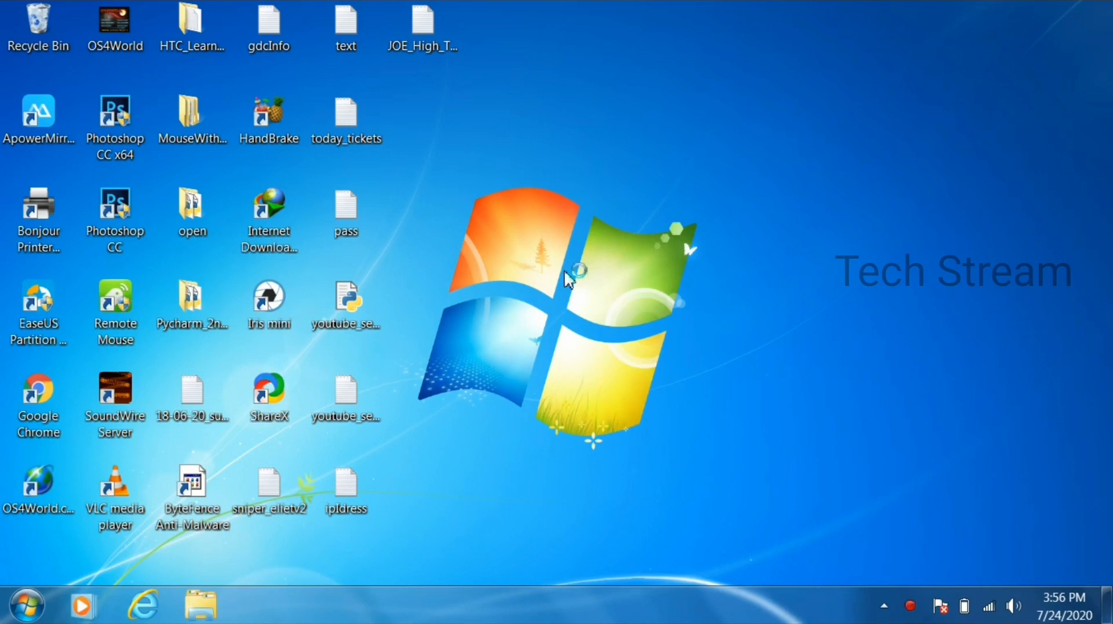
pyautogui.moveTo(973, 518)
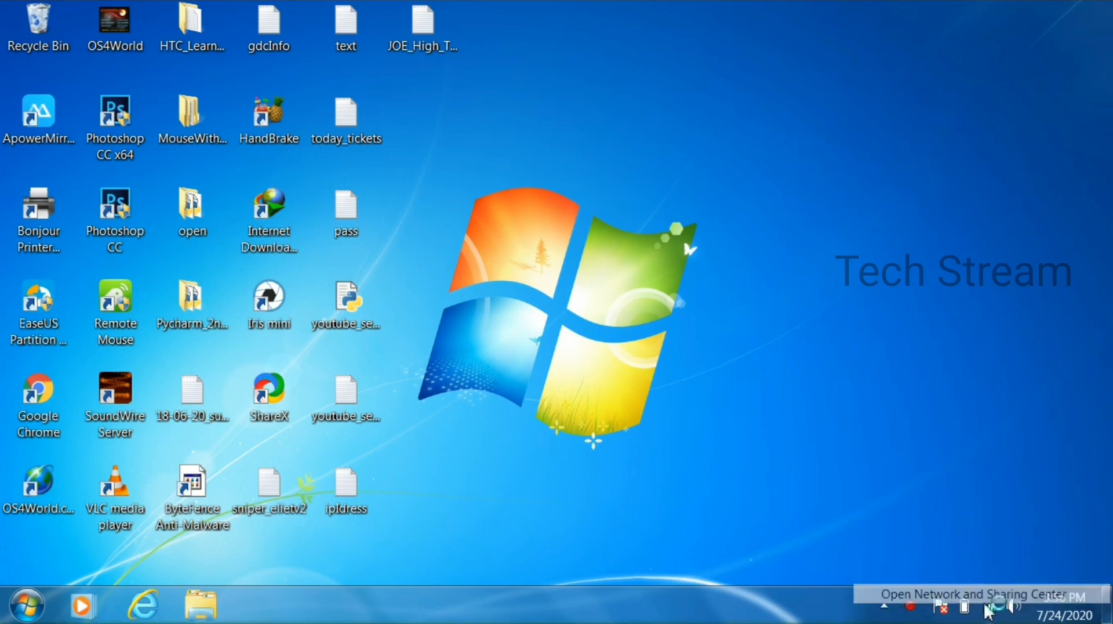
# - Open the Network and Sharing Center from the network tray icon
pyautogui.click(974, 595)
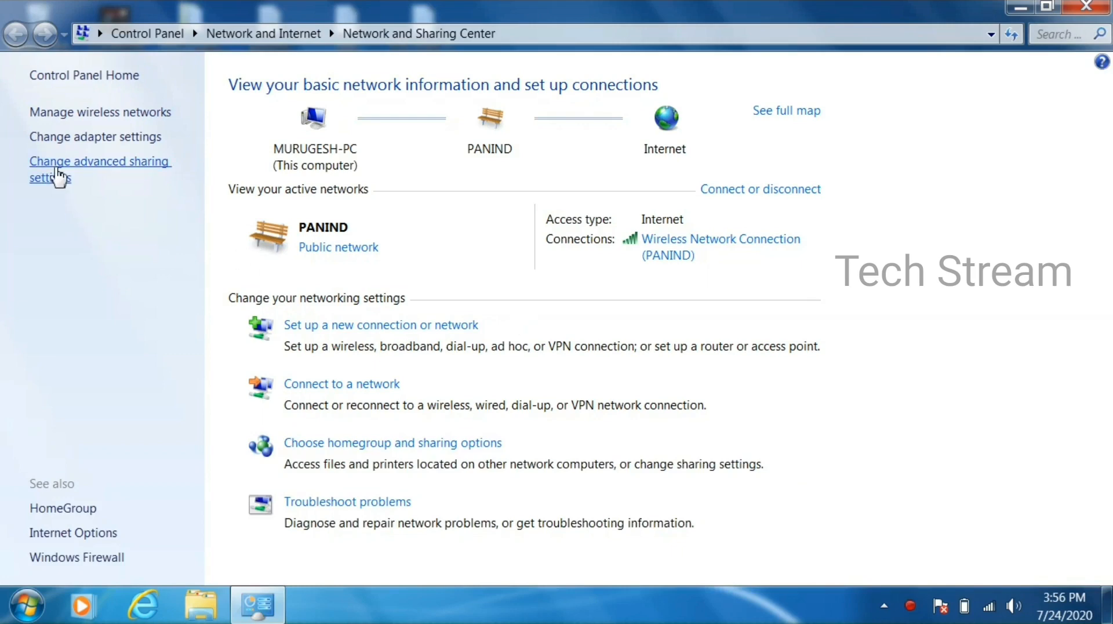
# - For Home or Work, turn on discovery, file/printer and Public folder sharing; disable password protection
pyautogui.click(99, 168)
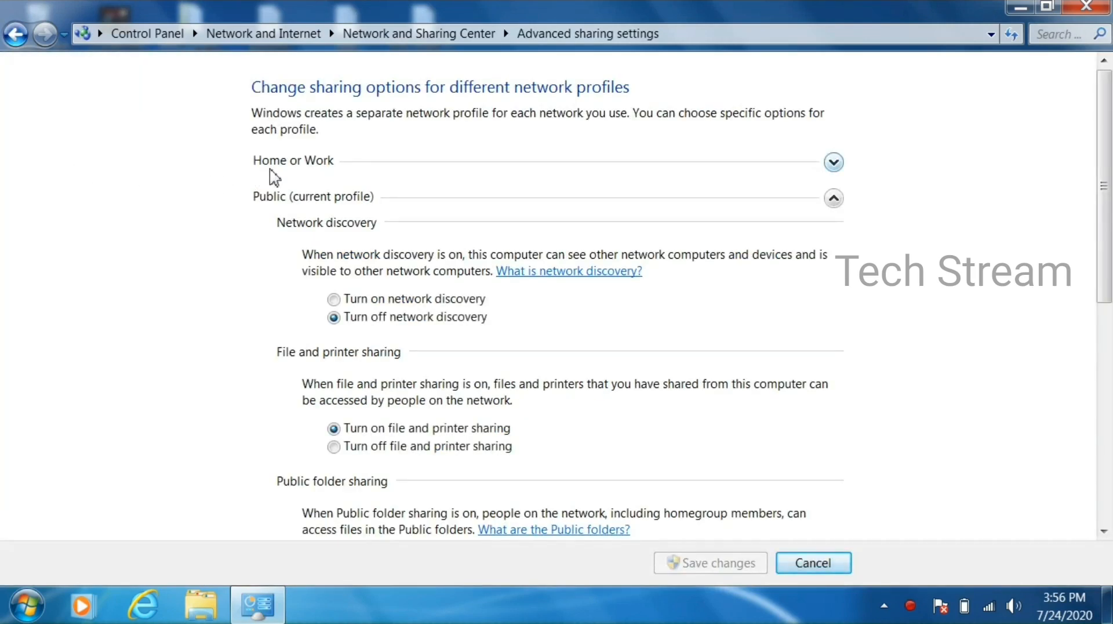
pyautogui.scroll(-3)
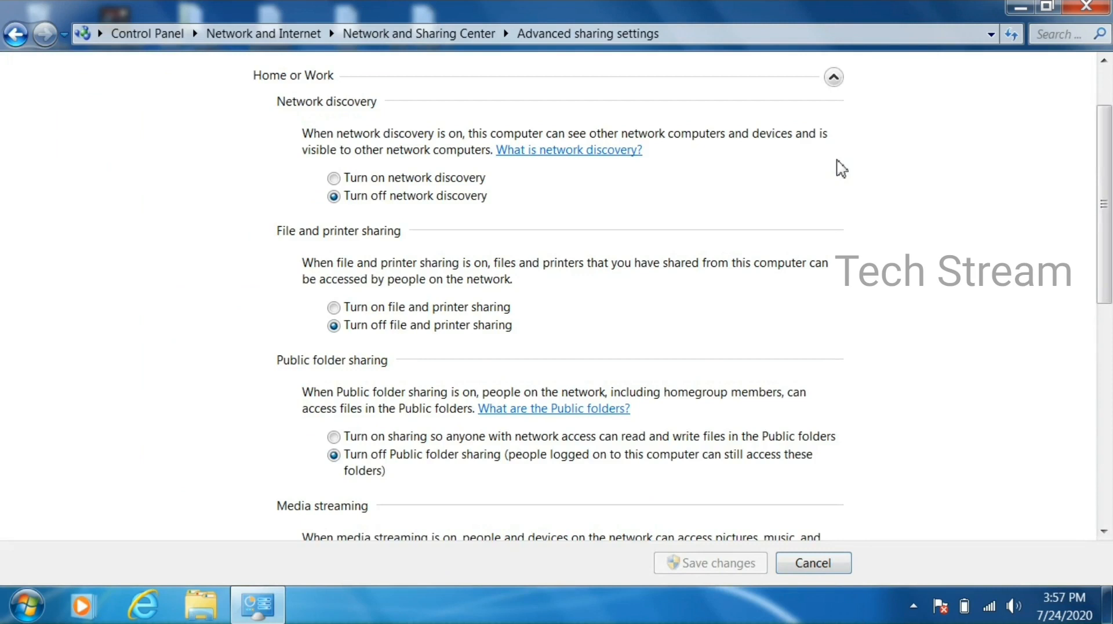
pyautogui.click(334, 177)
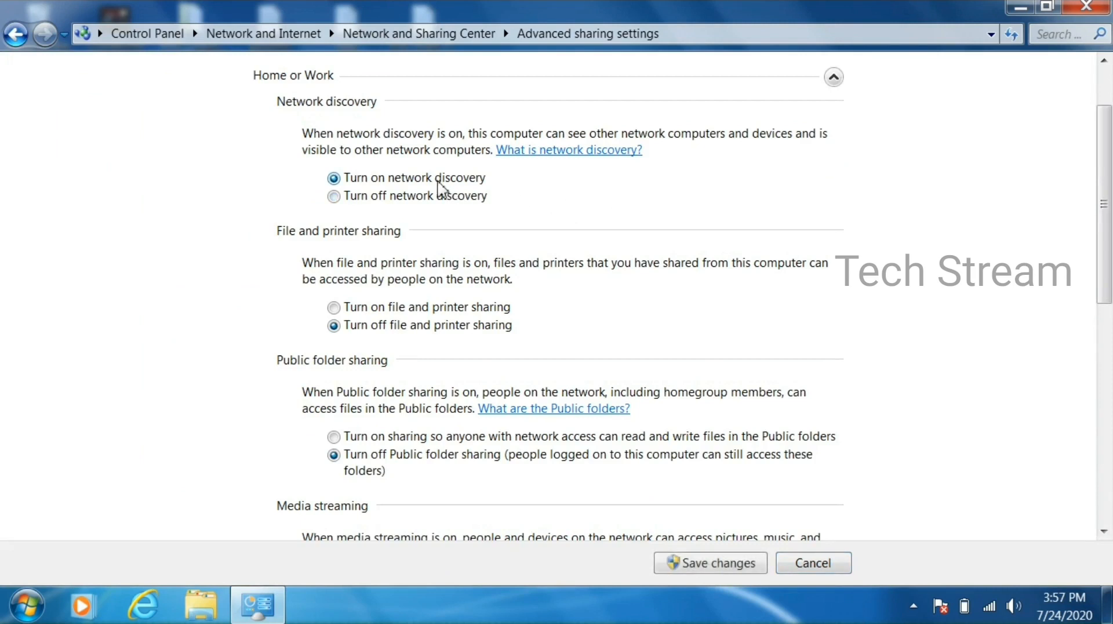
pyautogui.click(333, 306)
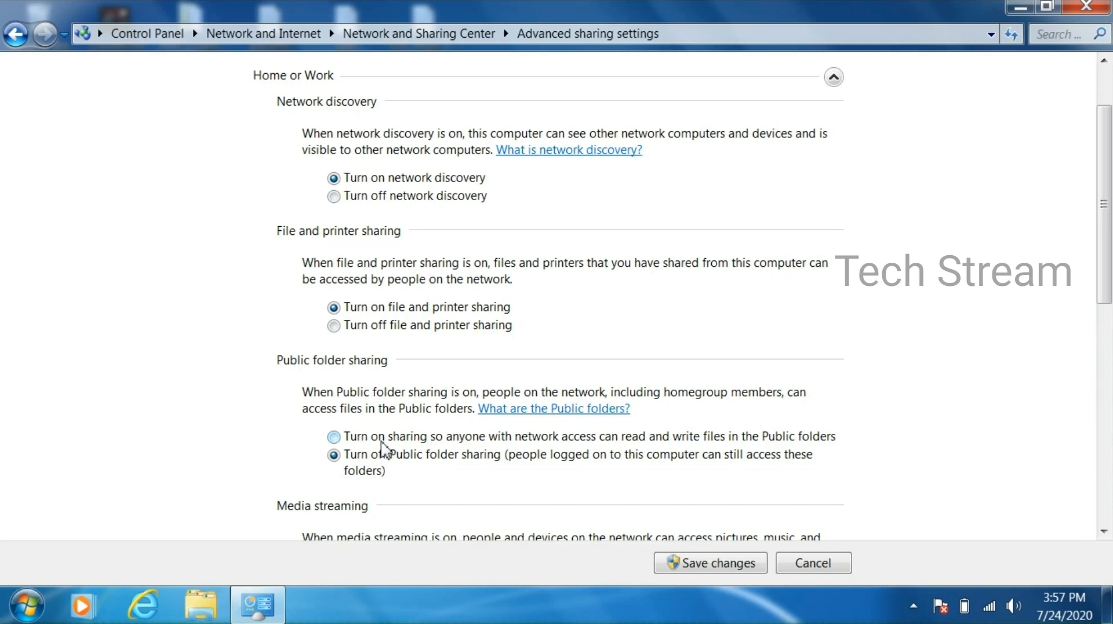
pyautogui.click(334, 436)
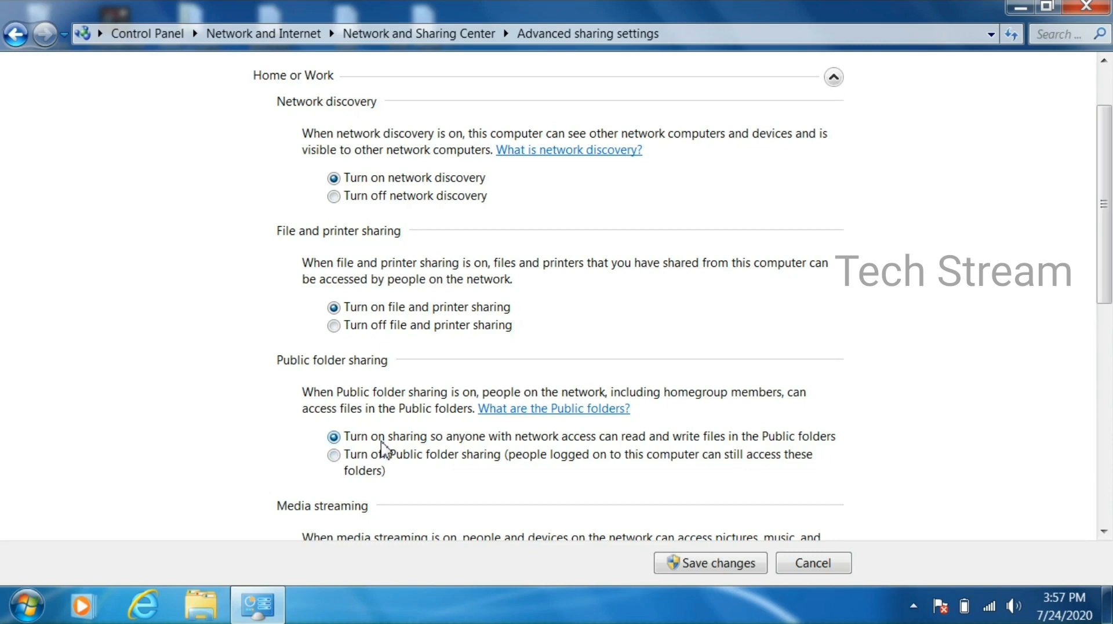
pyautogui.scroll(-3)
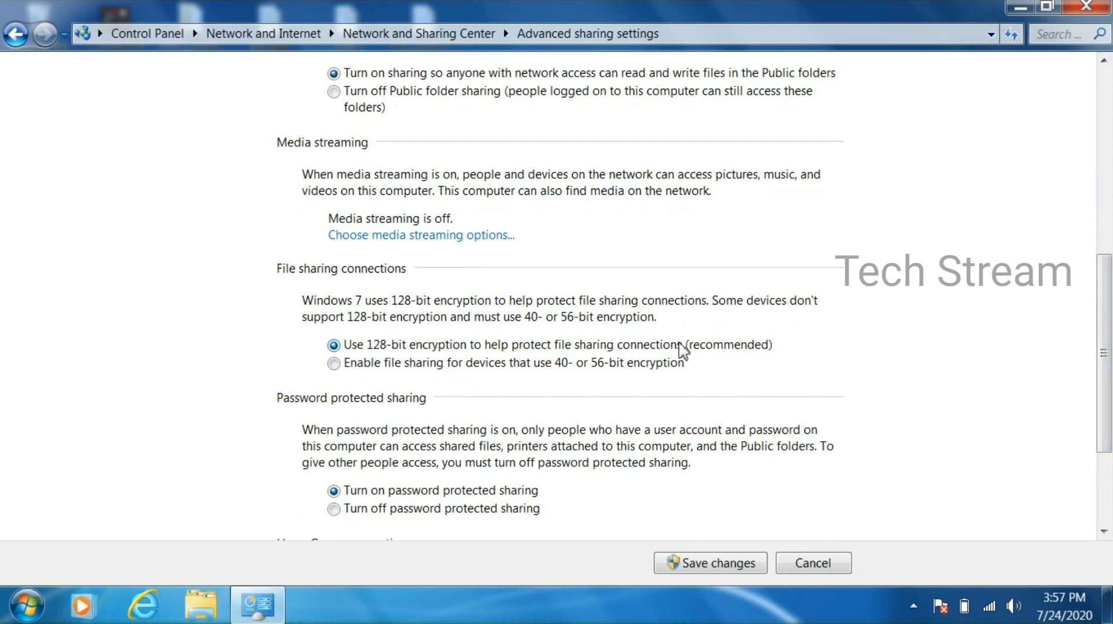
pyautogui.scroll(-3)
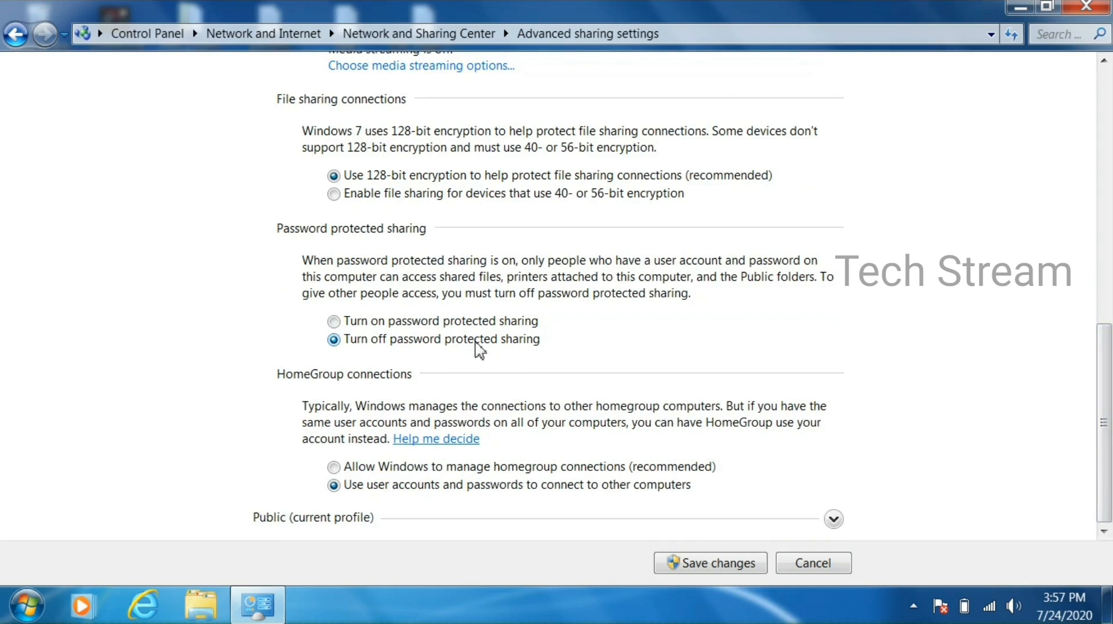
pyautogui.click(334, 466)
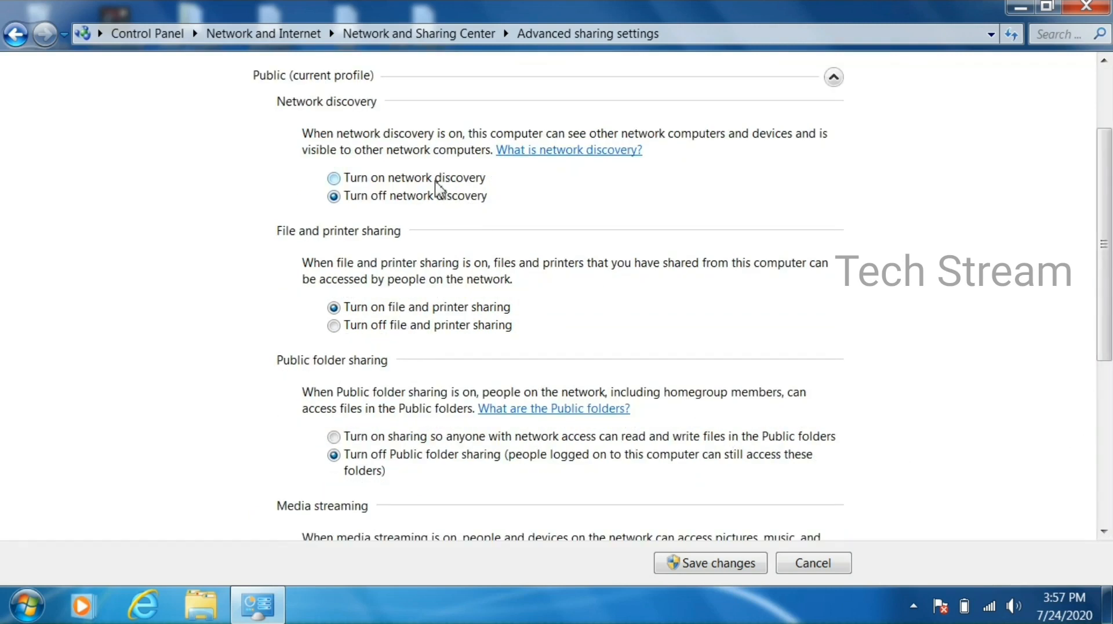
# - For Public, enable discovery, Public folder sharing, 128-bit encryption, no password; save, log off later
pyautogui.click(333, 178)
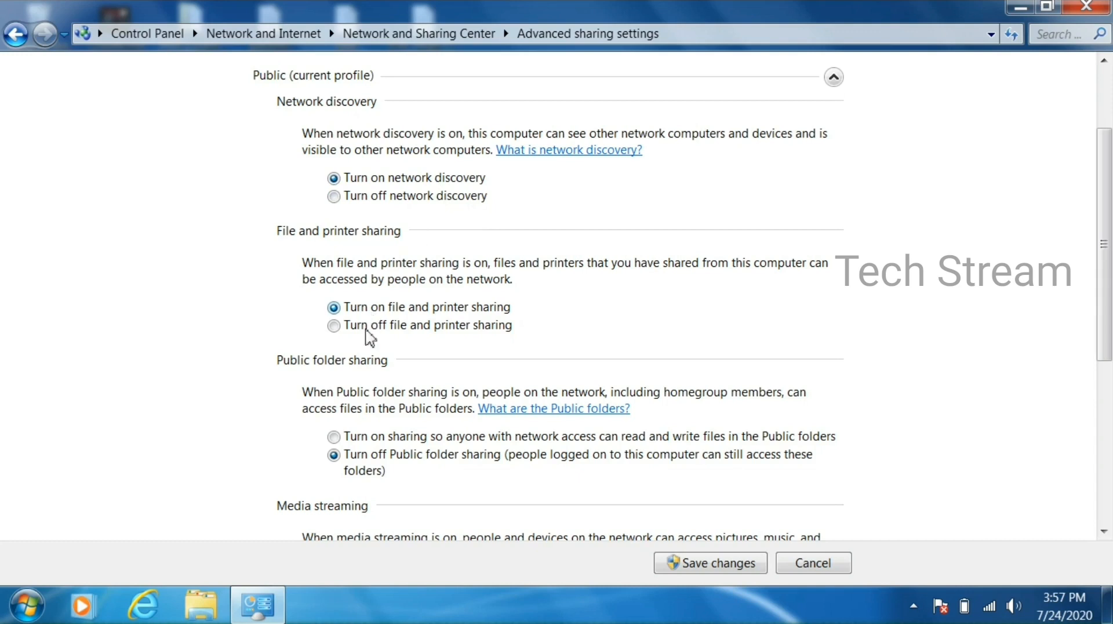
pyautogui.click(334, 437)
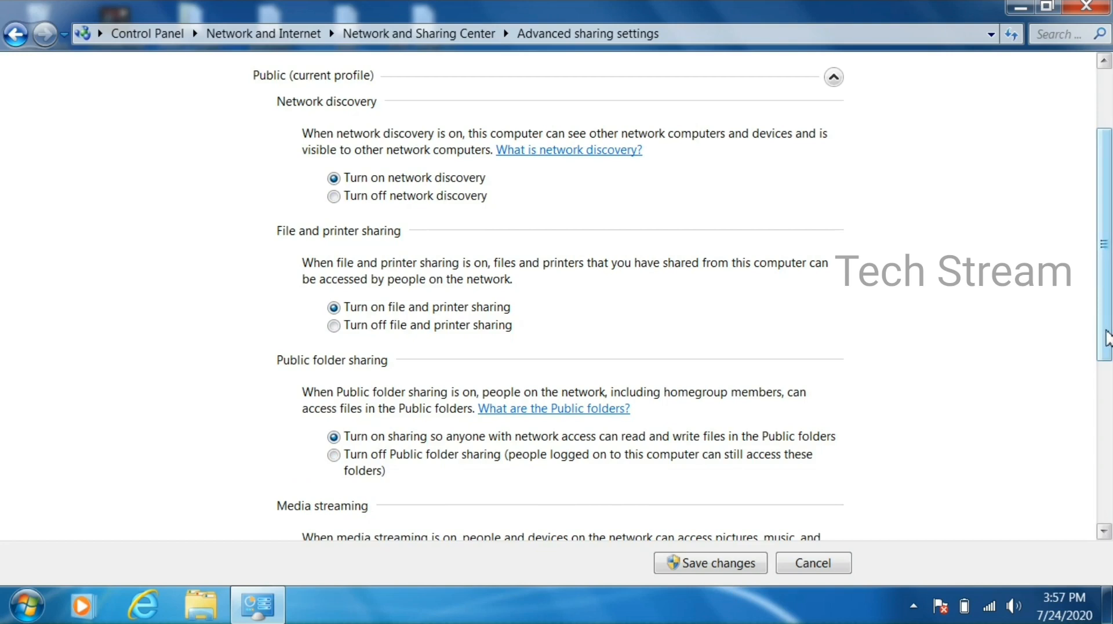
pyautogui.scroll(-3)
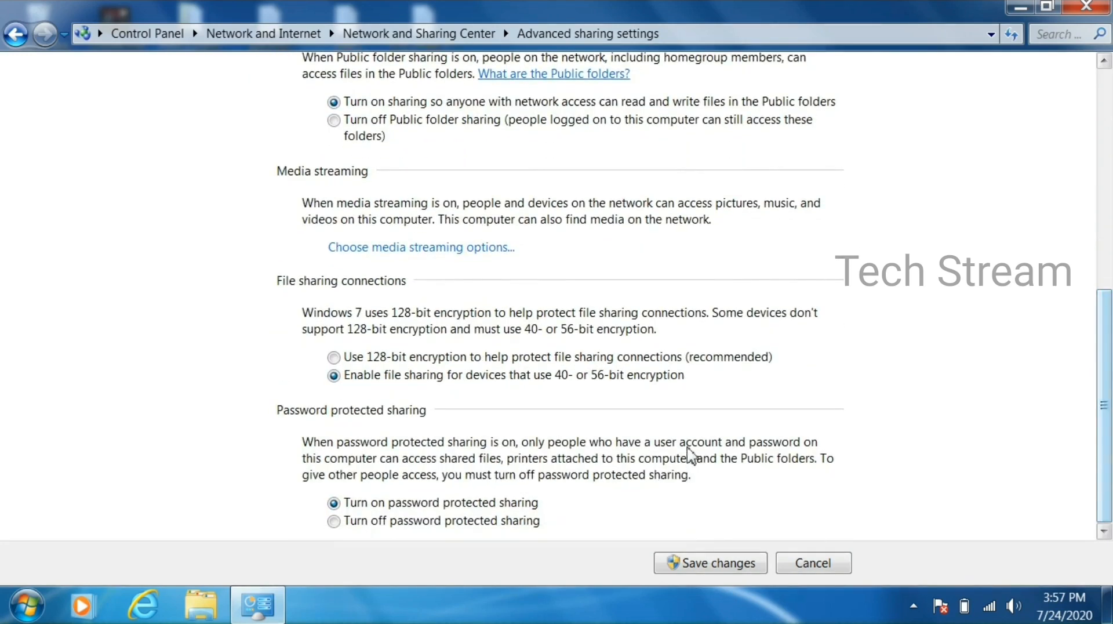
pyautogui.click(334, 357)
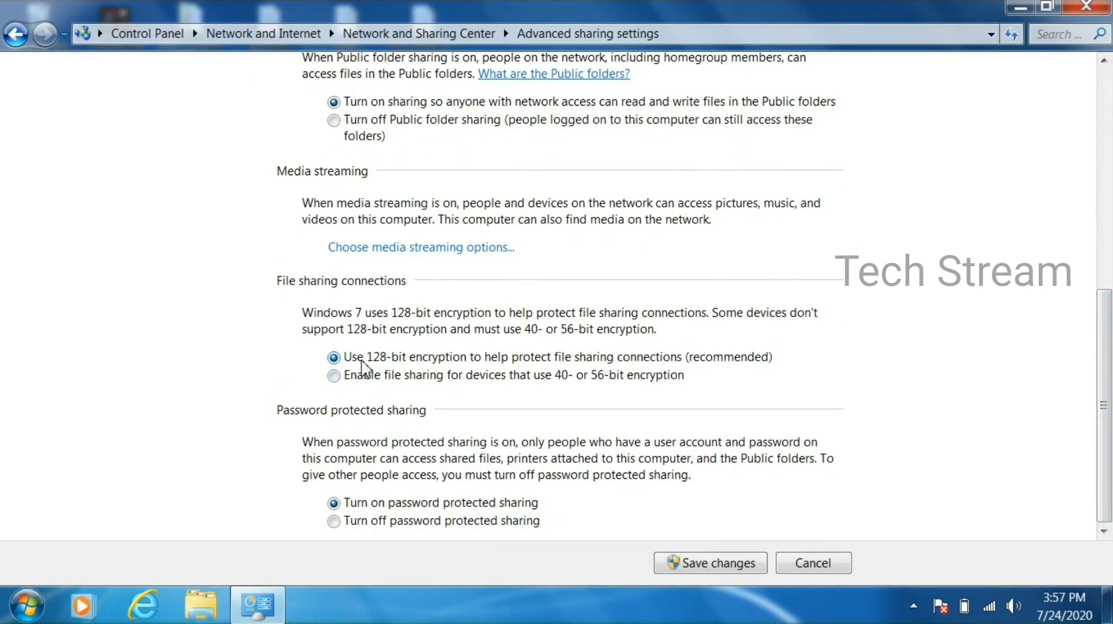
pyautogui.moveTo(383, 511)
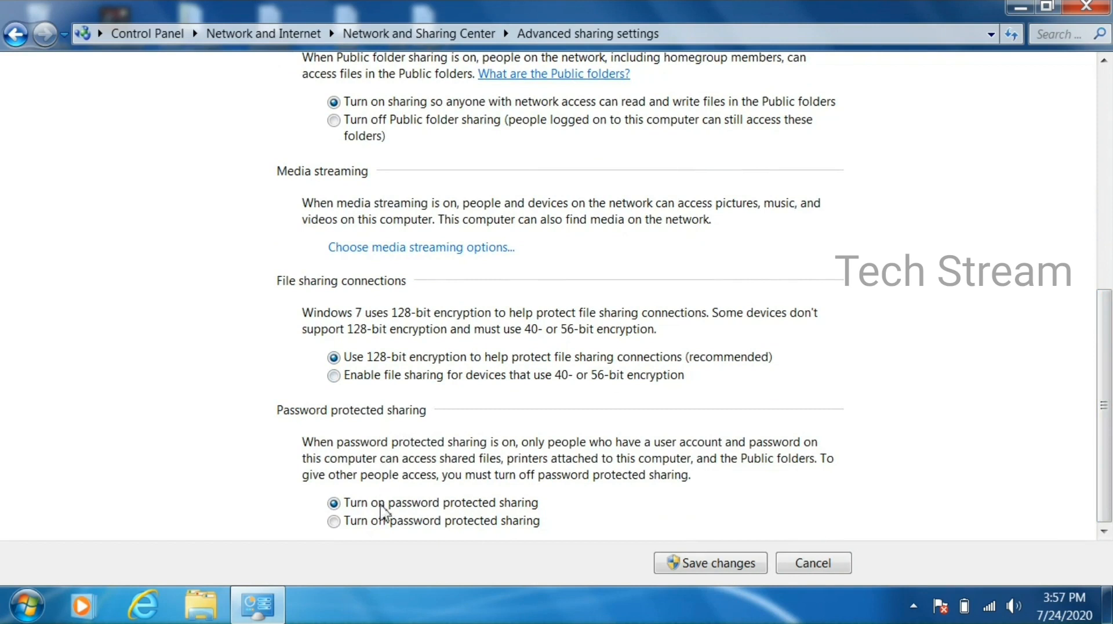
pyautogui.click(334, 520)
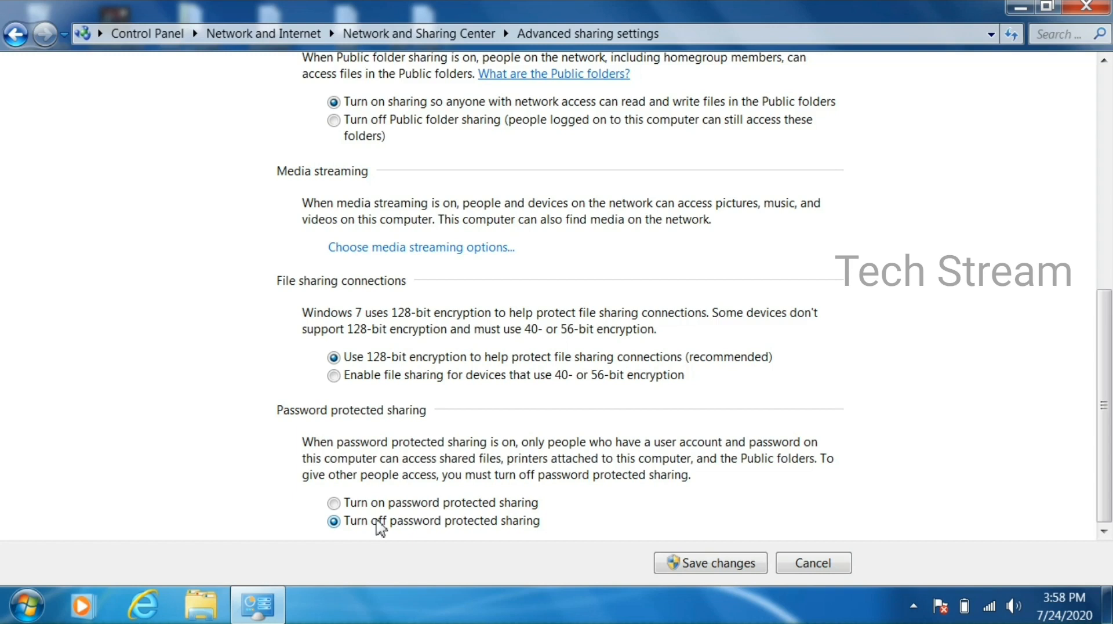
pyautogui.click(711, 563)
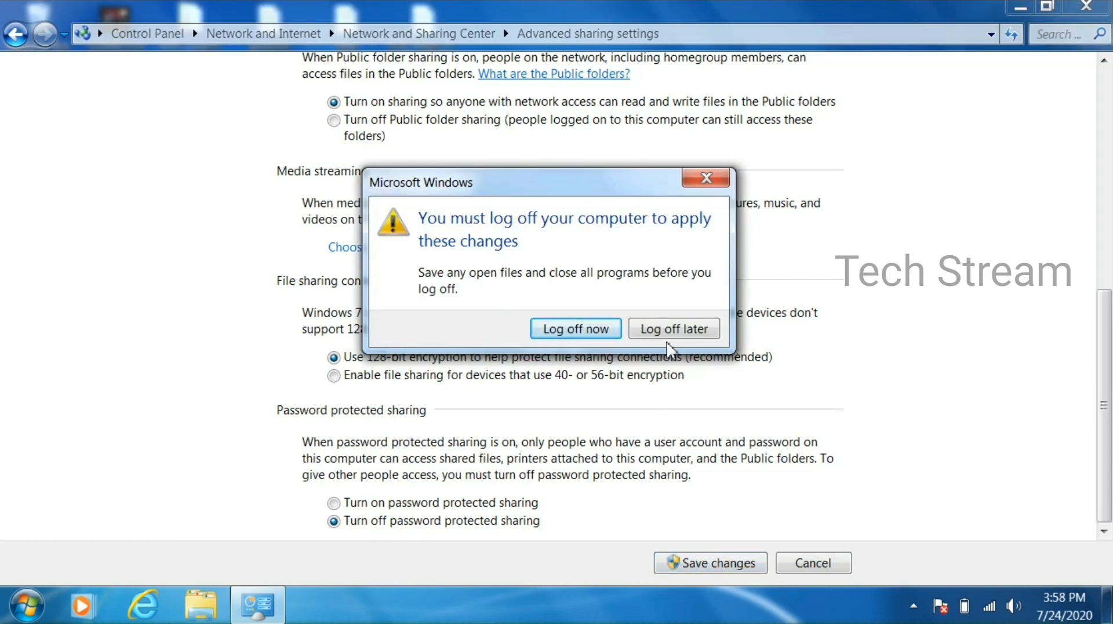
pyautogui.click(673, 328)
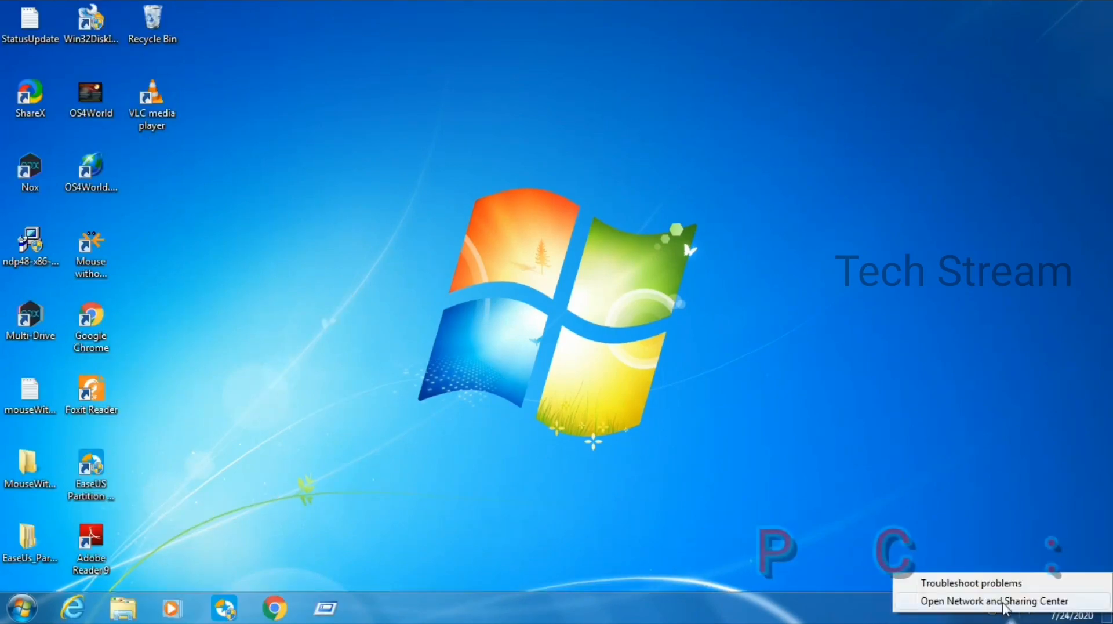
# - On the second PC, turn on file, printer and Public folder sharing in advanced settings
pyautogui.click(992, 601)
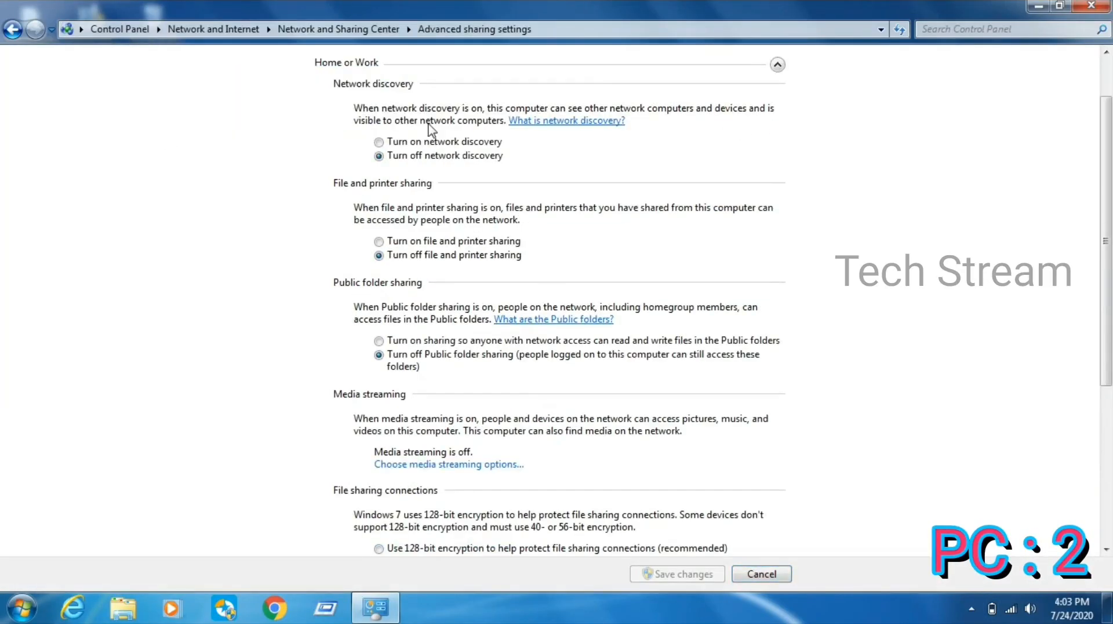
pyautogui.scroll(-3)
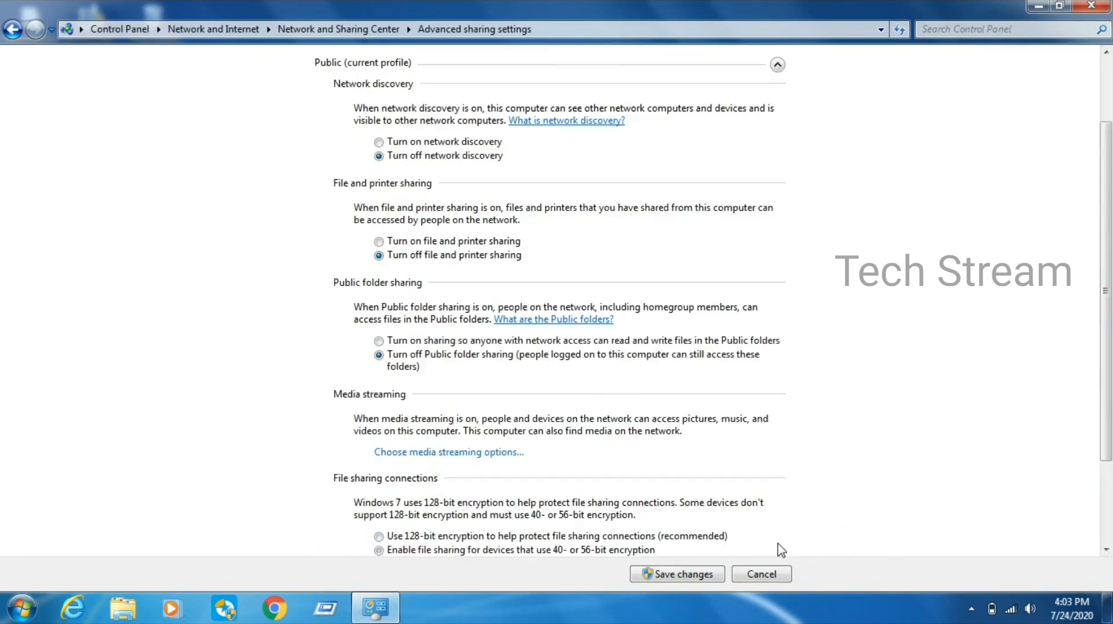
pyautogui.scroll(-3)
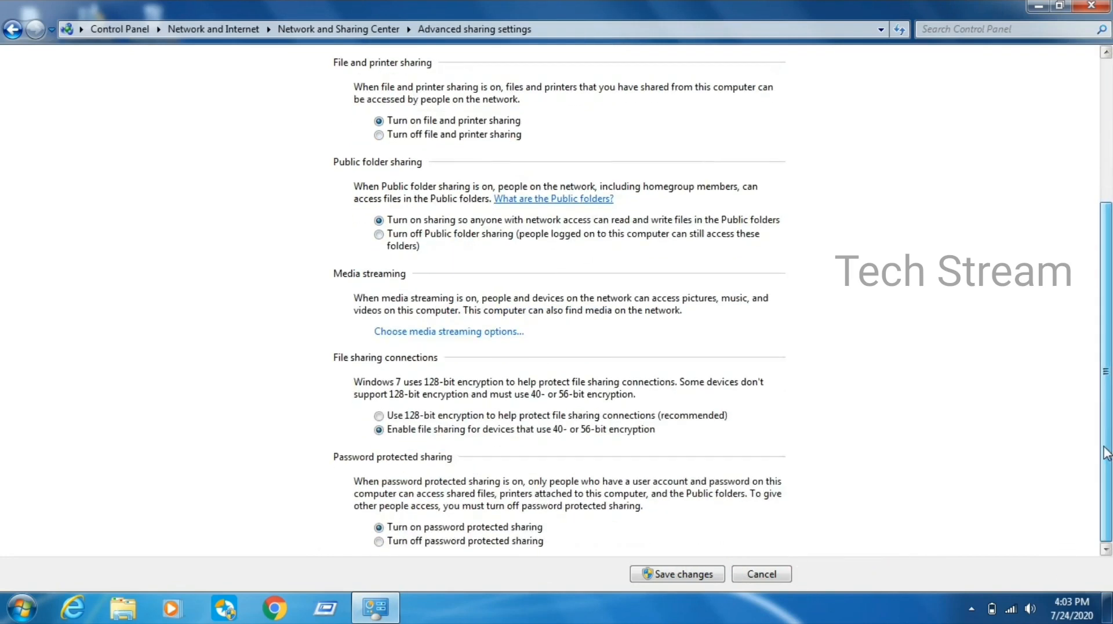
pyautogui.click(380, 540)
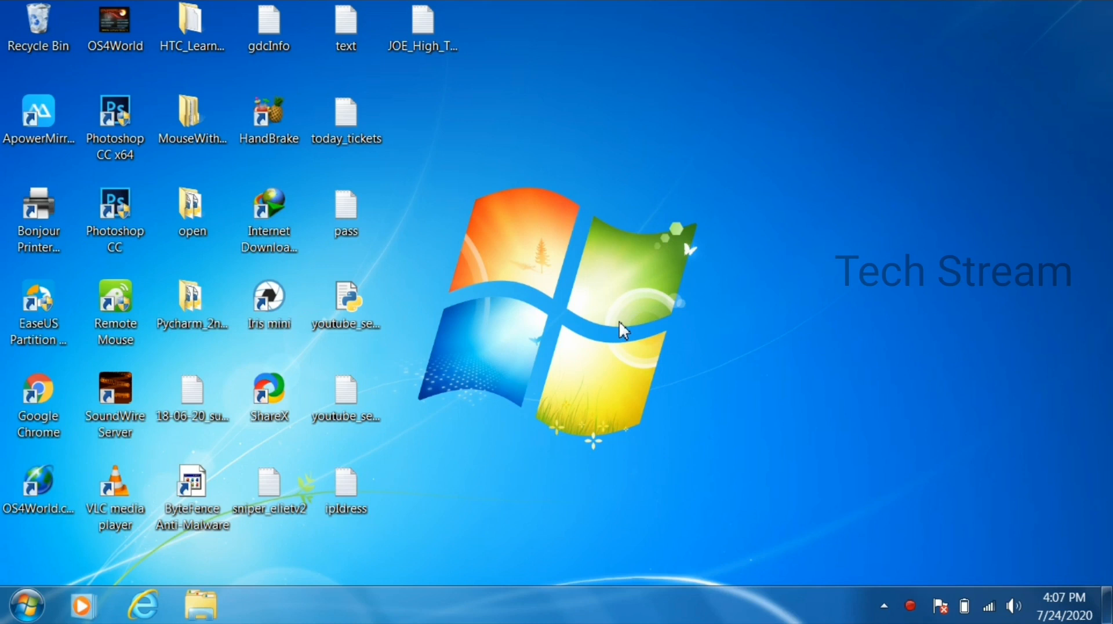
# - Search for cmd and run Command Prompt as administrator
pyautogui.write('cmd')
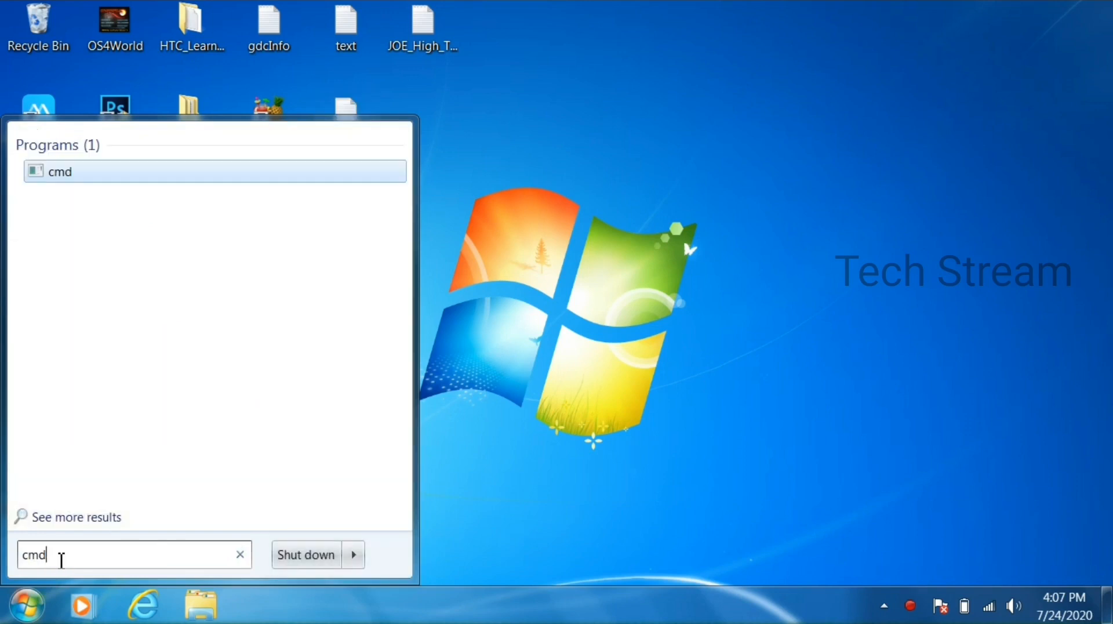
pyautogui.rightClick(61, 171)
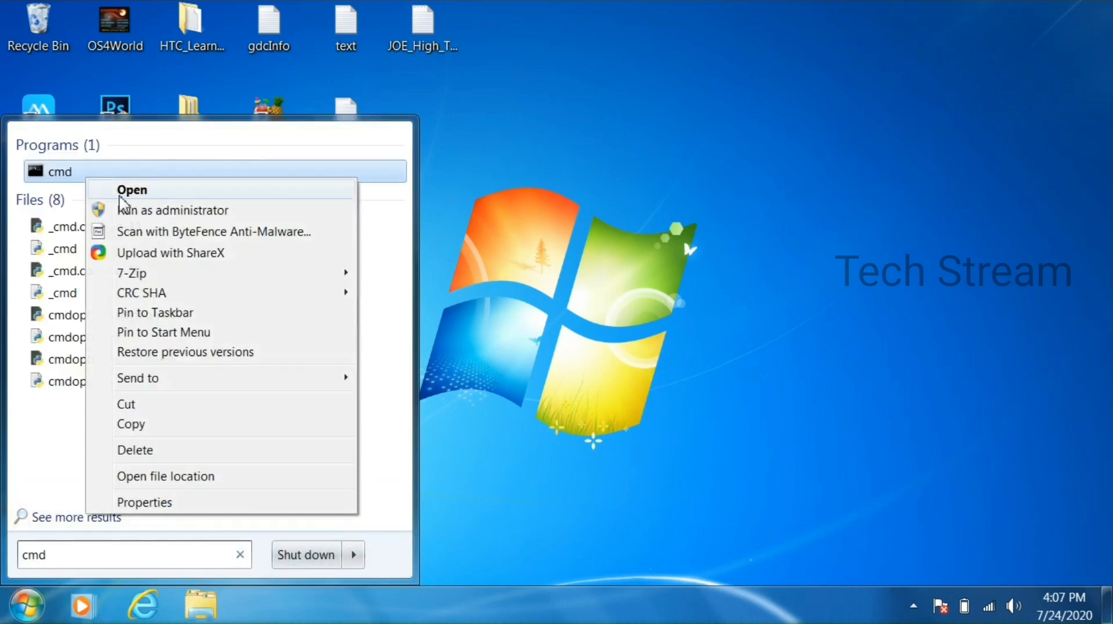
pyautogui.click(173, 210)
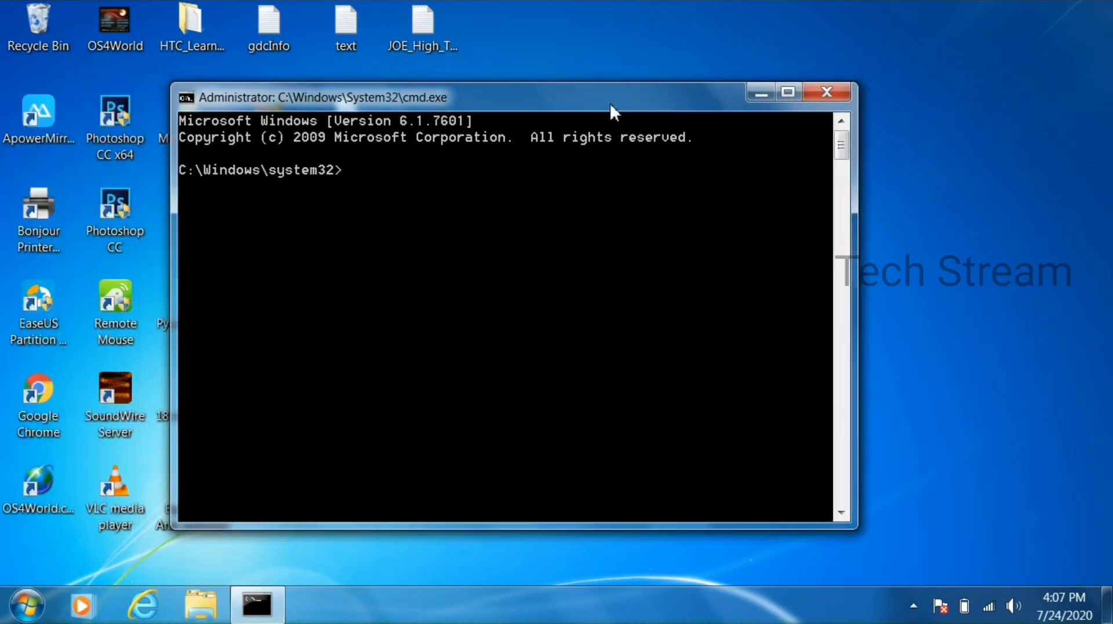
# - Type the netsh wlan set hostednetwork command with ssid=pchotspot and a password key
pyautogui.write('ne')
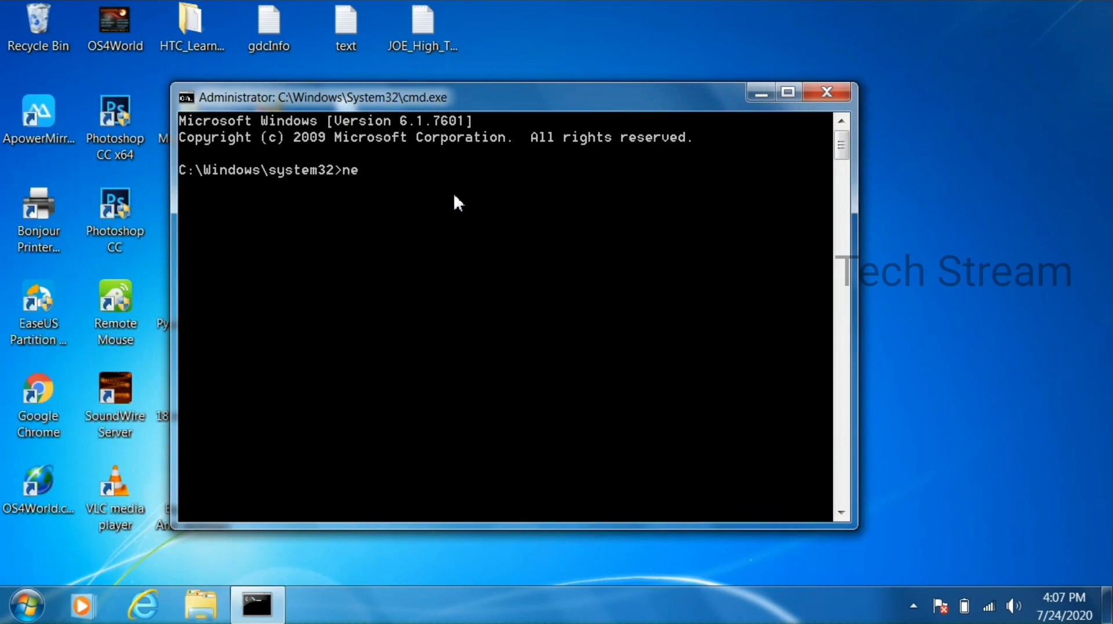
pyautogui.write('tsh wln')
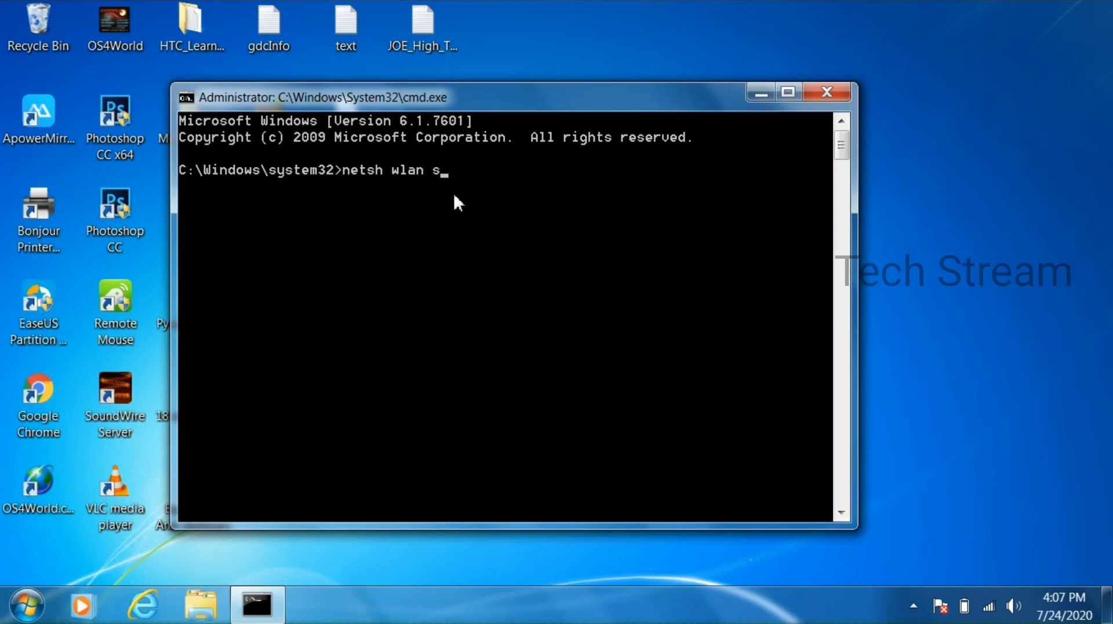
pyautogui.write('et hostednetwork')
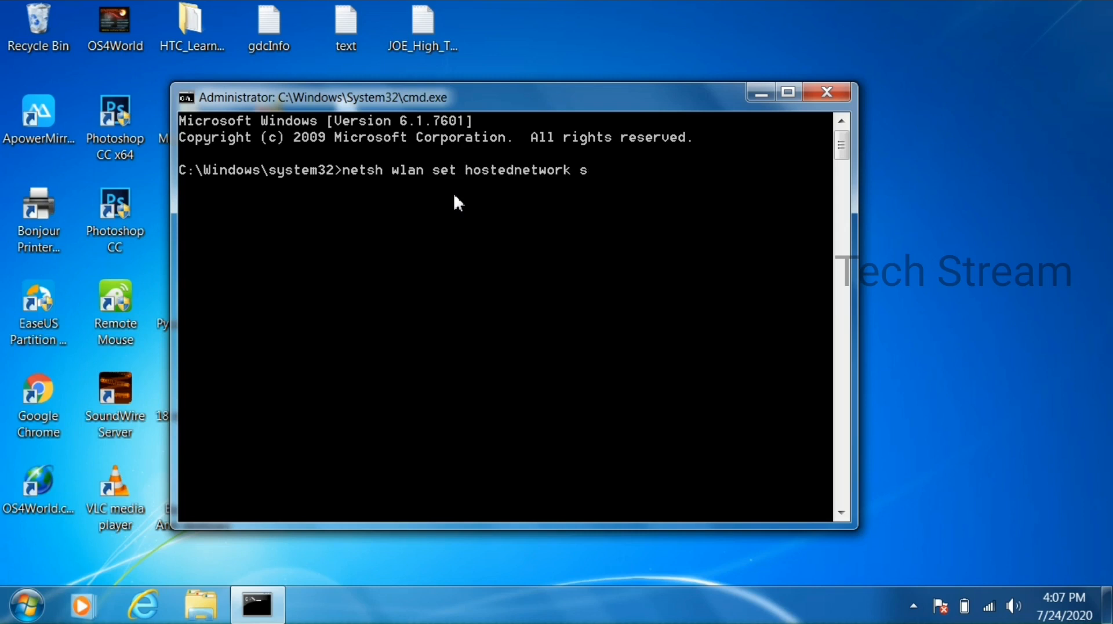
pyautogui.write('sid=')
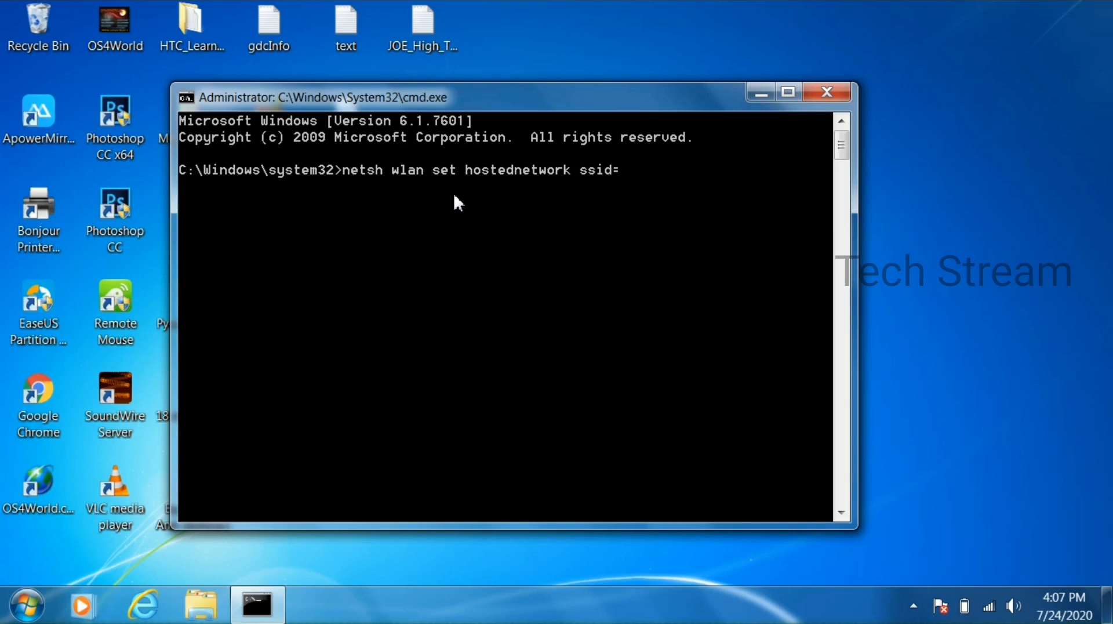
pyautogui.write('pchot')
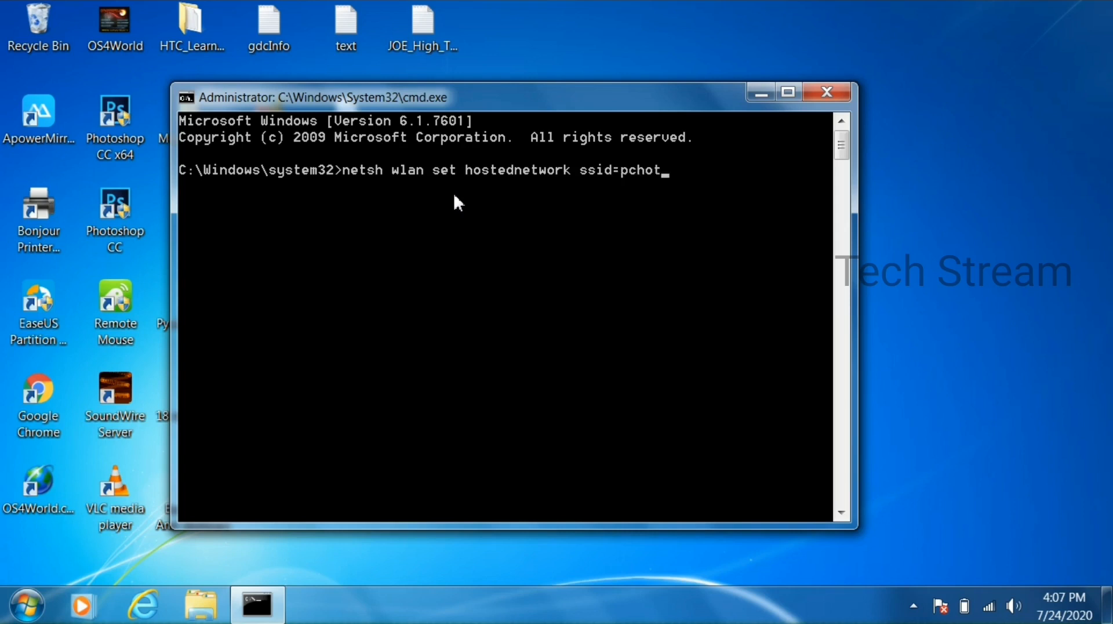
pyautogui.write('spot key')
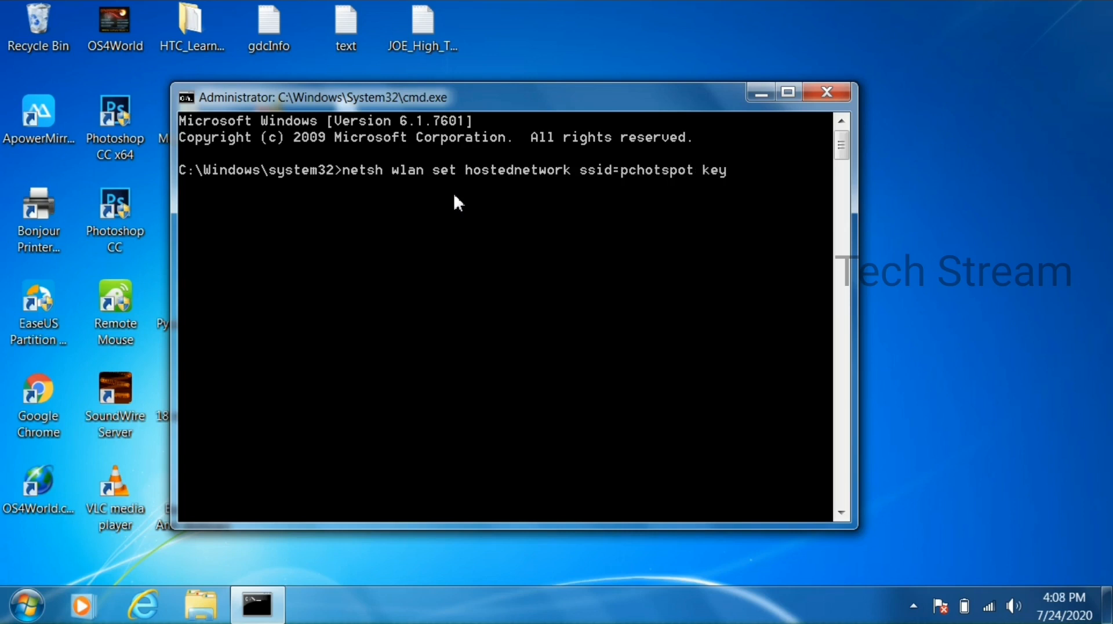
pyautogui.write('=pas')
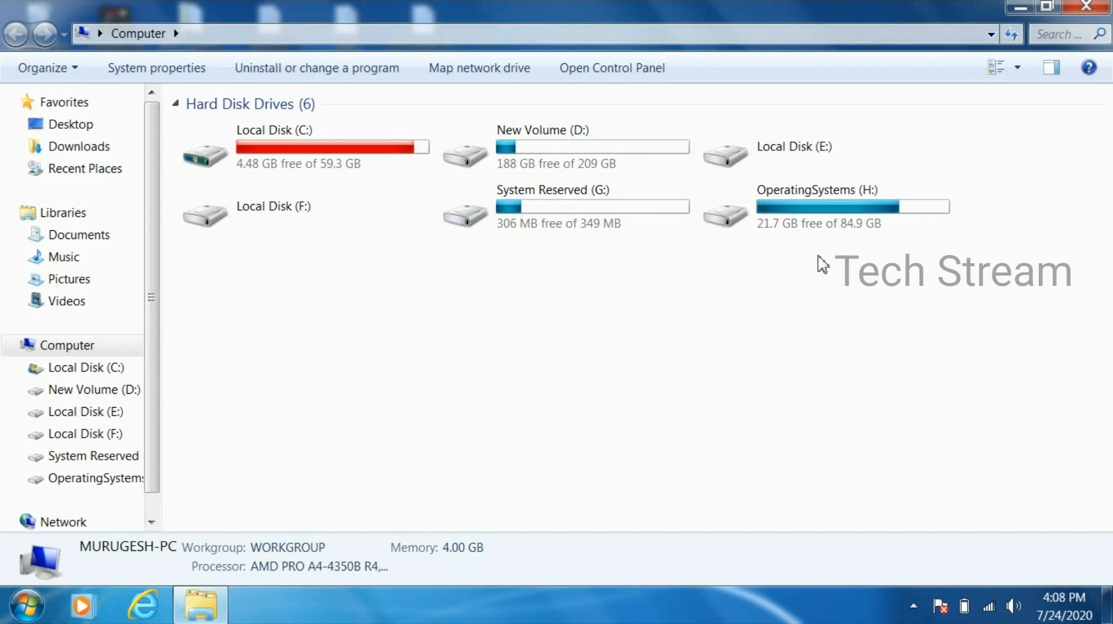
# - Open Properties for the OperatingSystems (H:) drive
pyautogui.rightClick(816, 206)
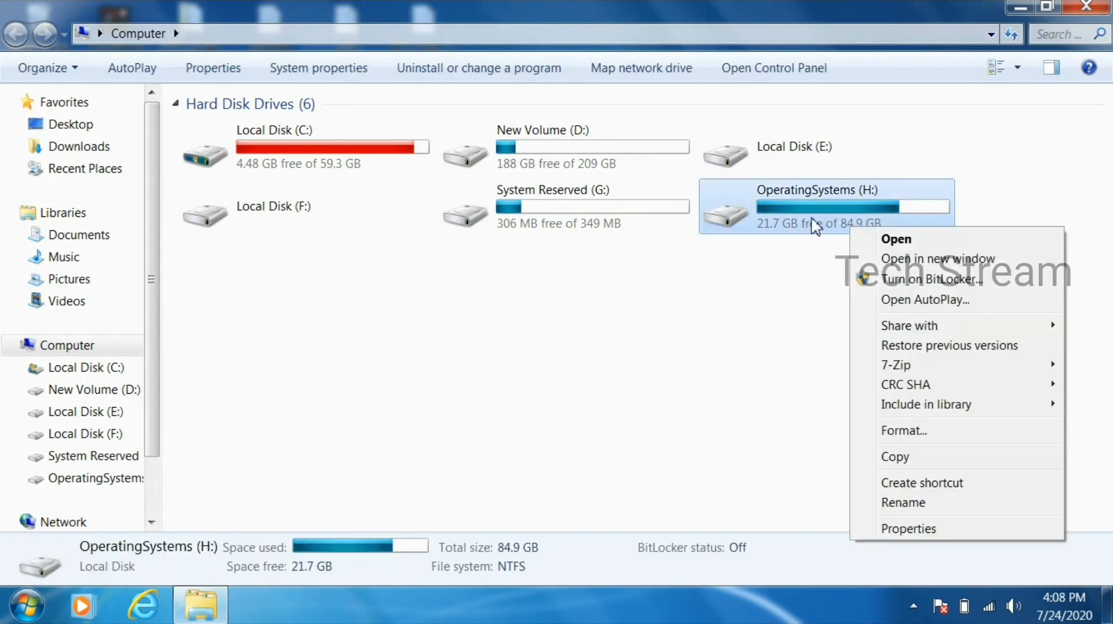
pyautogui.click(909, 529)
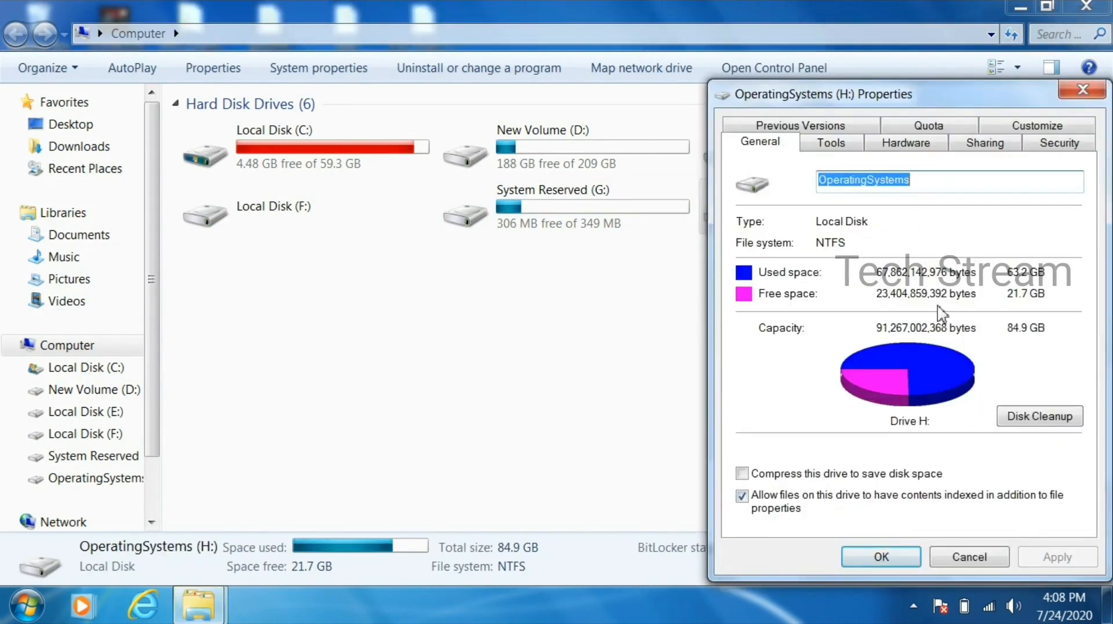
# - Share the H drive as 'H' via Advanced Sharing, reviewing permissions and confirming
pyautogui.click(984, 143)
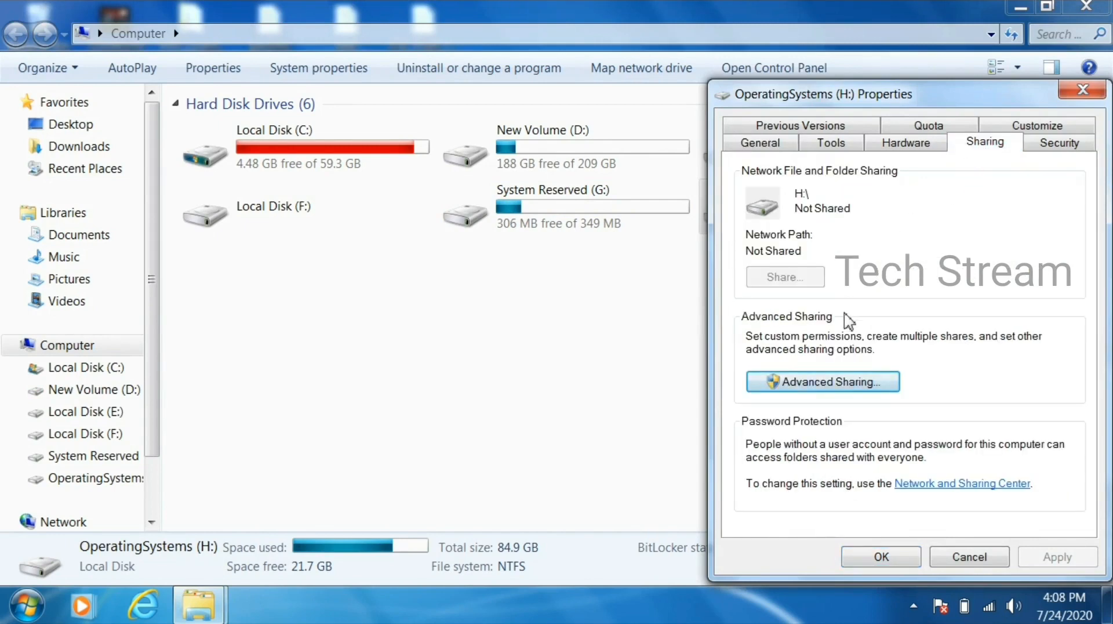
pyautogui.click(822, 381)
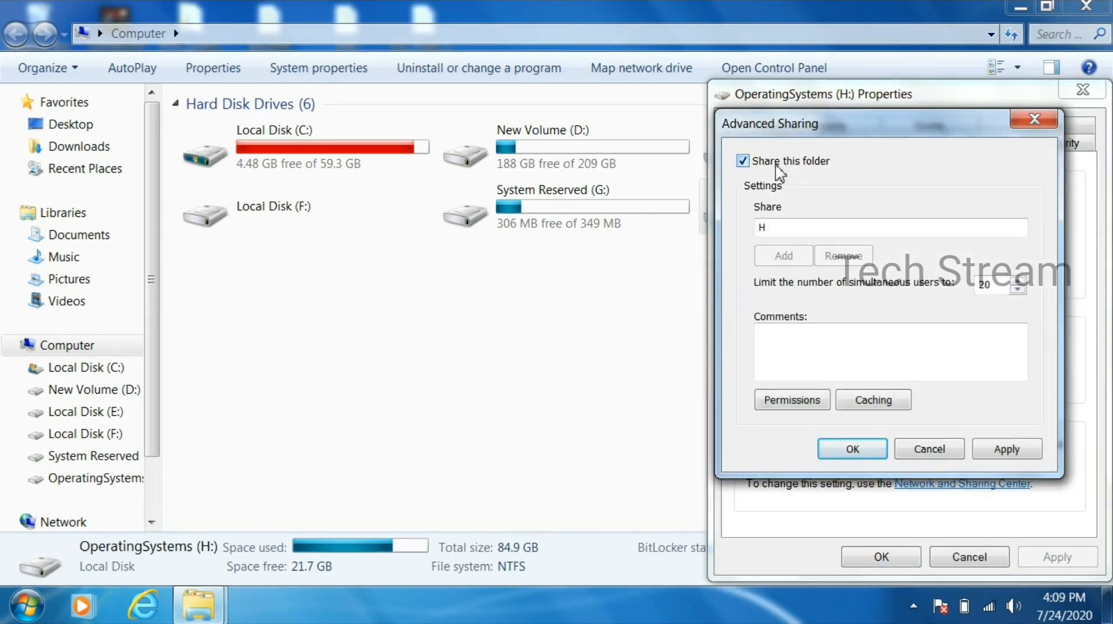
pyautogui.click(790, 399)
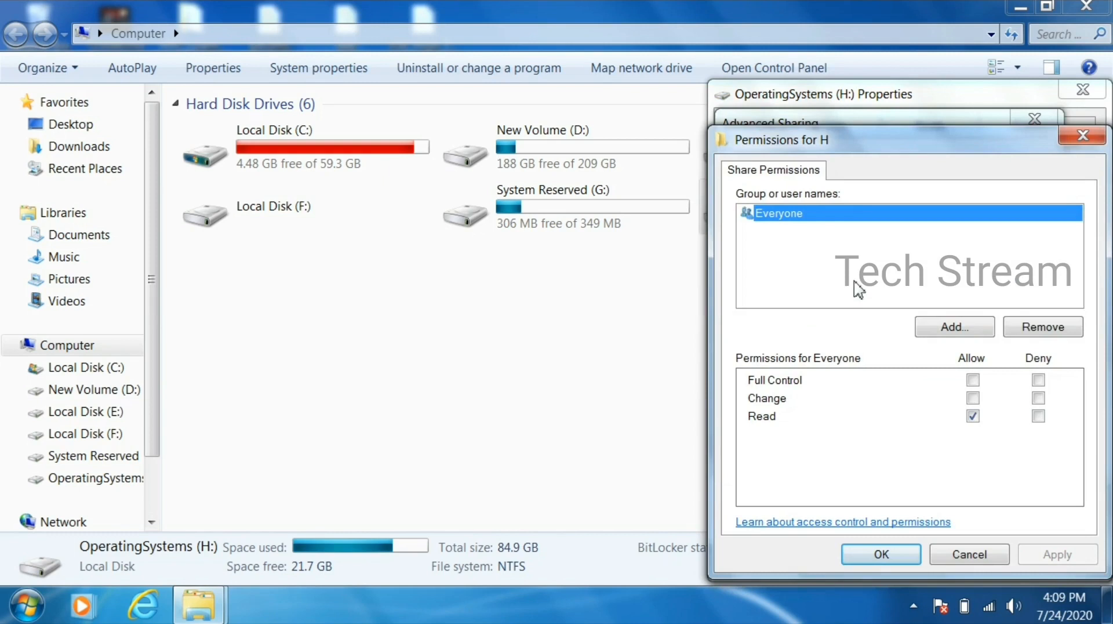
pyautogui.moveTo(814, 222)
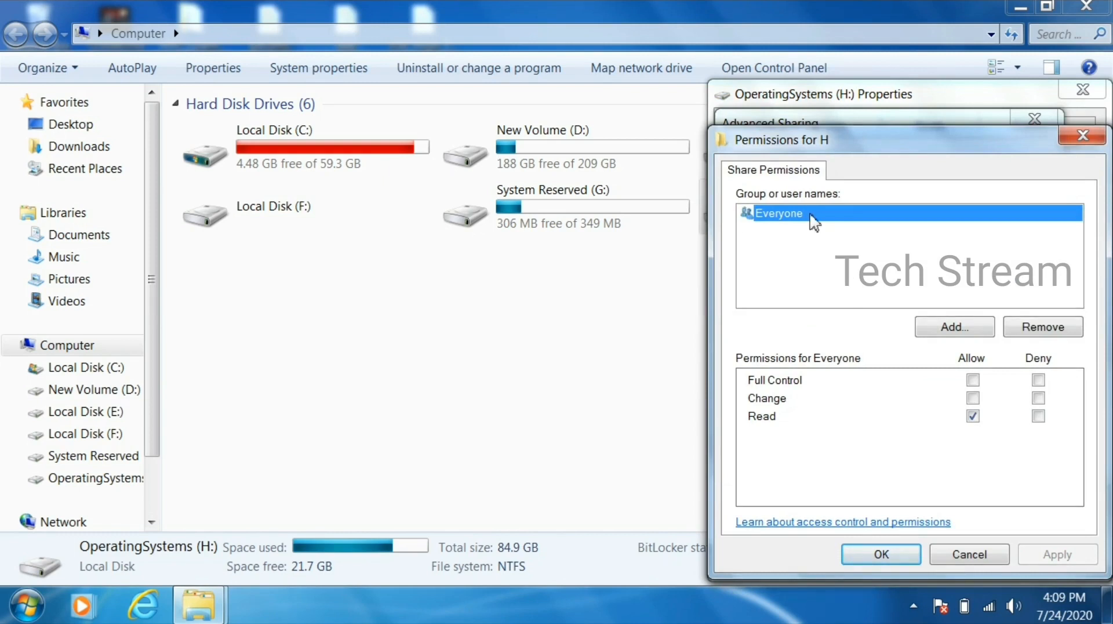
pyautogui.moveTo(765, 424)
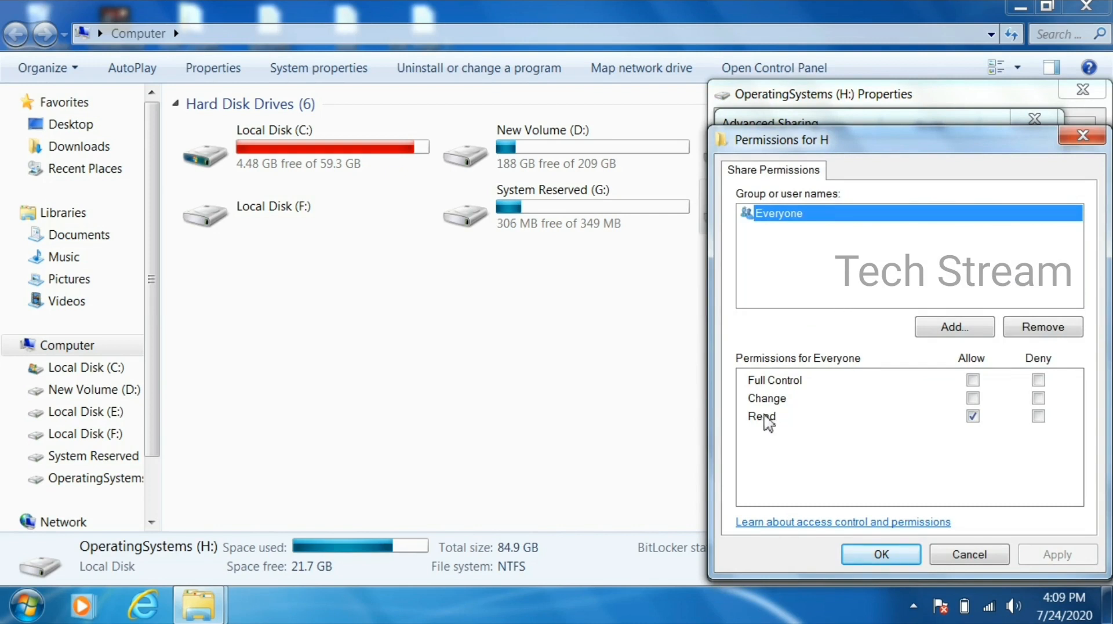
pyautogui.moveTo(800, 392)
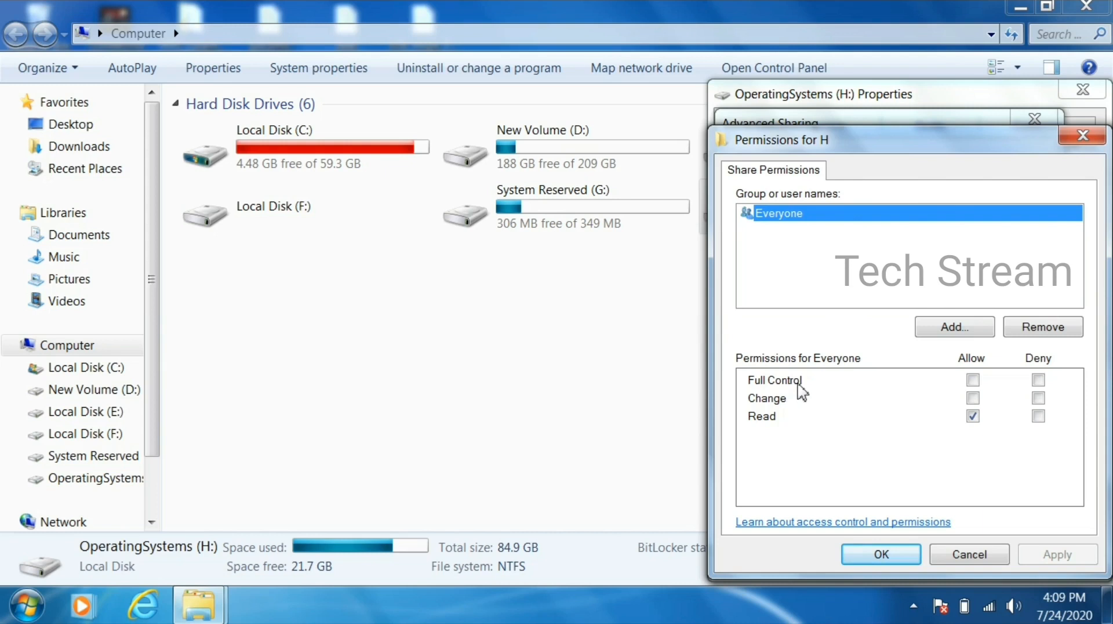
pyautogui.moveTo(812, 425)
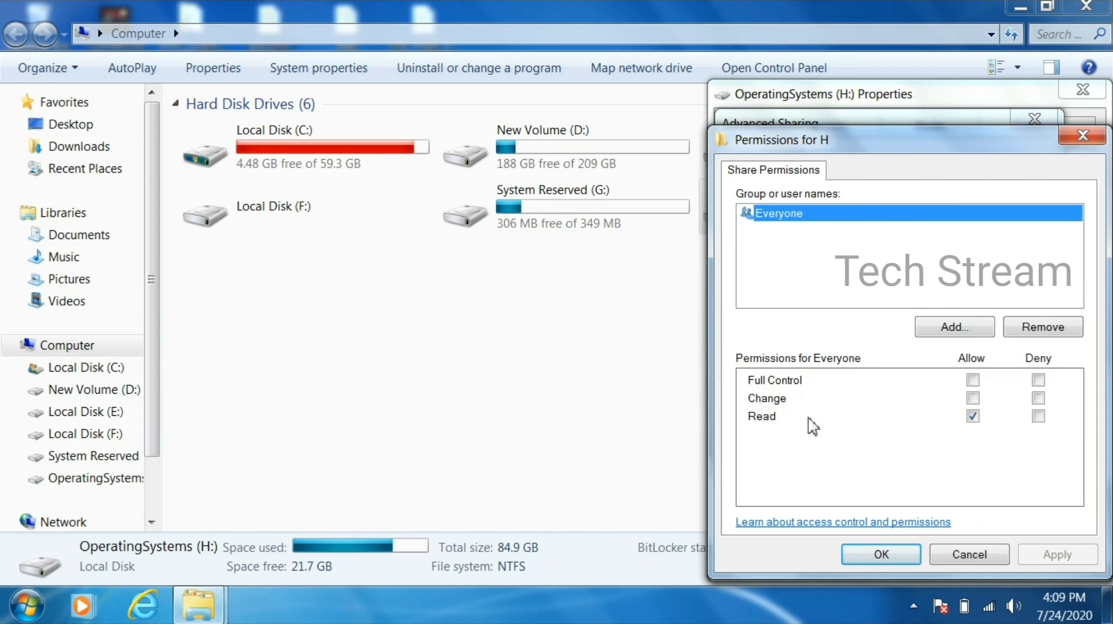
pyautogui.click(880, 553)
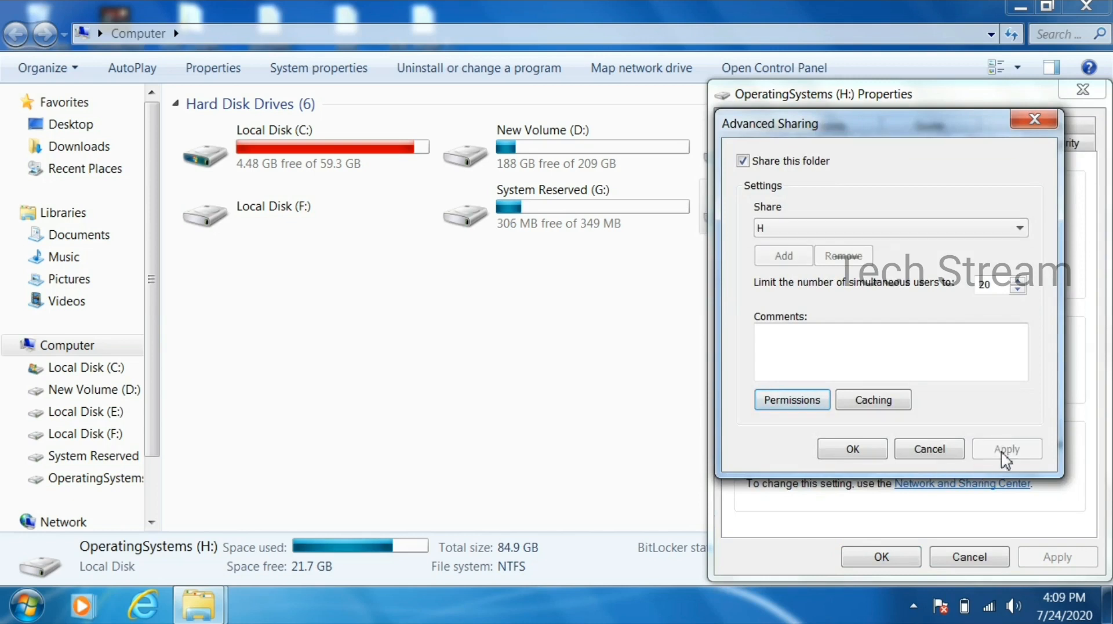
pyautogui.click(852, 449)
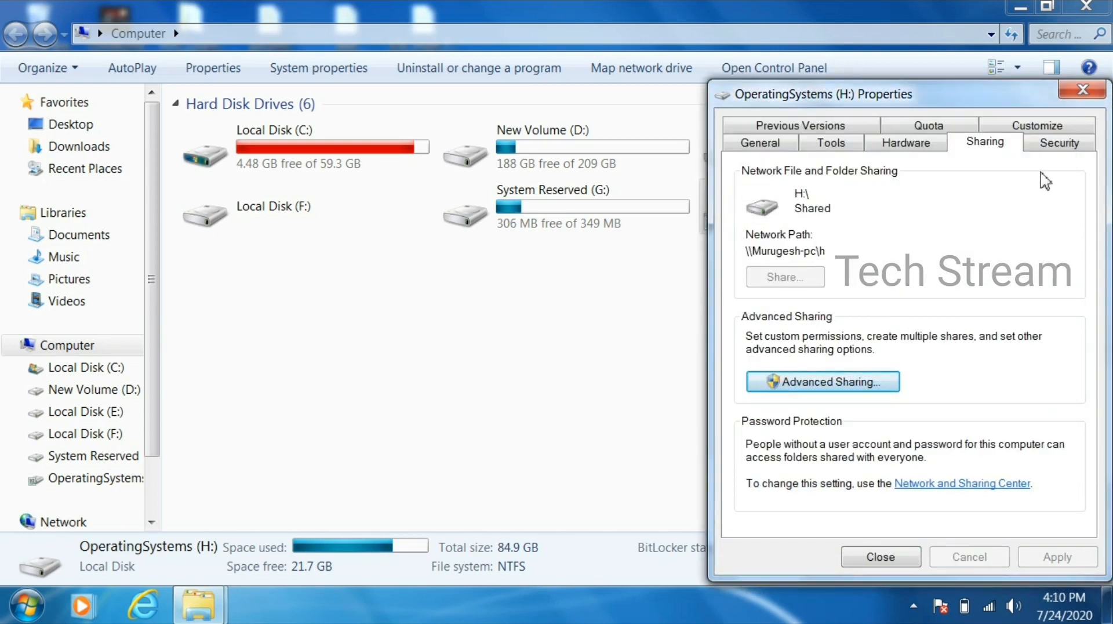
# - Edit the H drive's security permissions and start adding the Everyone group
pyautogui.click(1059, 142)
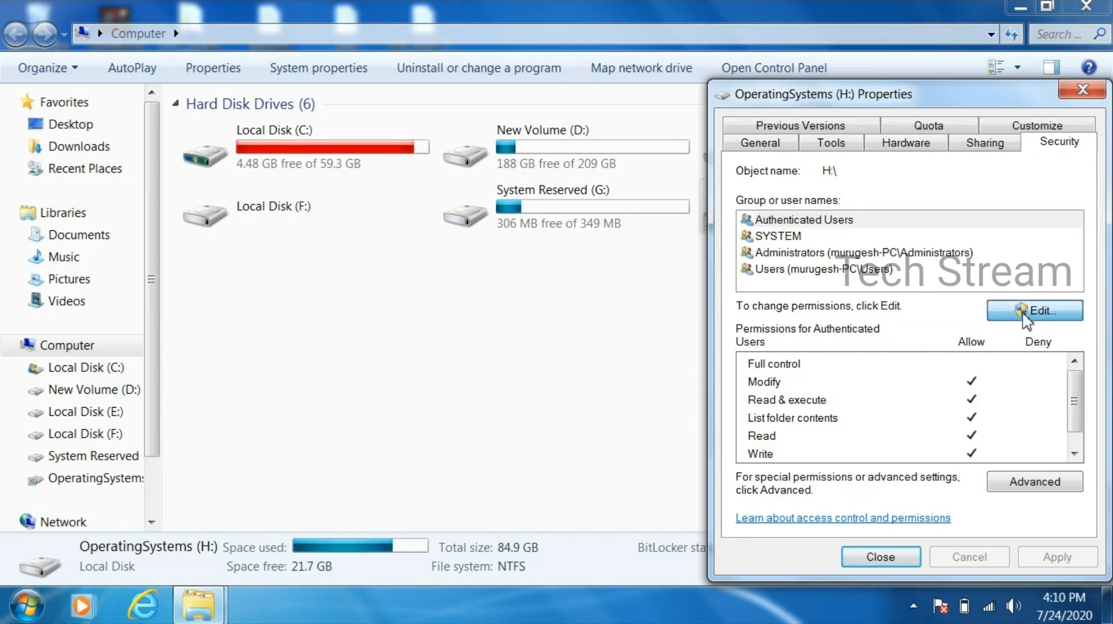
pyautogui.click(1034, 310)
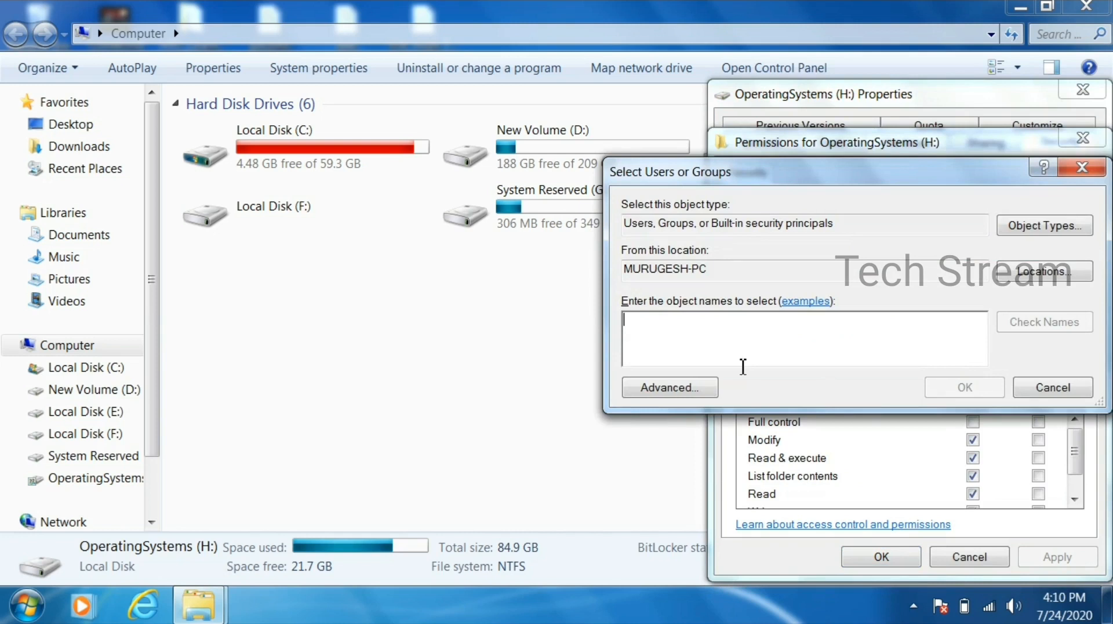
pyautogui.click(668, 387)
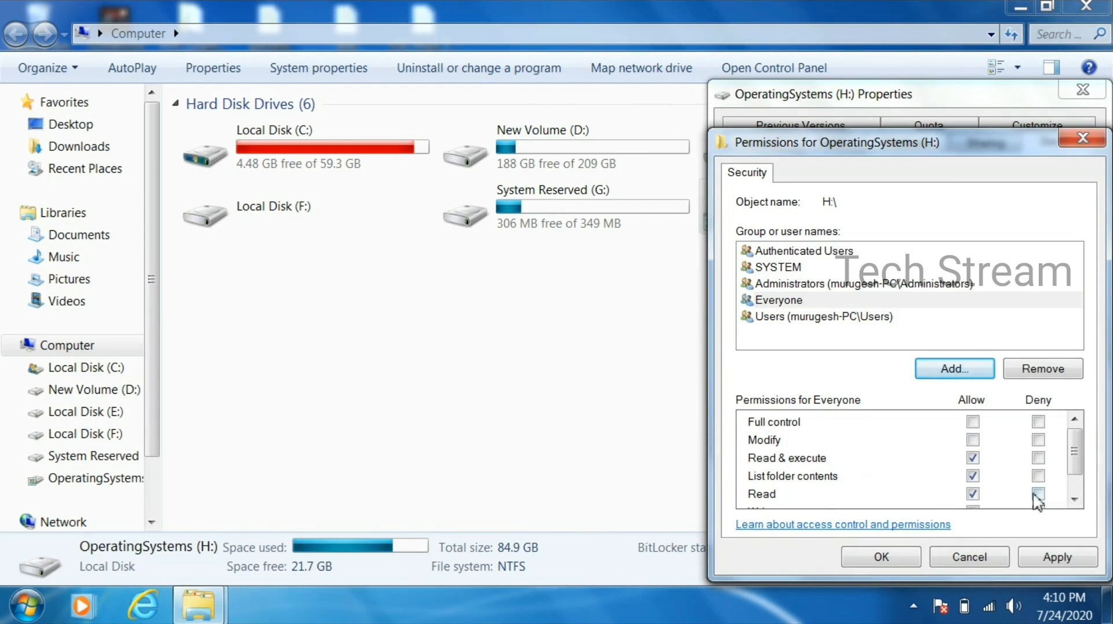
pyautogui.scroll(-3)
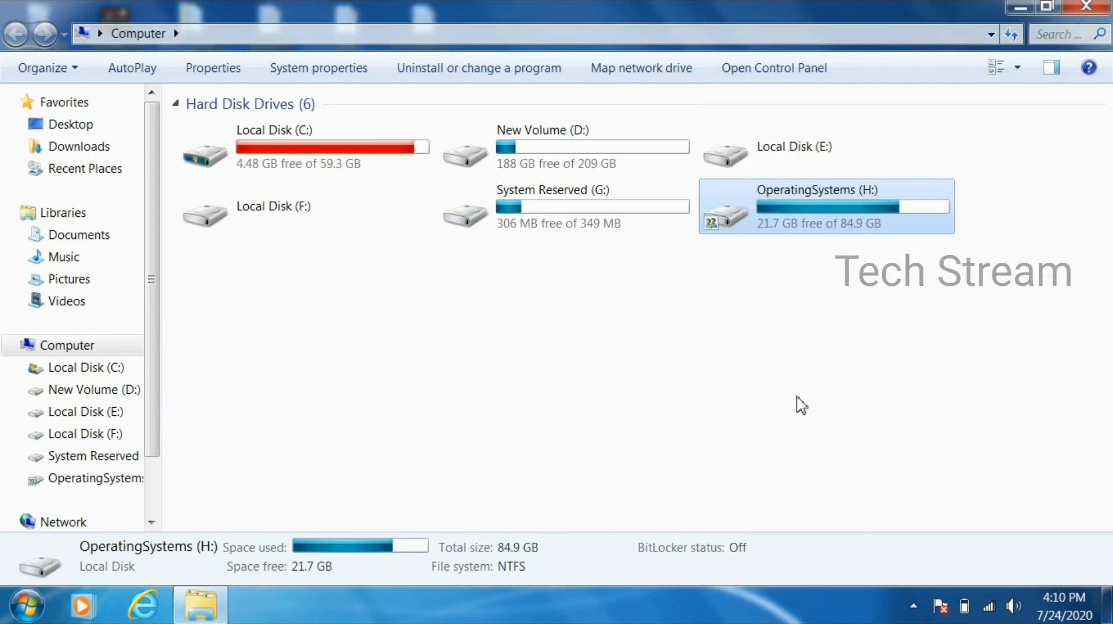
pyautogui.moveTo(723, 230)
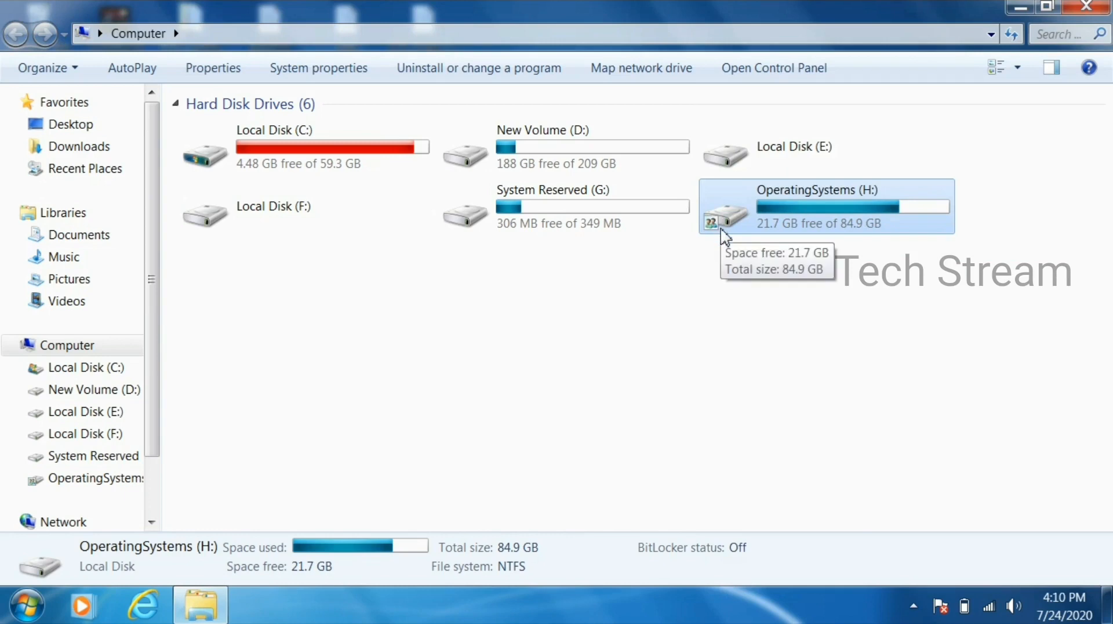
pyautogui.moveTo(1079, 21)
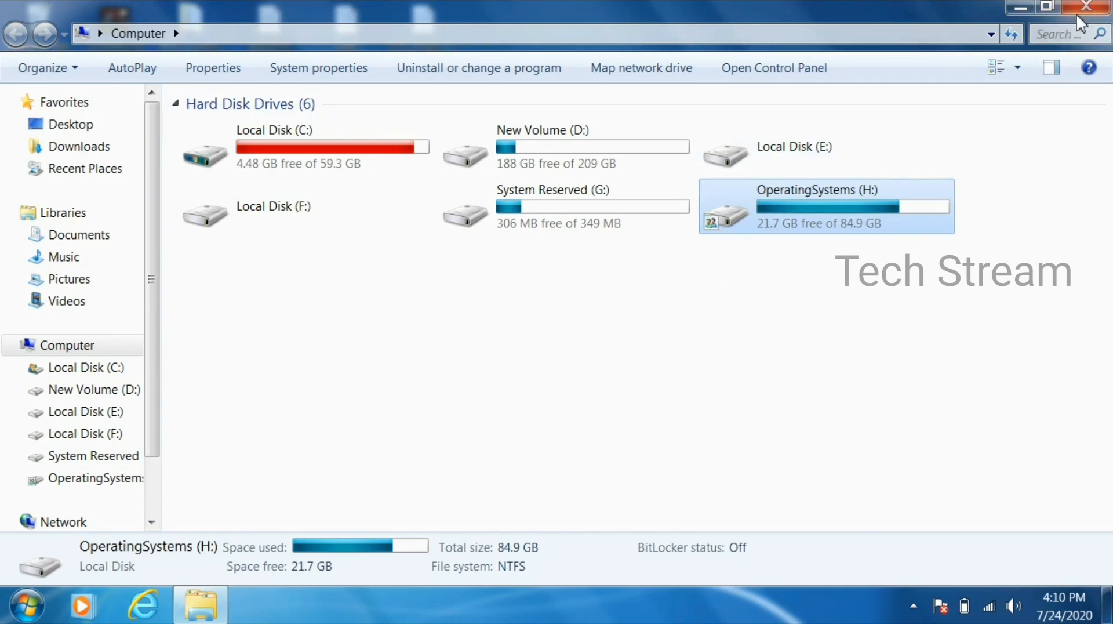
# - Close Explorer, launch cmd, and type 'netsh wlan start hostednetwork'
pyautogui.click(1088, 8)
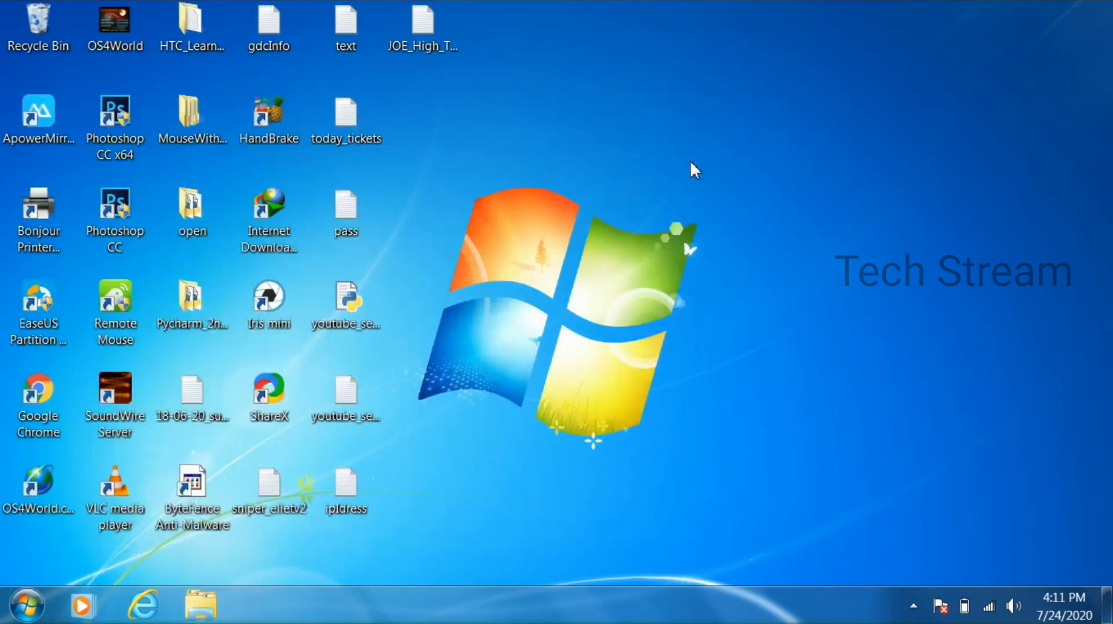
pyautogui.write('cmd')
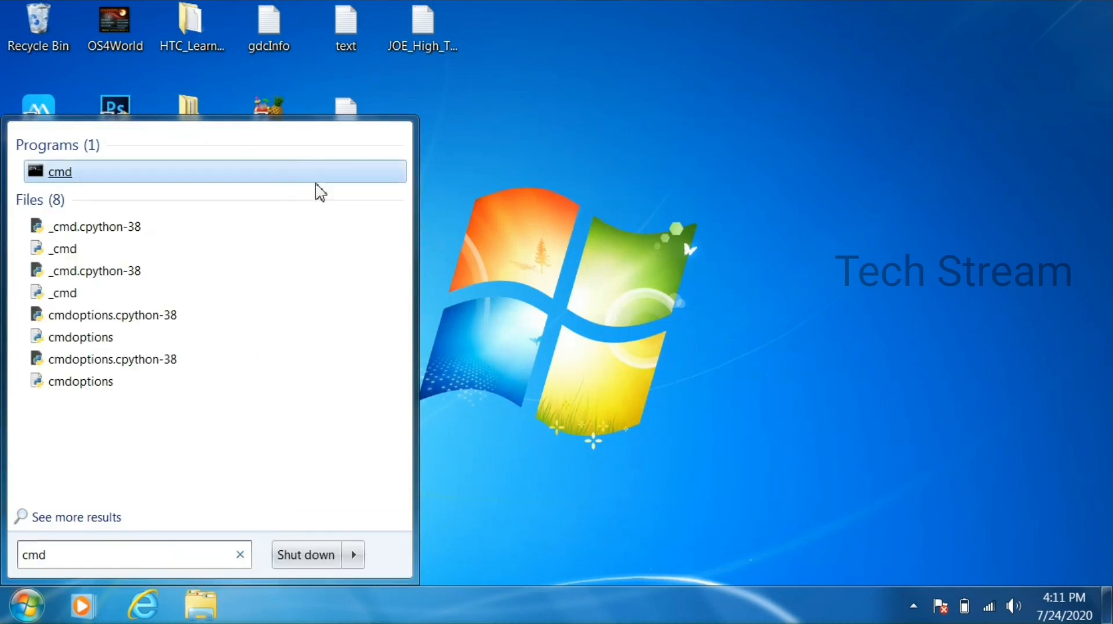
pyautogui.moveTo(419, 320)
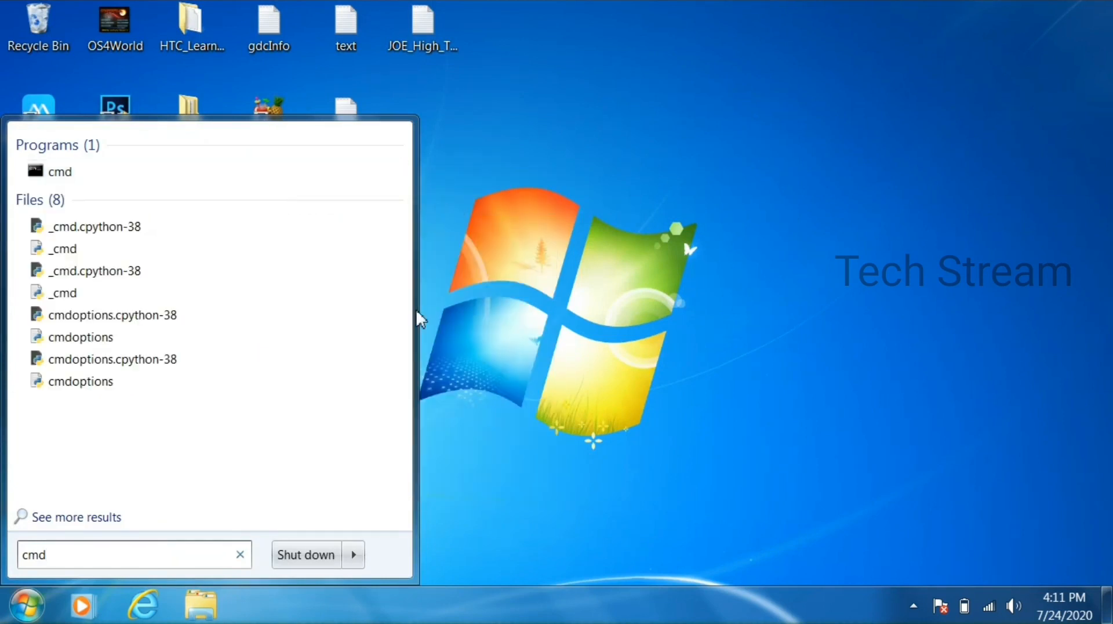
pyautogui.click(60, 171)
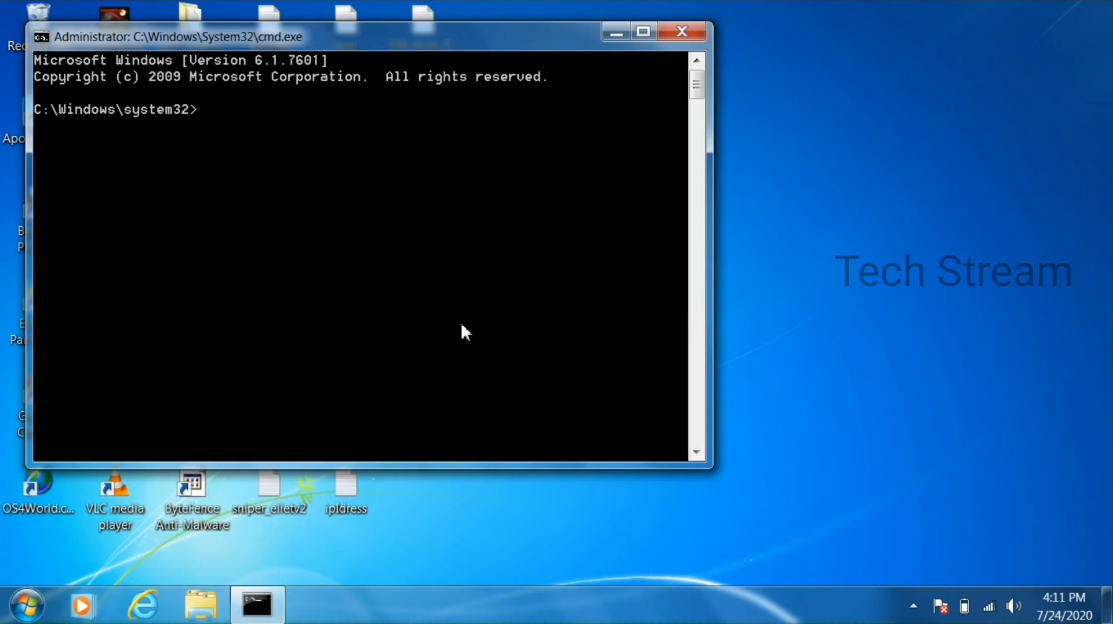
pyautogui.write('netsh wlan')
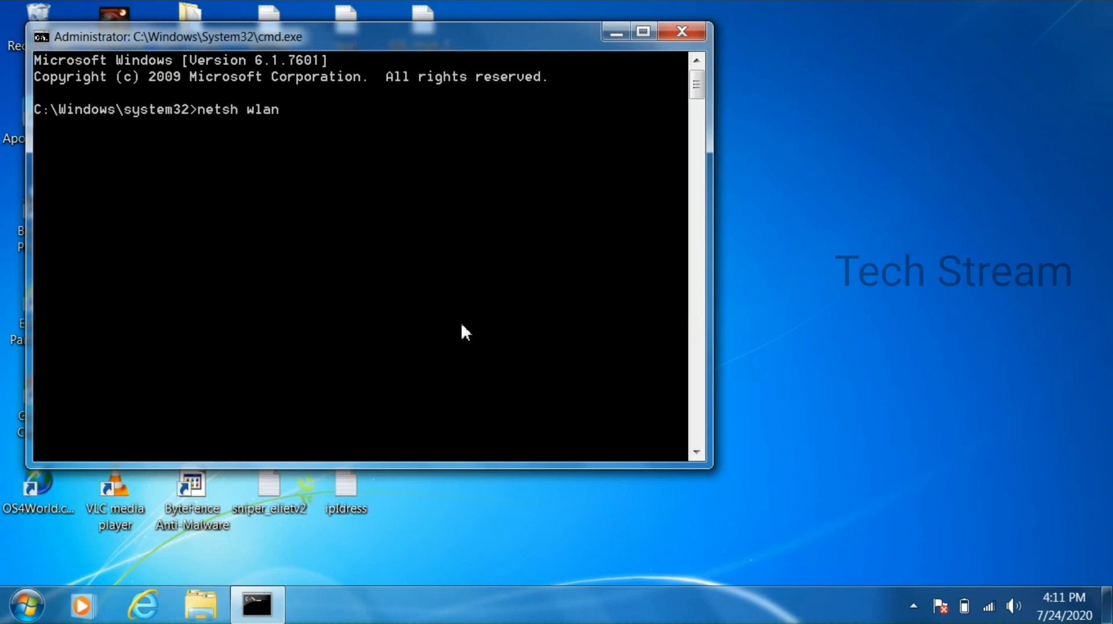
pyautogui.write('start hostedne')
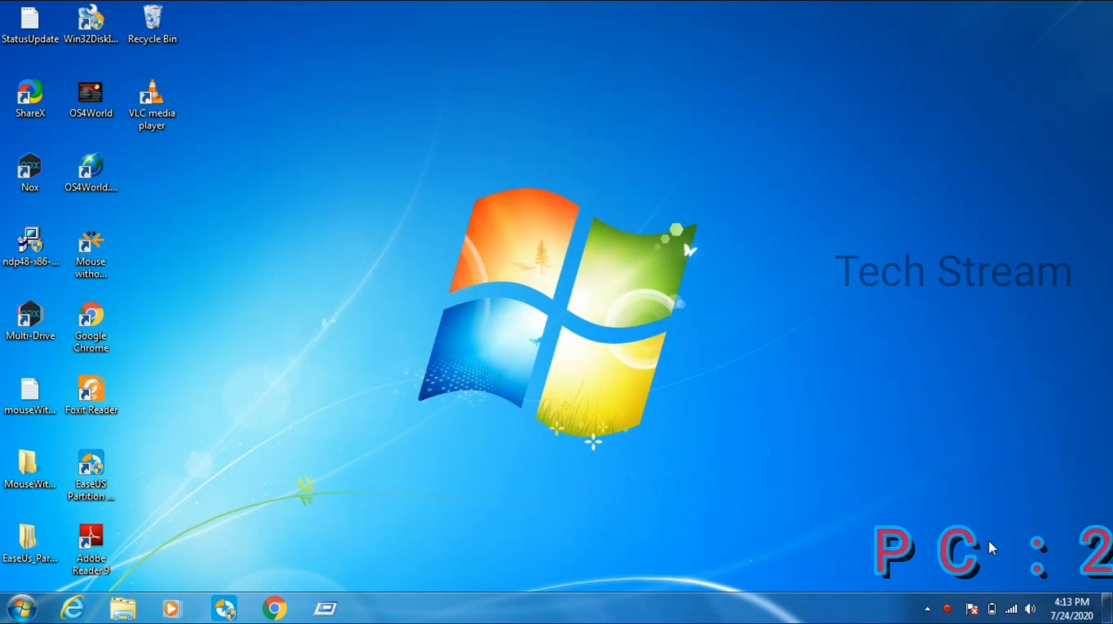
# - Connect to pchotspot with the security key, then open the Computer window
pyautogui.click(1011, 609)
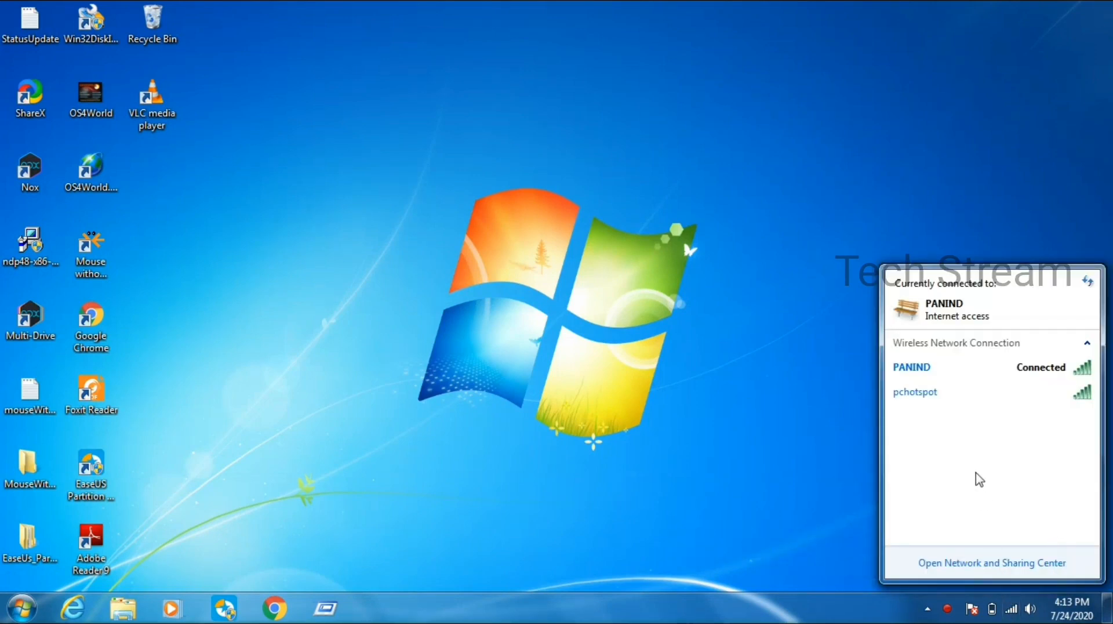
pyautogui.moveTo(914, 391)
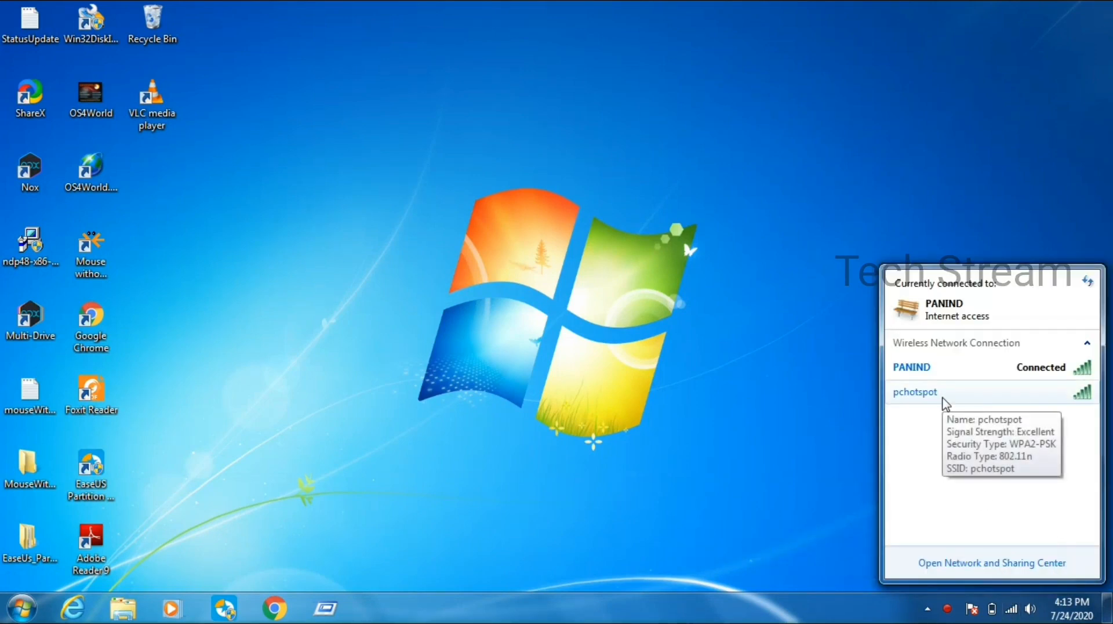
pyautogui.click(915, 391)
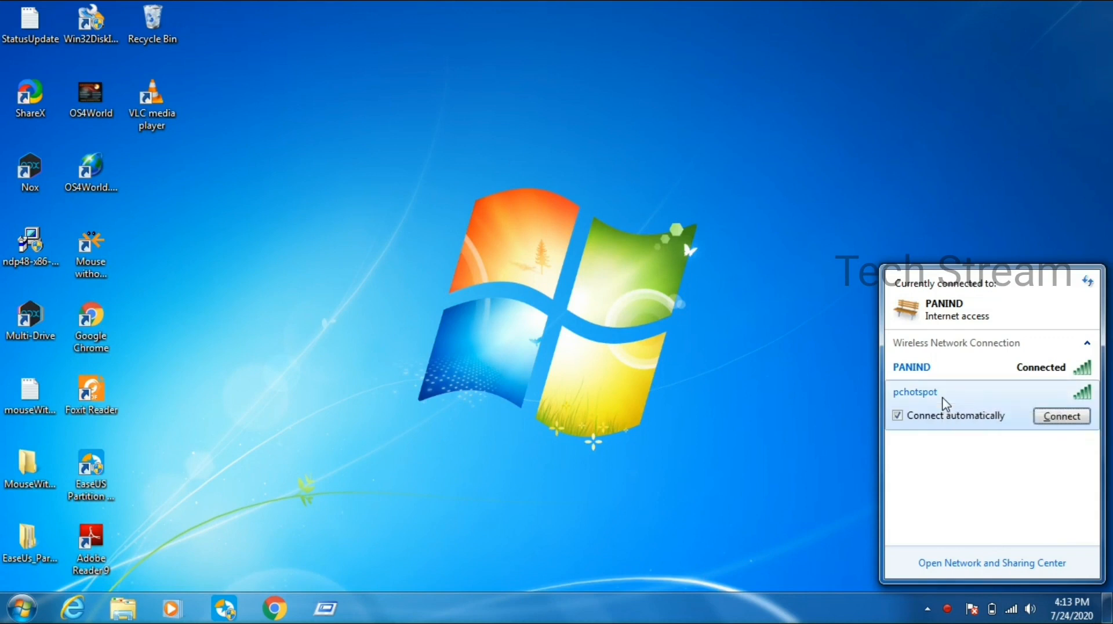
pyautogui.click(1061, 416)
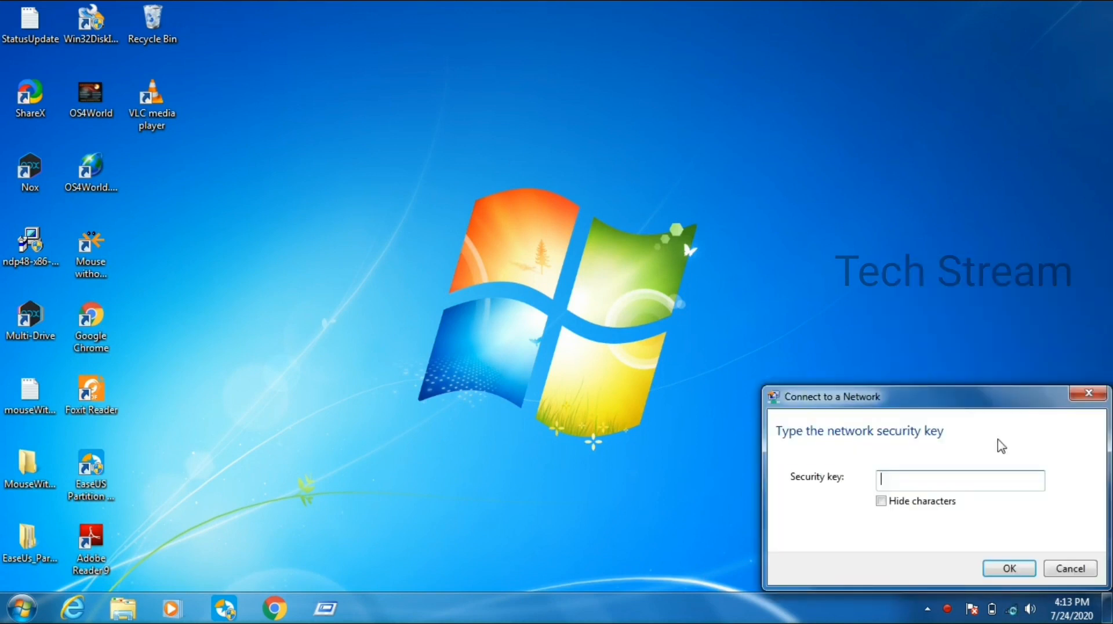
pyautogui.write('password')
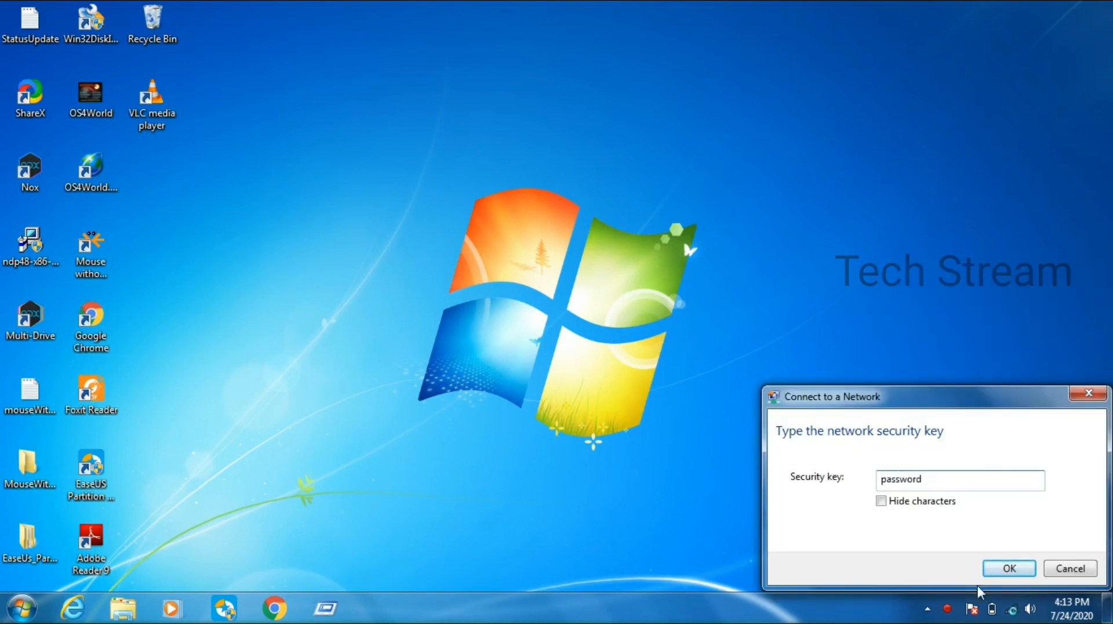
pyautogui.click(1008, 568)
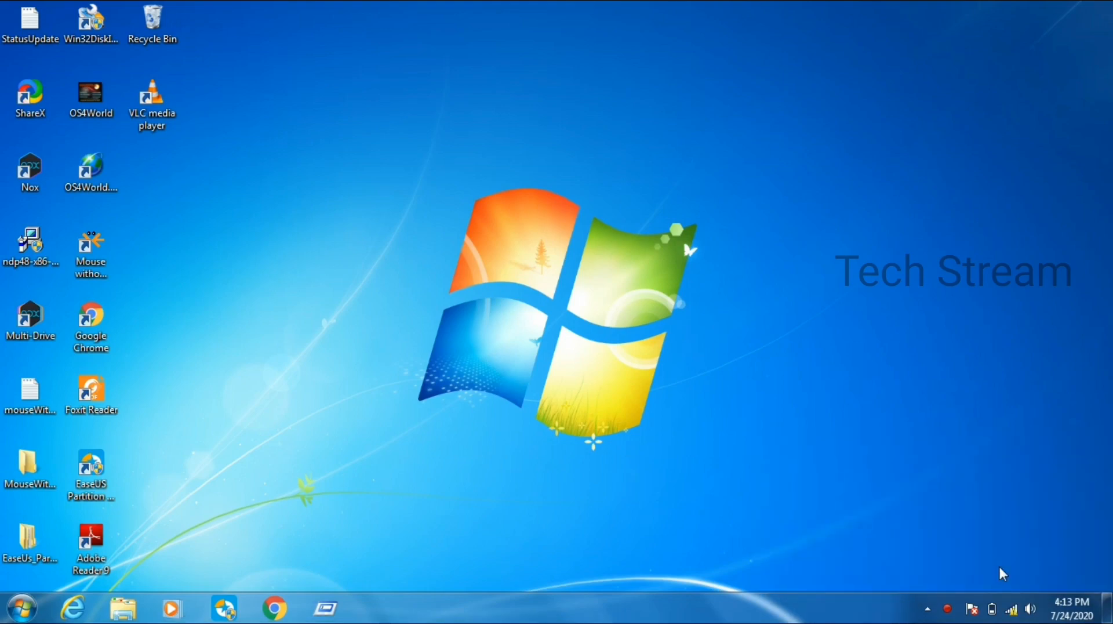
pyautogui.click(123, 608)
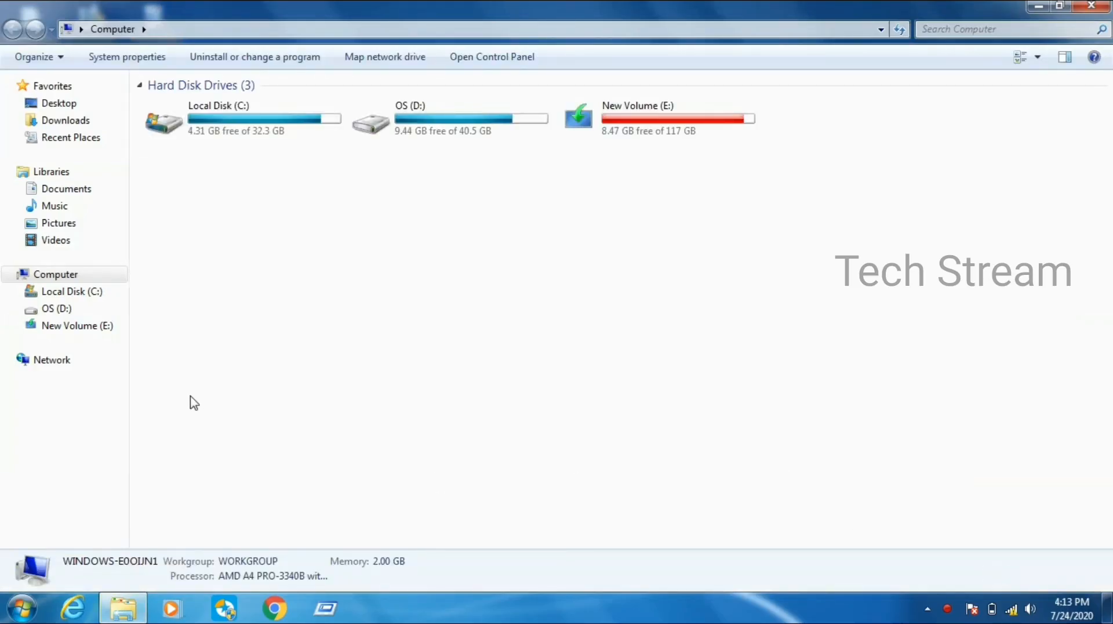
pyautogui.click(51, 360)
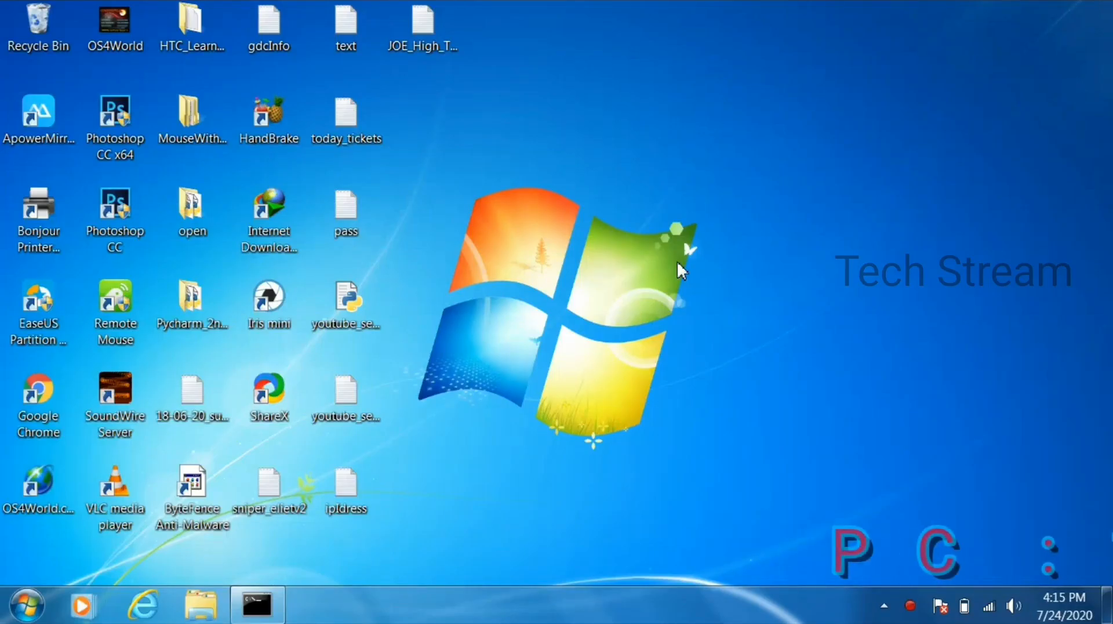
# - Open the Computer window and show the first PC's system properties from the navigation pane
pyautogui.click(201, 605)
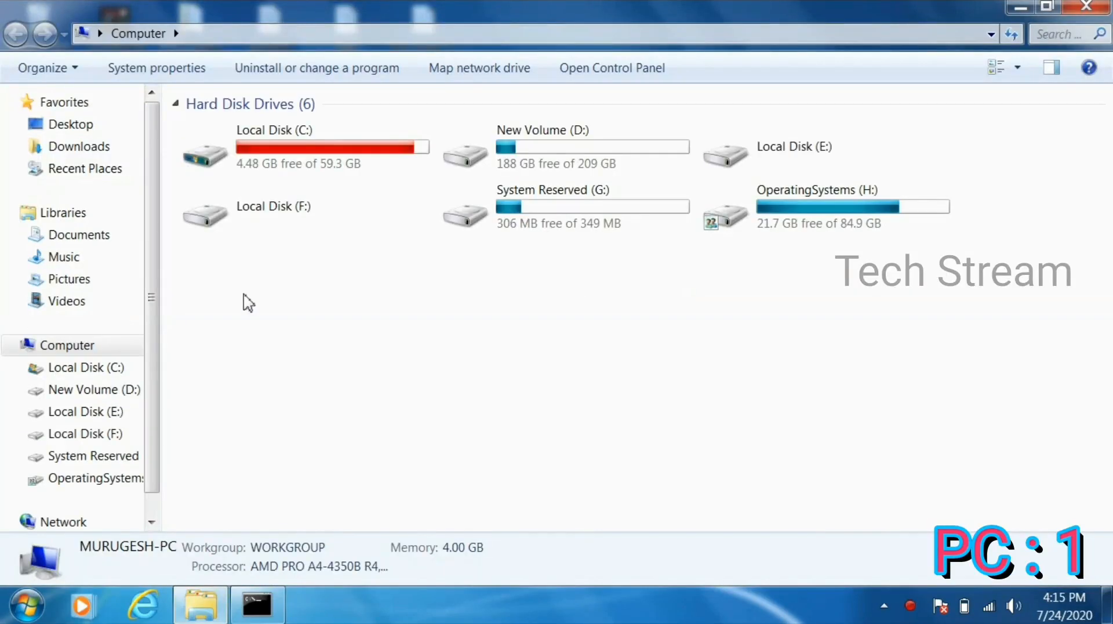
pyautogui.rightClick(67, 345)
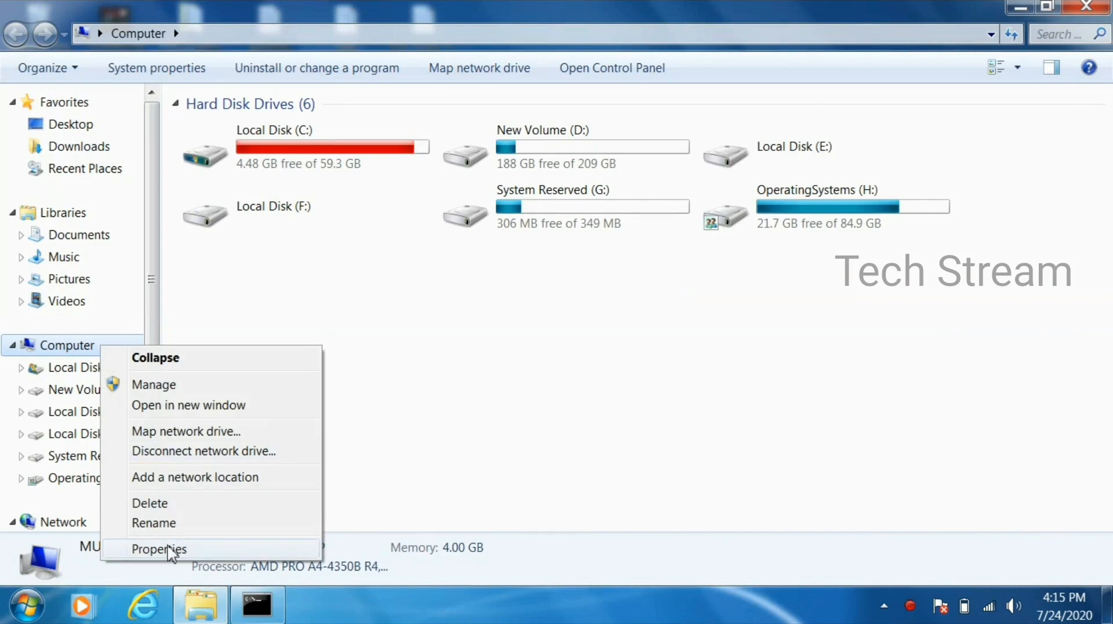
pyautogui.click(159, 548)
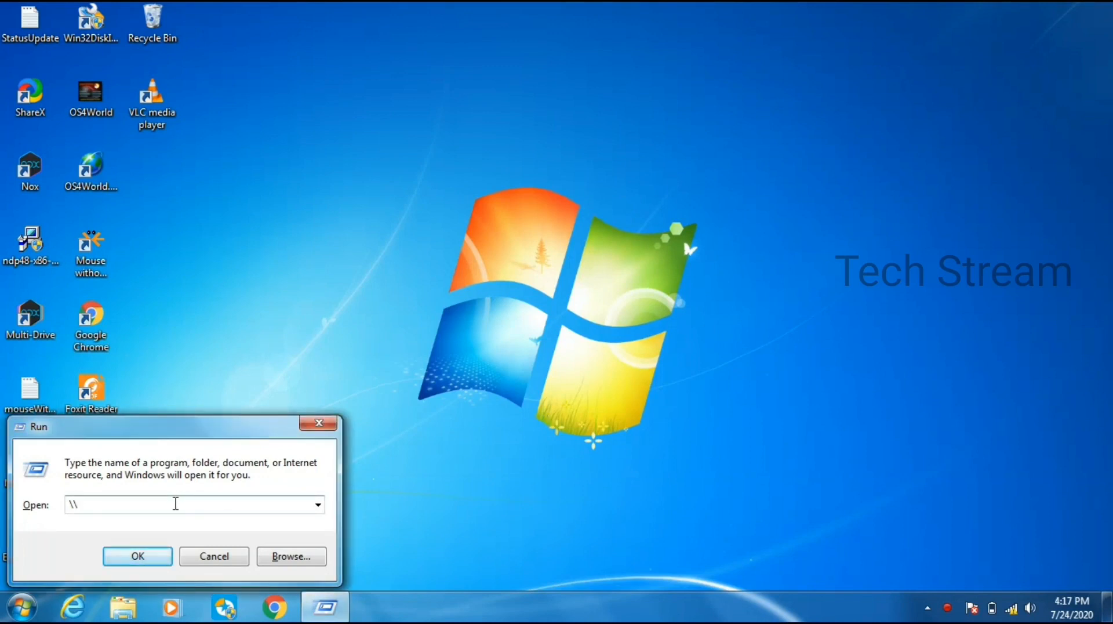
# - Open \\murugesh-PC through the Run dialog to list its H and Users shares
pyautogui.write('murugesh-')
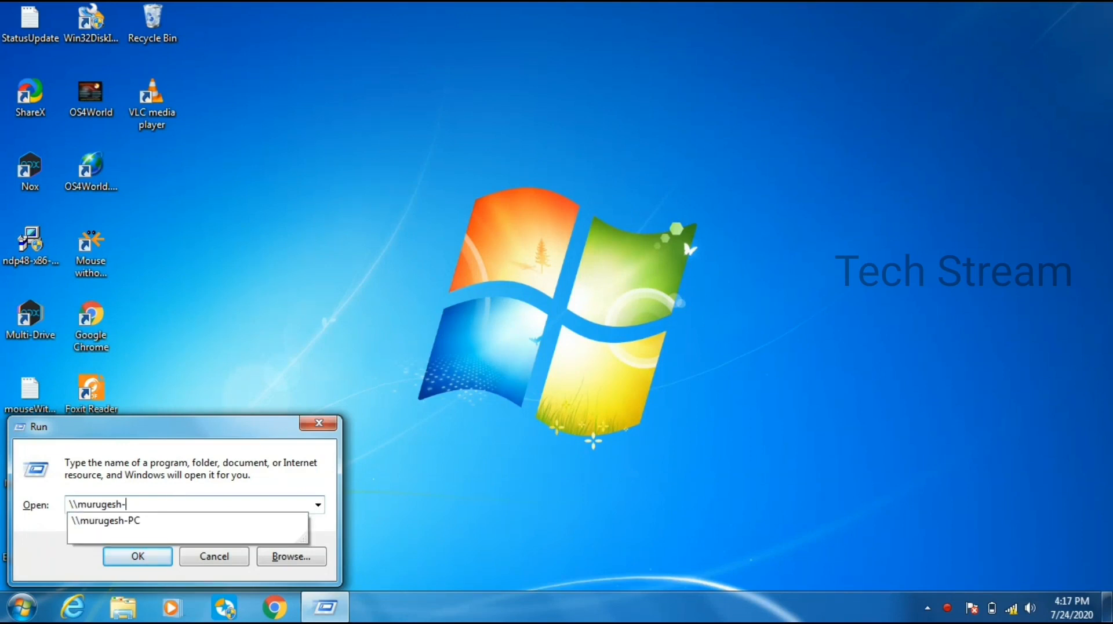
pyautogui.click(107, 520)
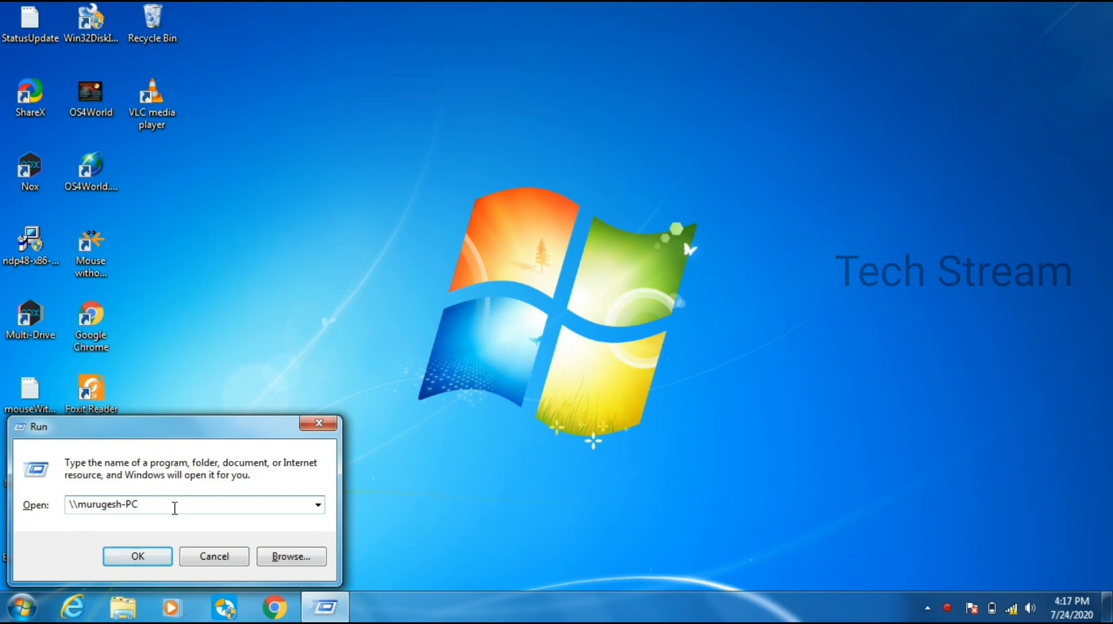
pyautogui.click(137, 556)
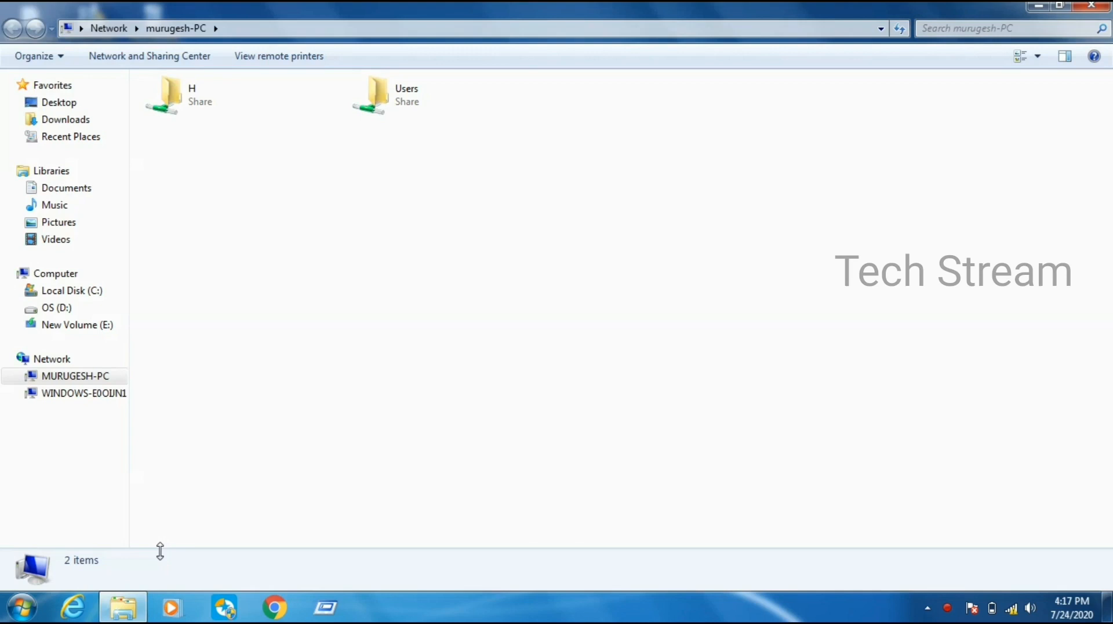
pyautogui.click(206, 95)
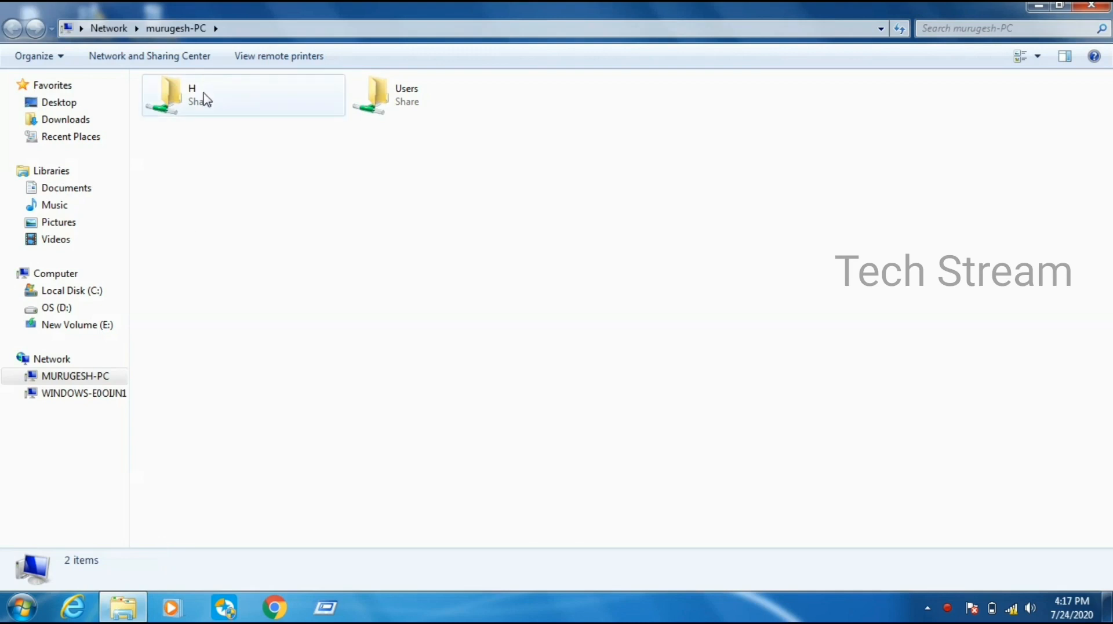
# - Copy the elementaryos-5.0-stable.20181016 image from the H share and paste it into OS (D:)
pyautogui.click(192, 94)
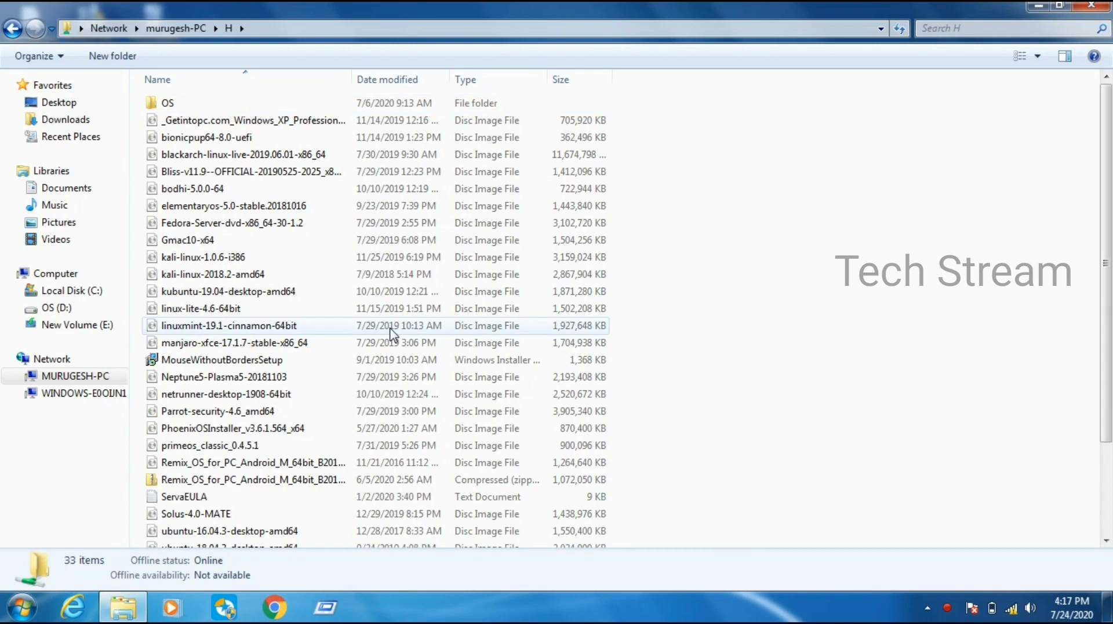
pyautogui.moveTo(389, 325)
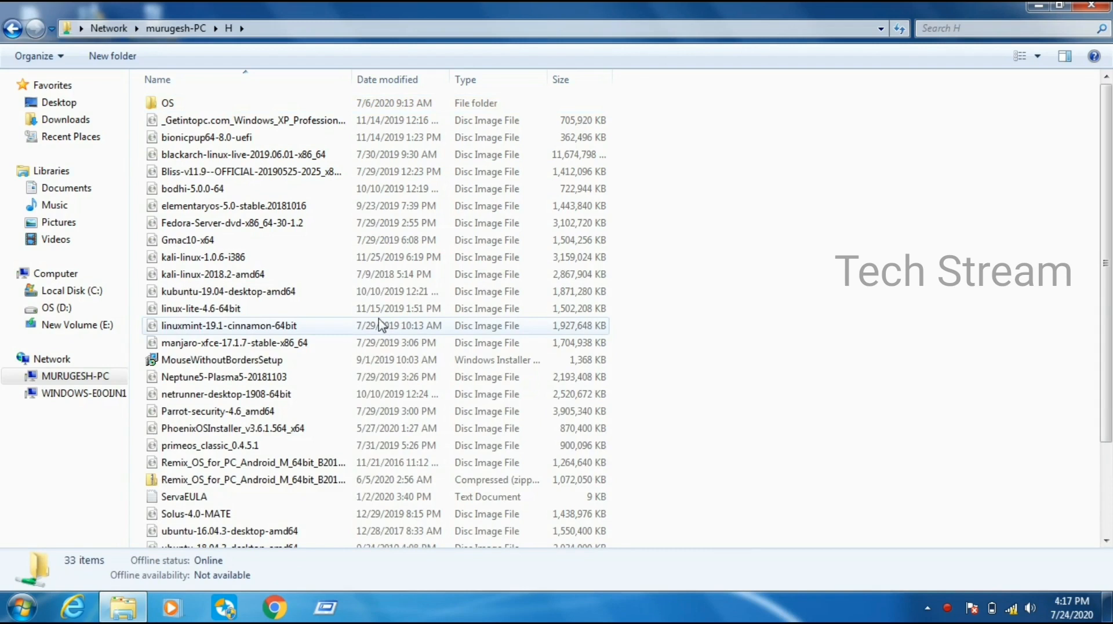
pyautogui.click(233, 206)
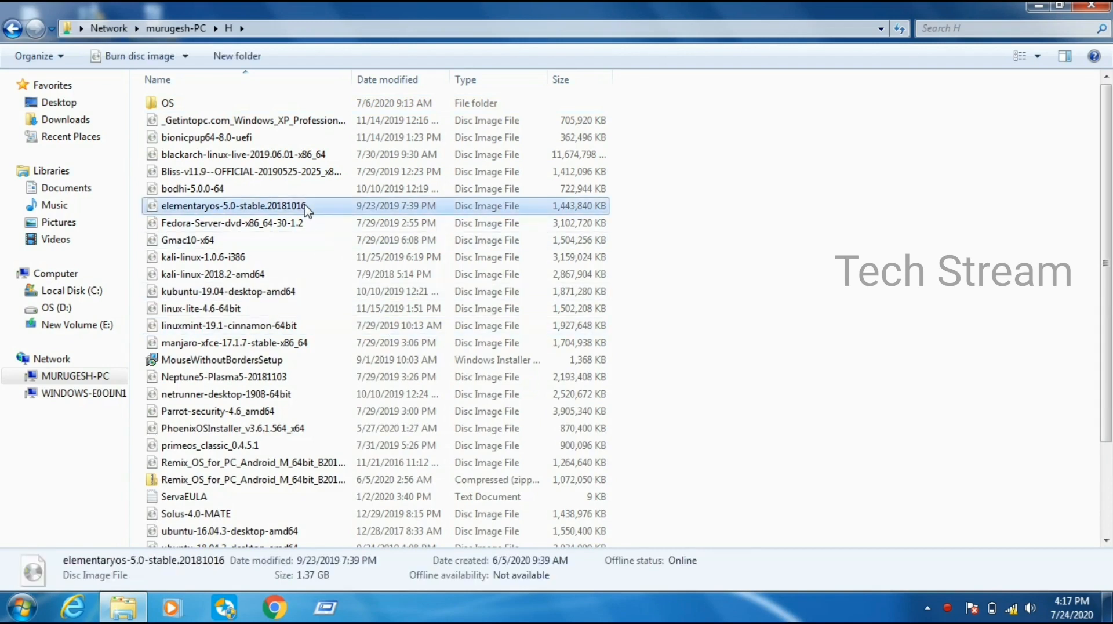
pyautogui.rightClick(234, 206)
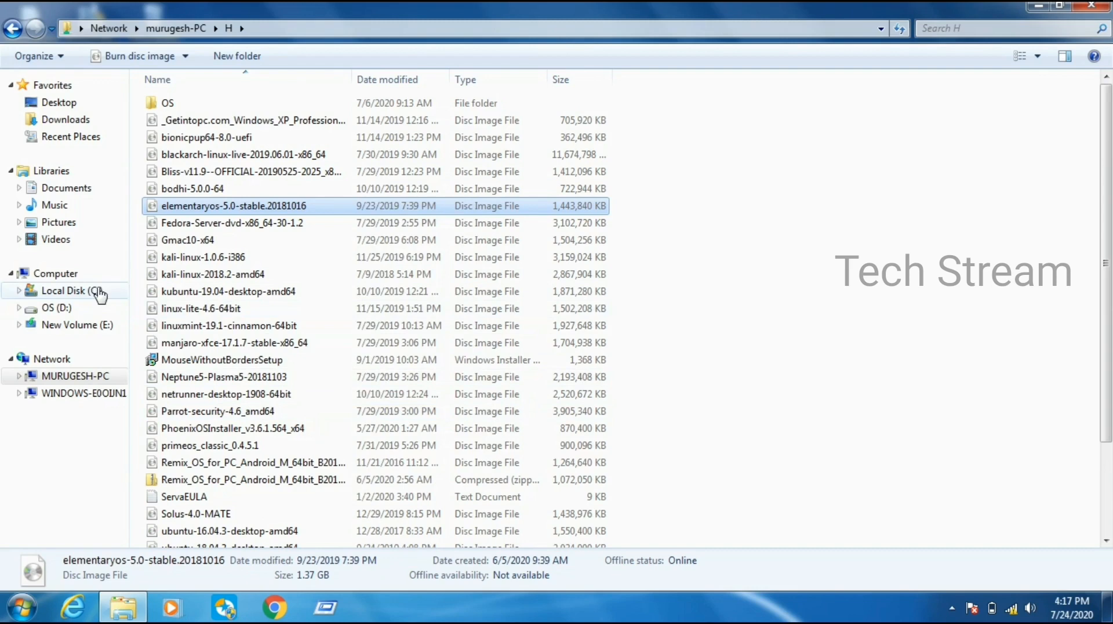
pyautogui.click(55, 274)
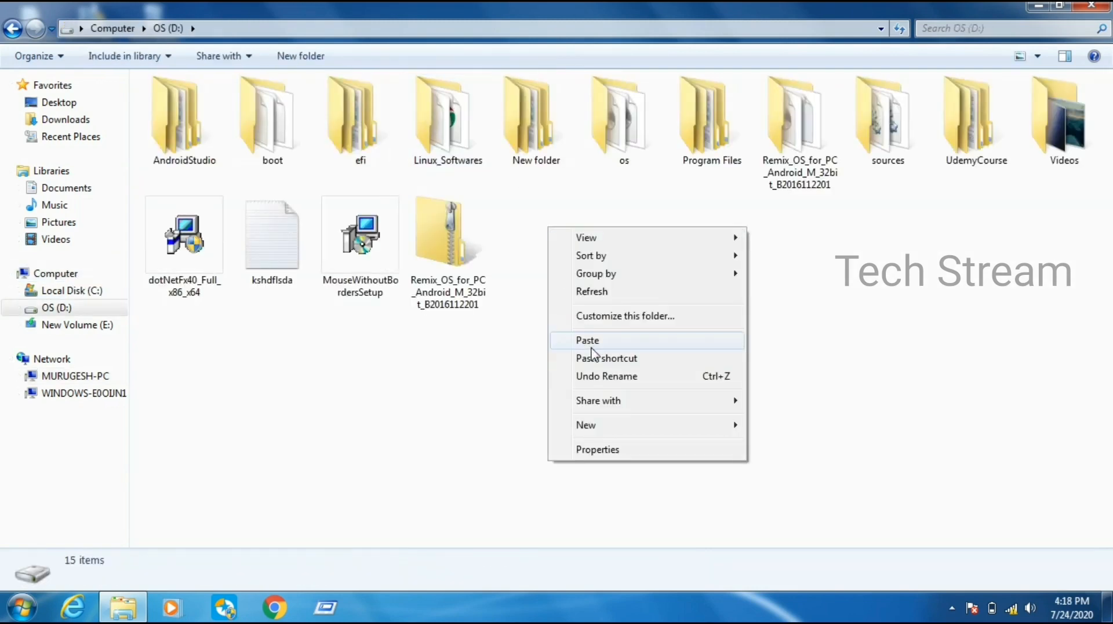
pyautogui.click(587, 340)
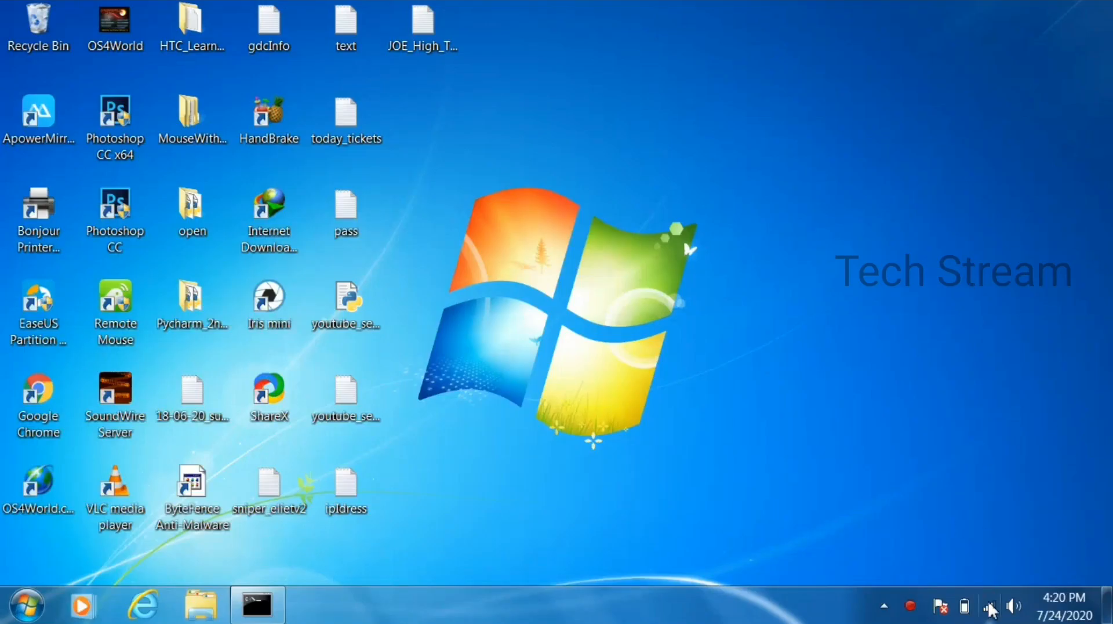
# - Check the wireless flyout shows pchotspot connected alongside PANIND, then bring up the Start menu
pyautogui.click(988, 606)
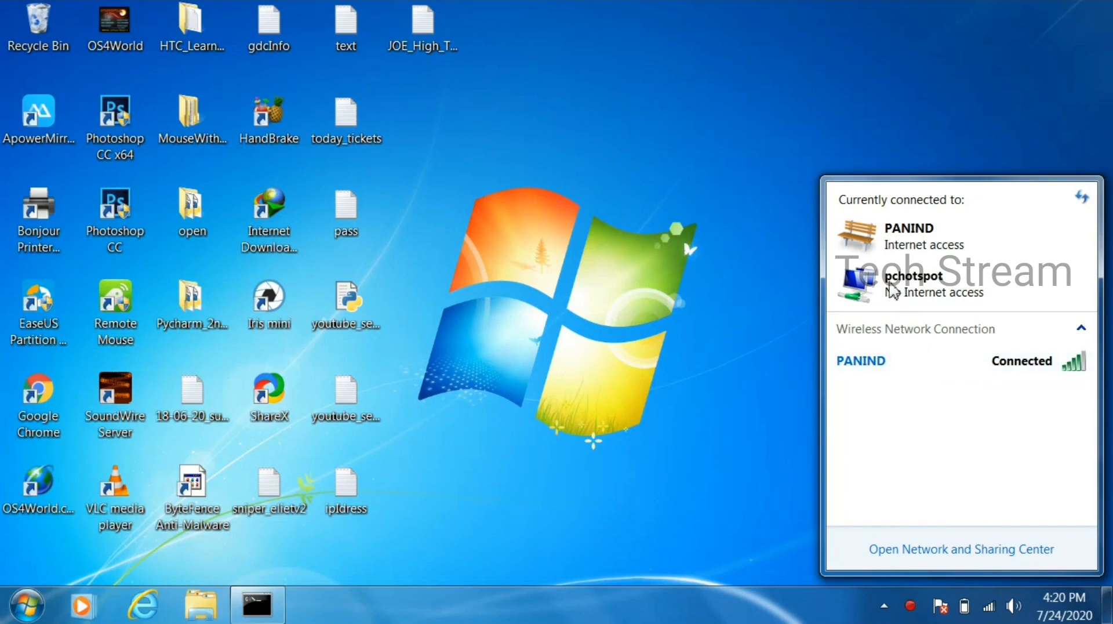
pyautogui.moveTo(945, 288)
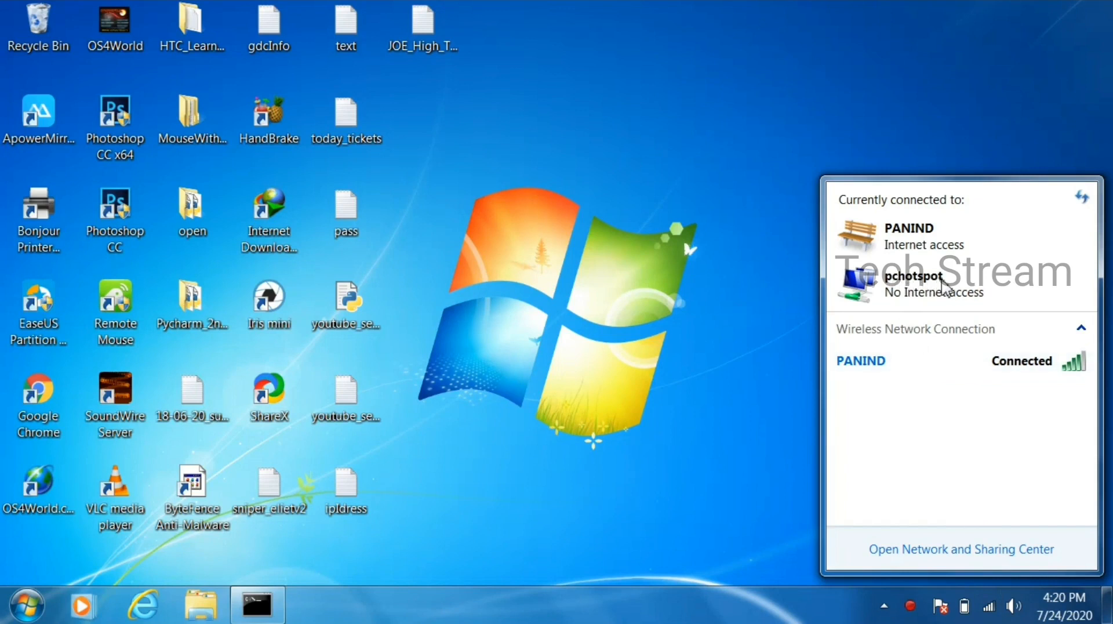
pyautogui.moveTo(931, 304)
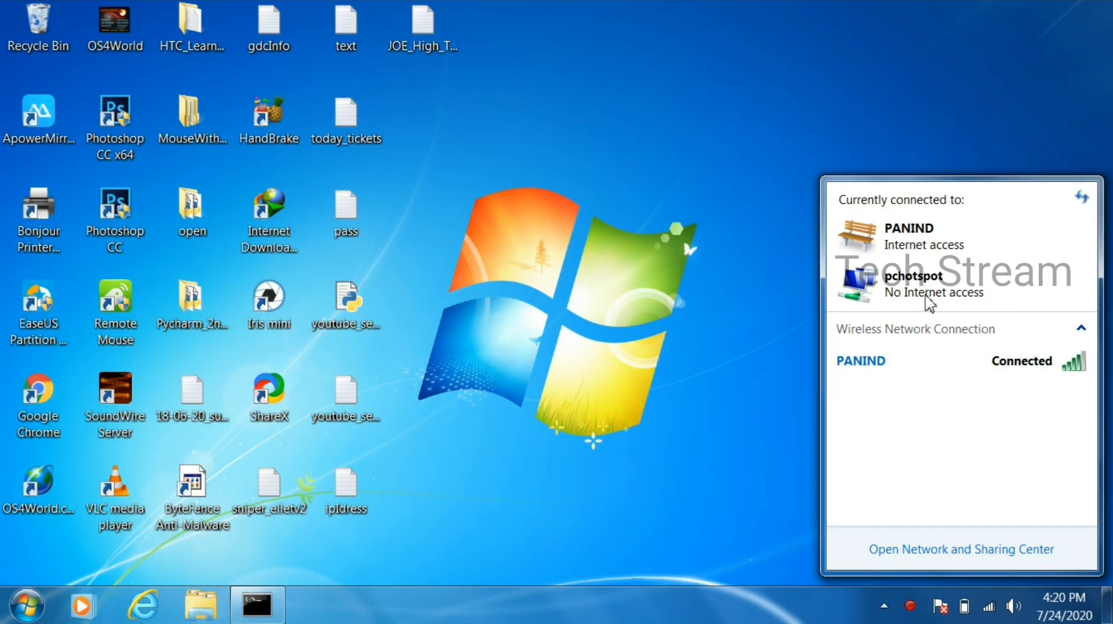
pyautogui.moveTo(585, 412)
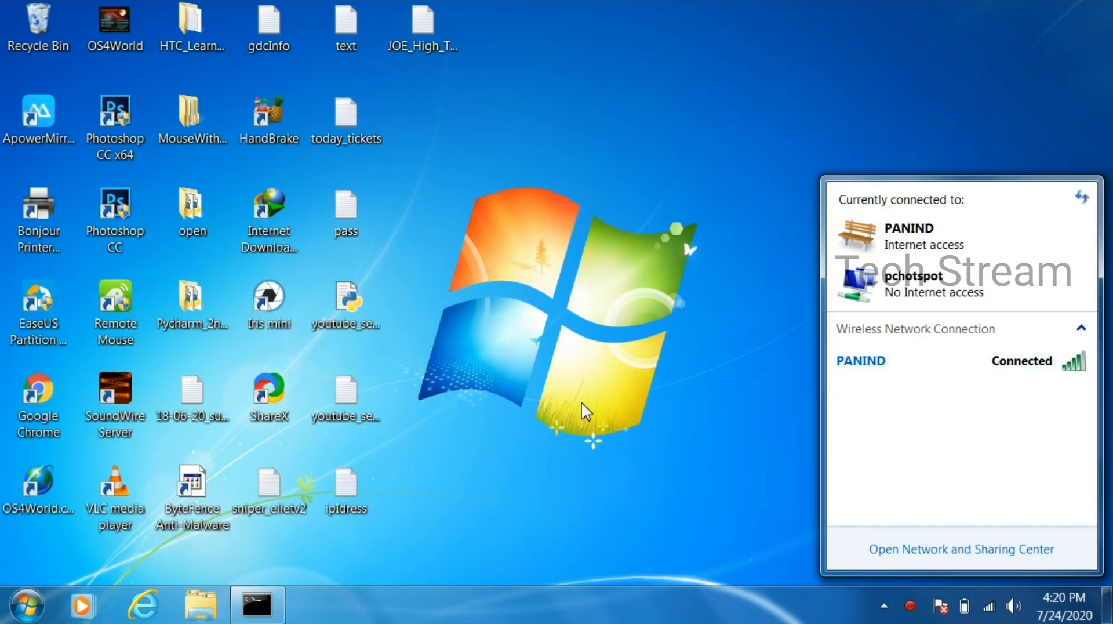
pyautogui.moveTo(939, 289)
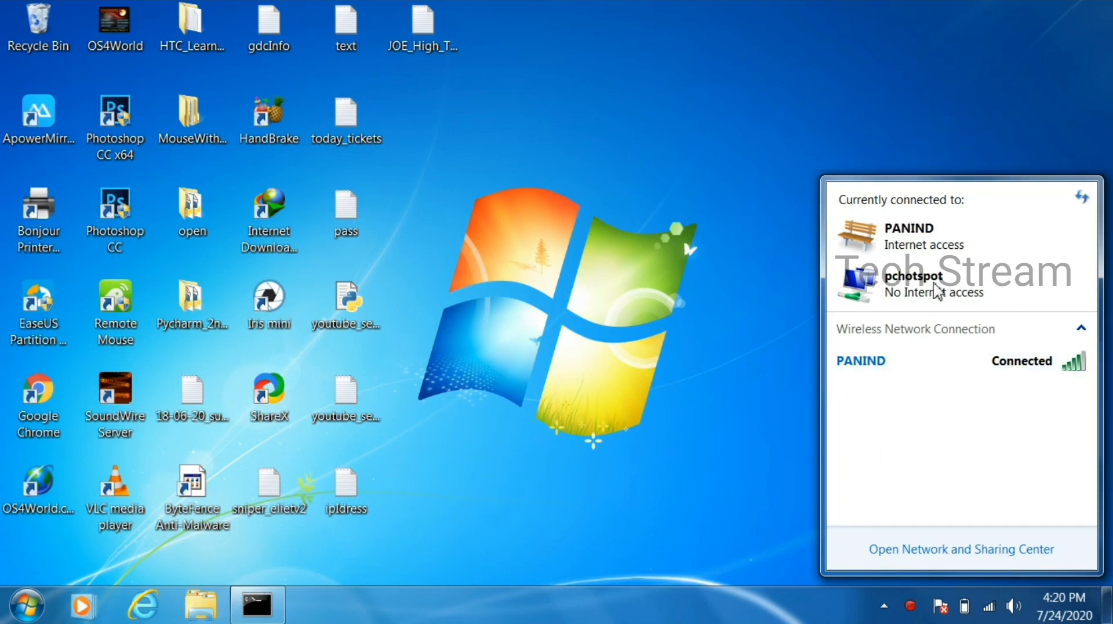
pyautogui.moveTo(497, 428)
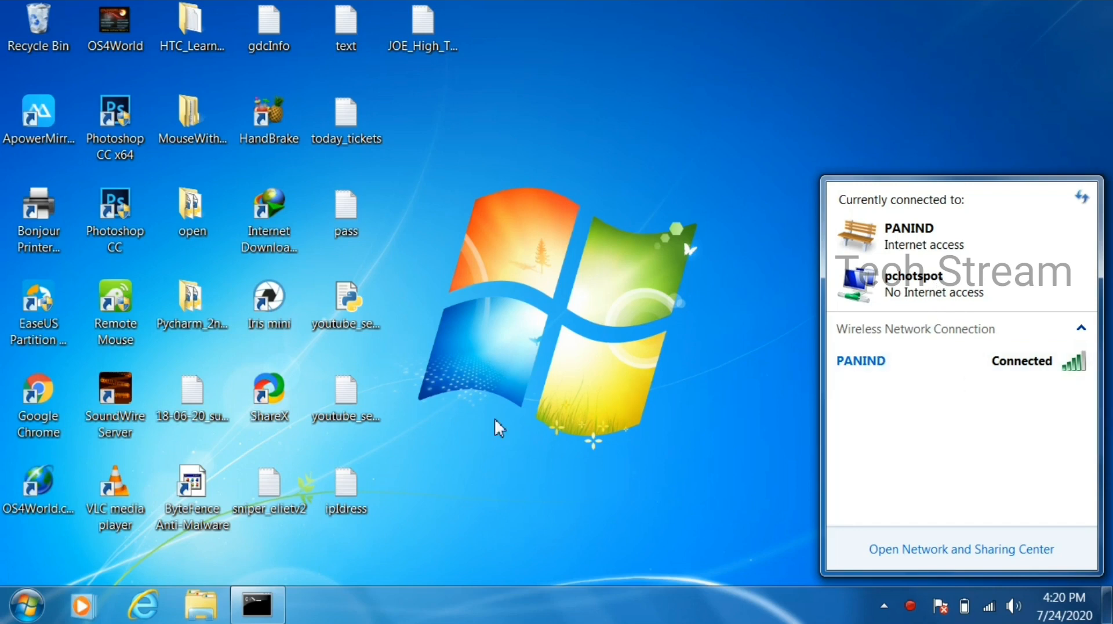
pyautogui.click(26, 604)
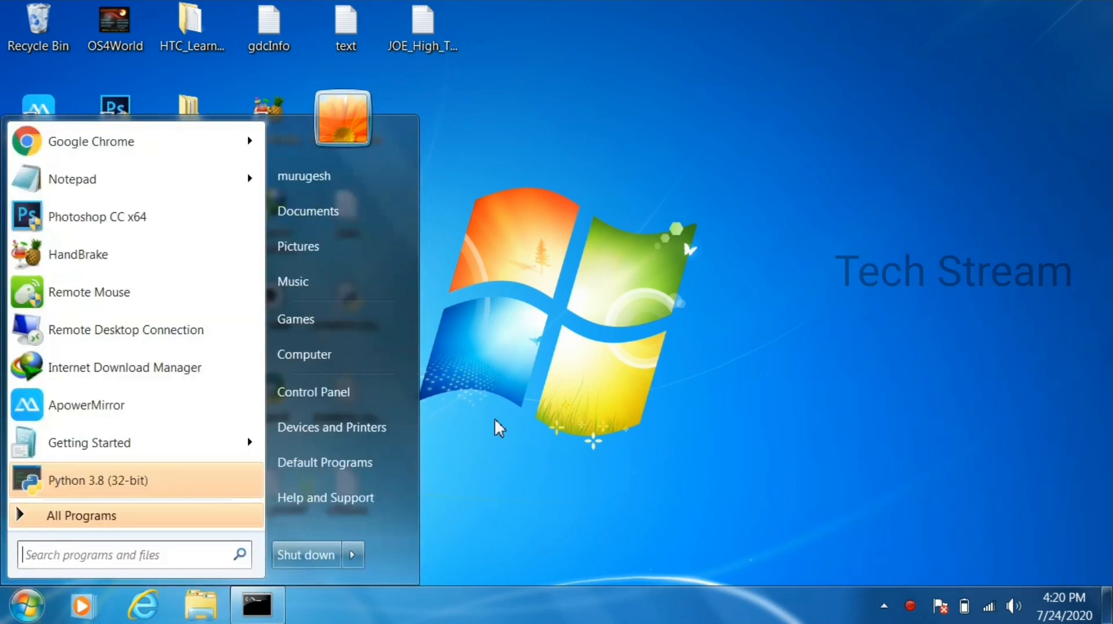
# - Launch Chrome, search for youtube and open the official YouTube site
pyautogui.click(91, 141)
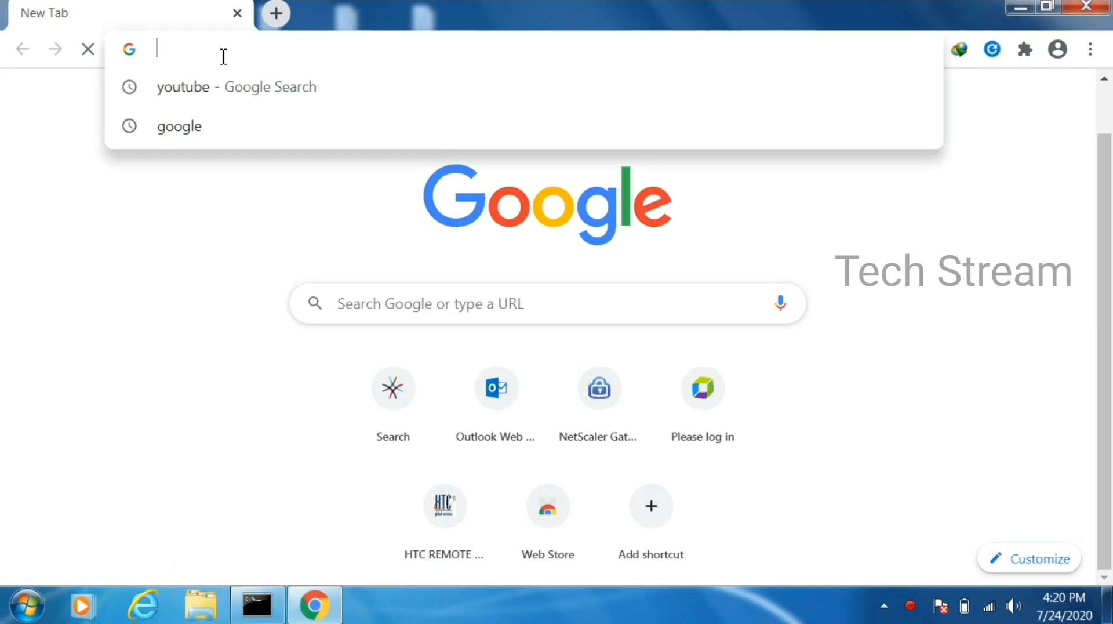
pyautogui.click(236, 87)
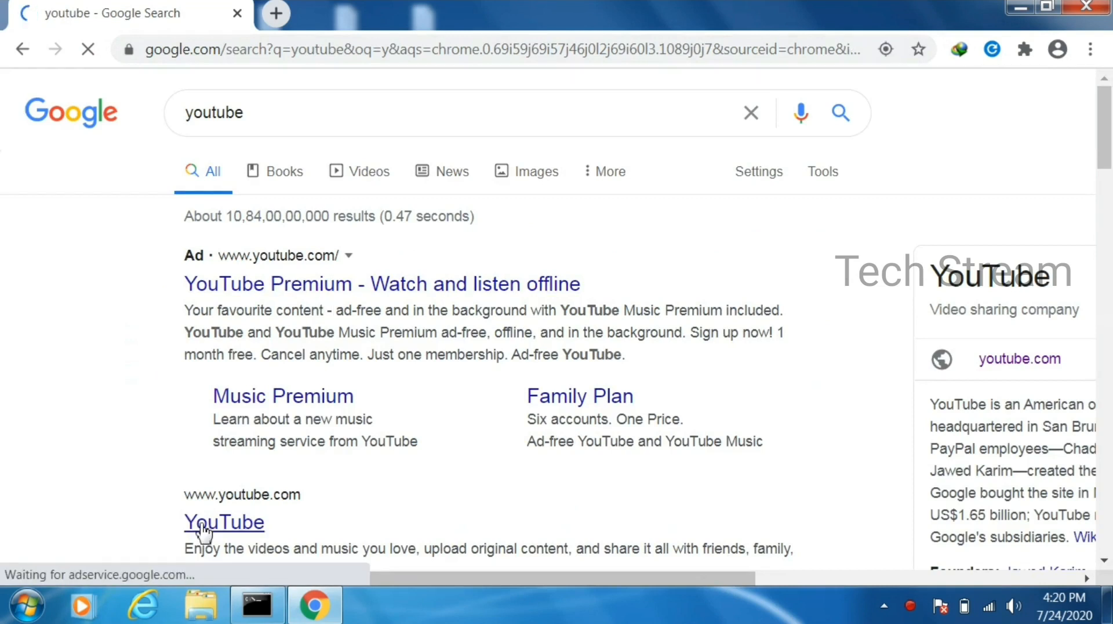
pyautogui.click(224, 522)
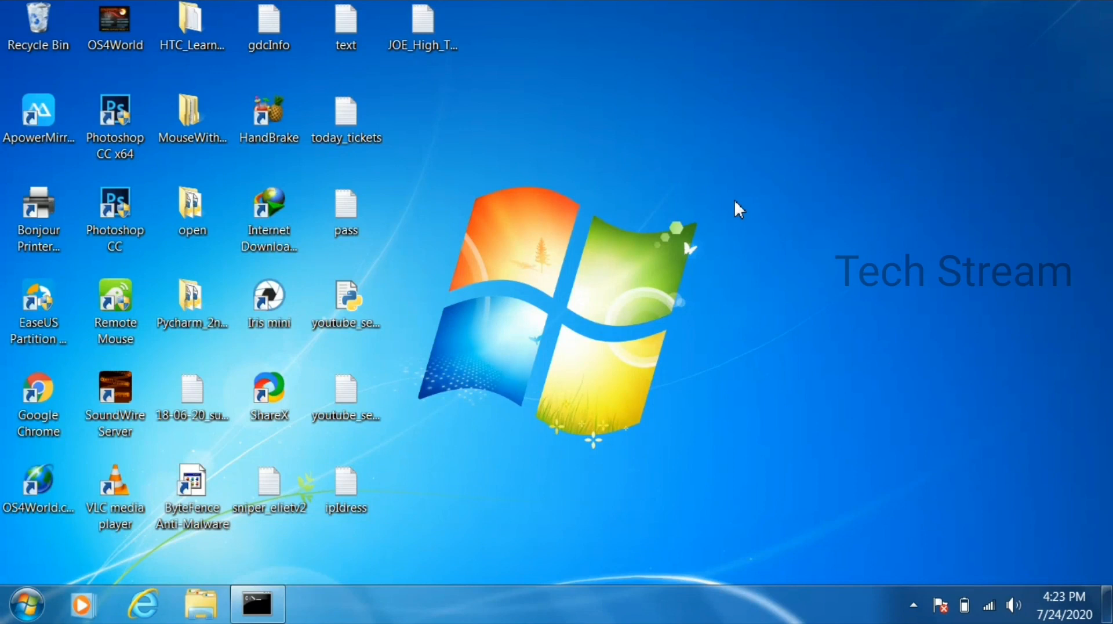
# - Create a new text document on the desktop named hotspot_commands
pyautogui.rightClick(738, 209)
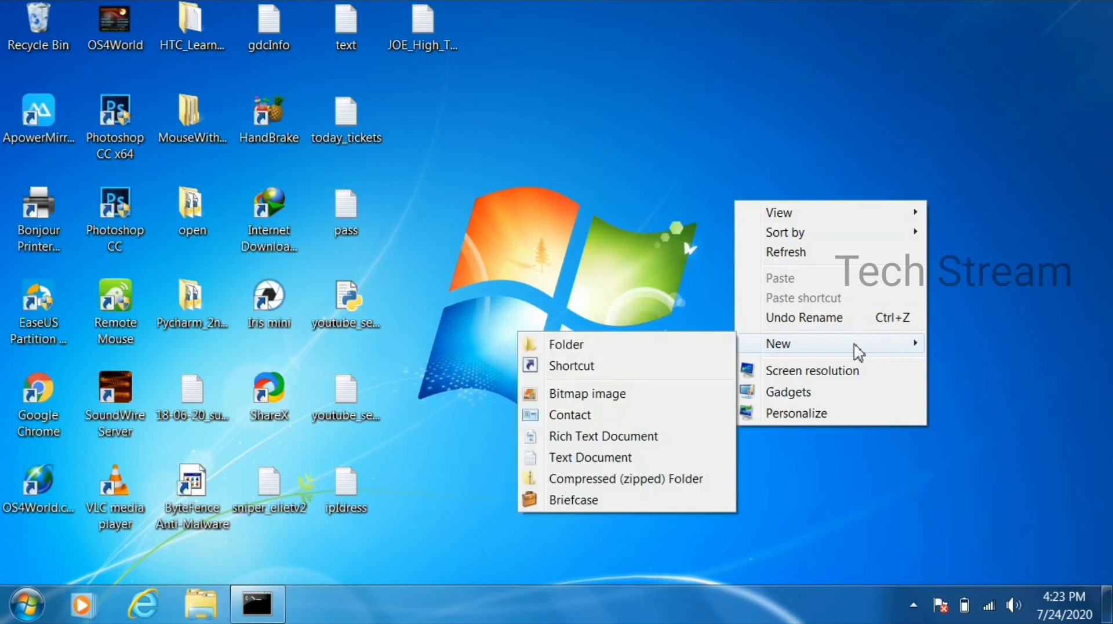
pyautogui.click(590, 457)
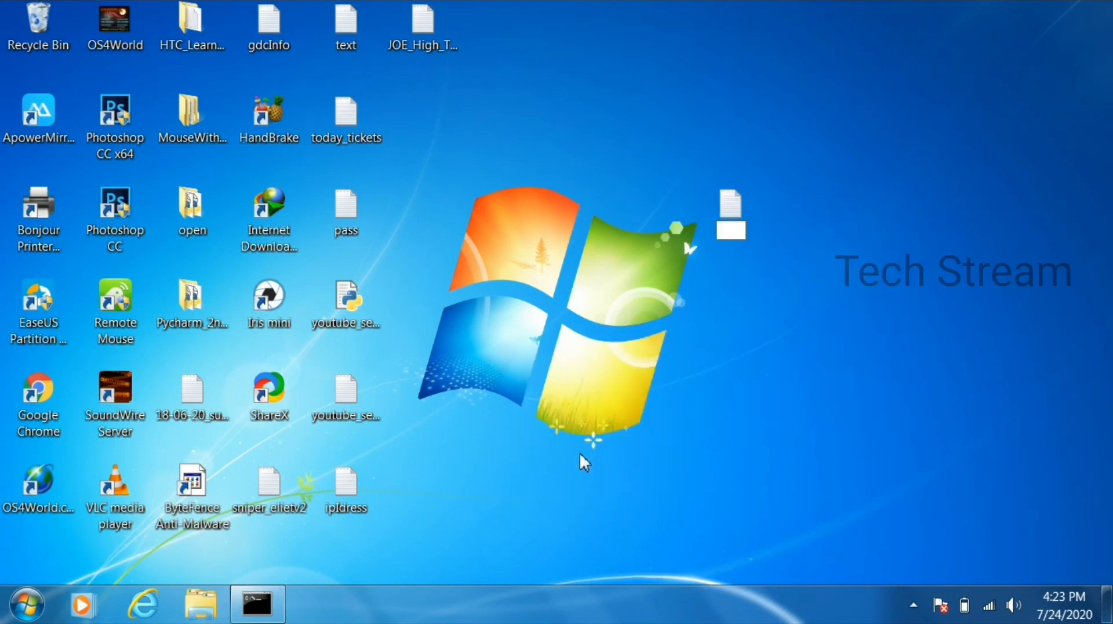
pyautogui.write('hotspot_co')
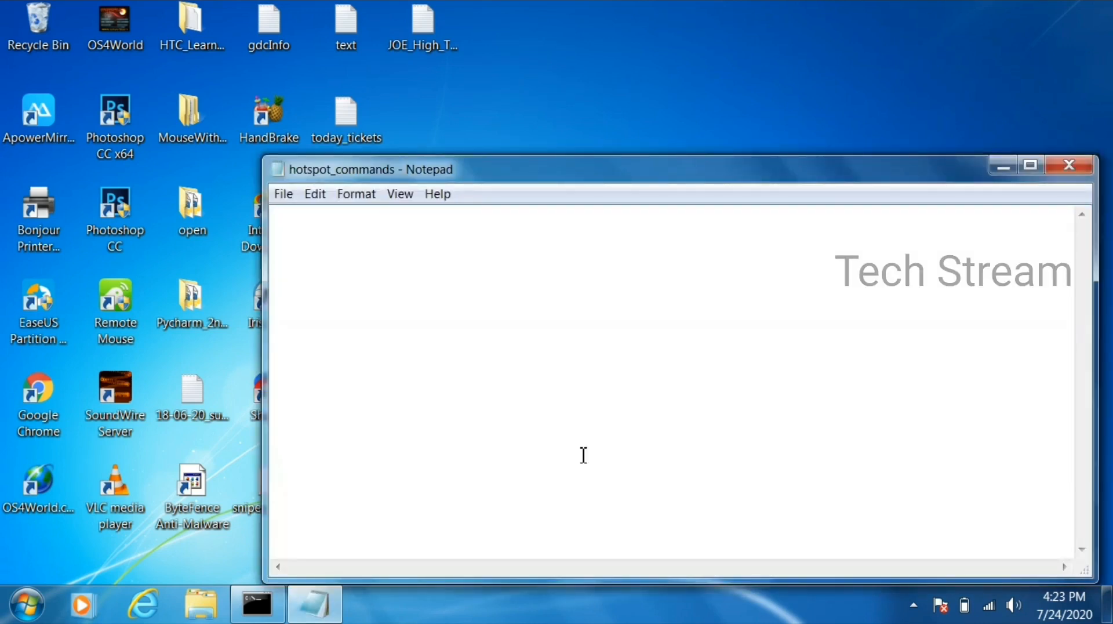
# - Write 'netsh wlan start hostednetwork' and 'netsh wlan stop hostednetwork' on separate lines
pyautogui.write('netsh wl')
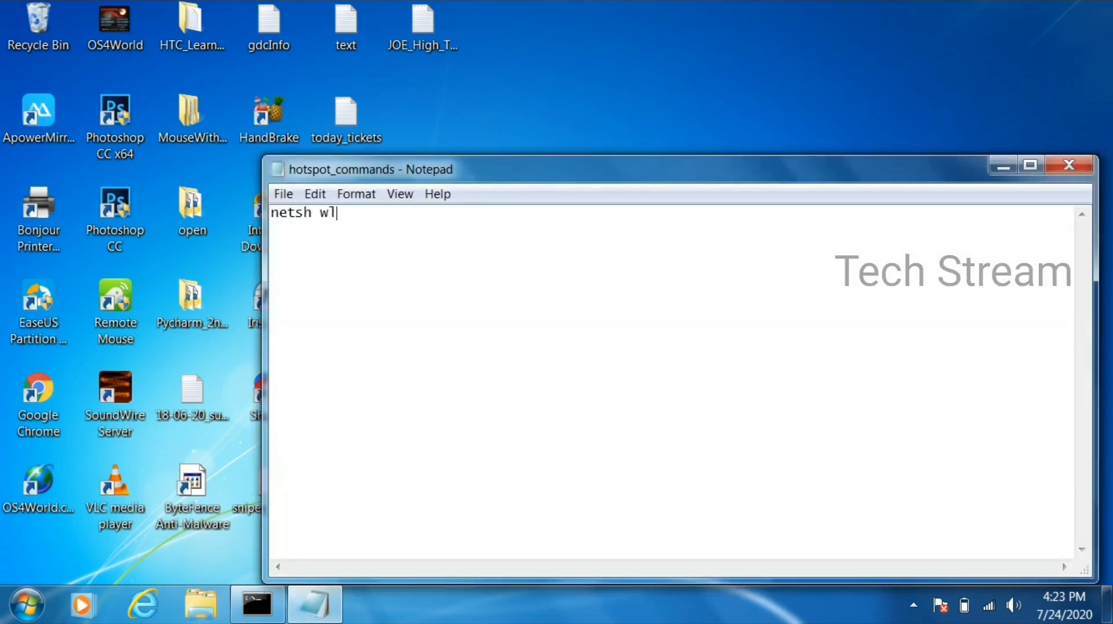
pyautogui.write('an start')
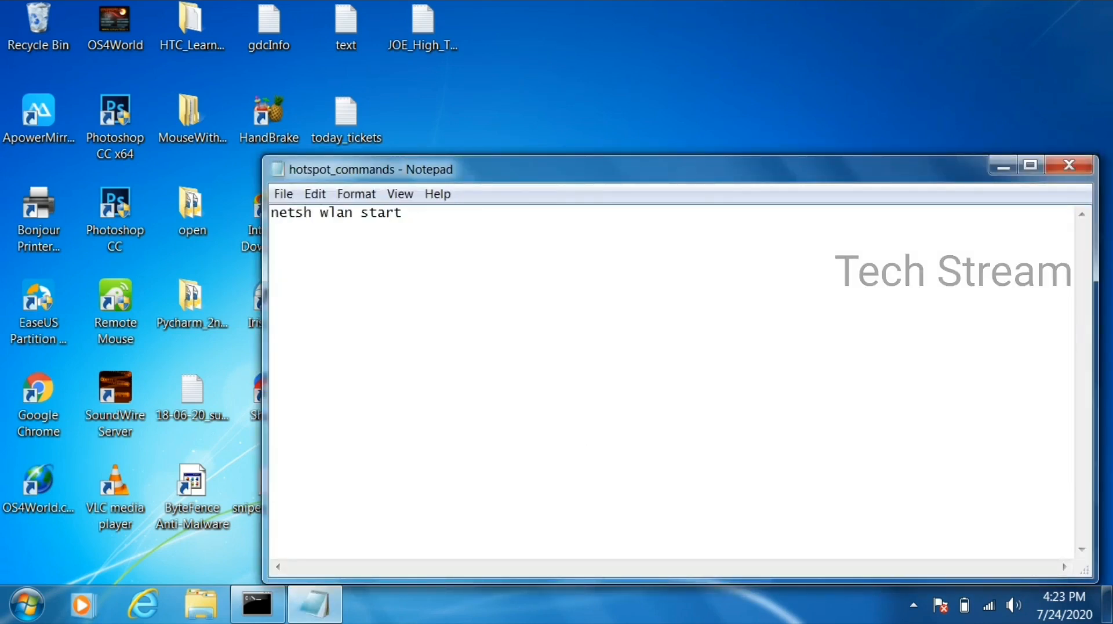
pyautogui.write('hostednetwork')
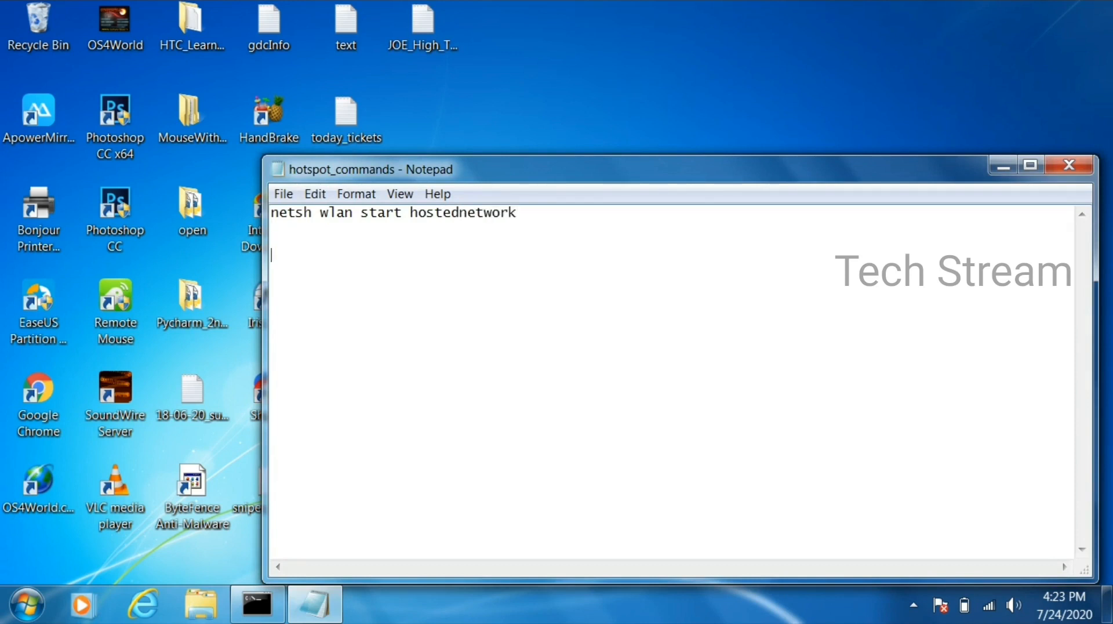
pyautogui.write('netsh')
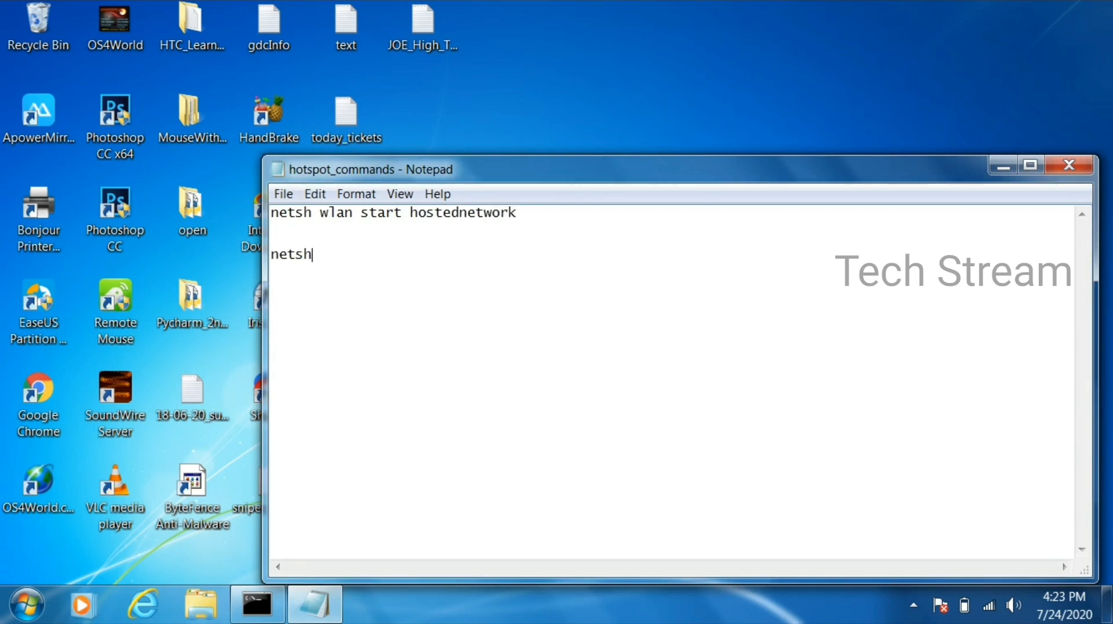
pyautogui.write('wlan stop hos')
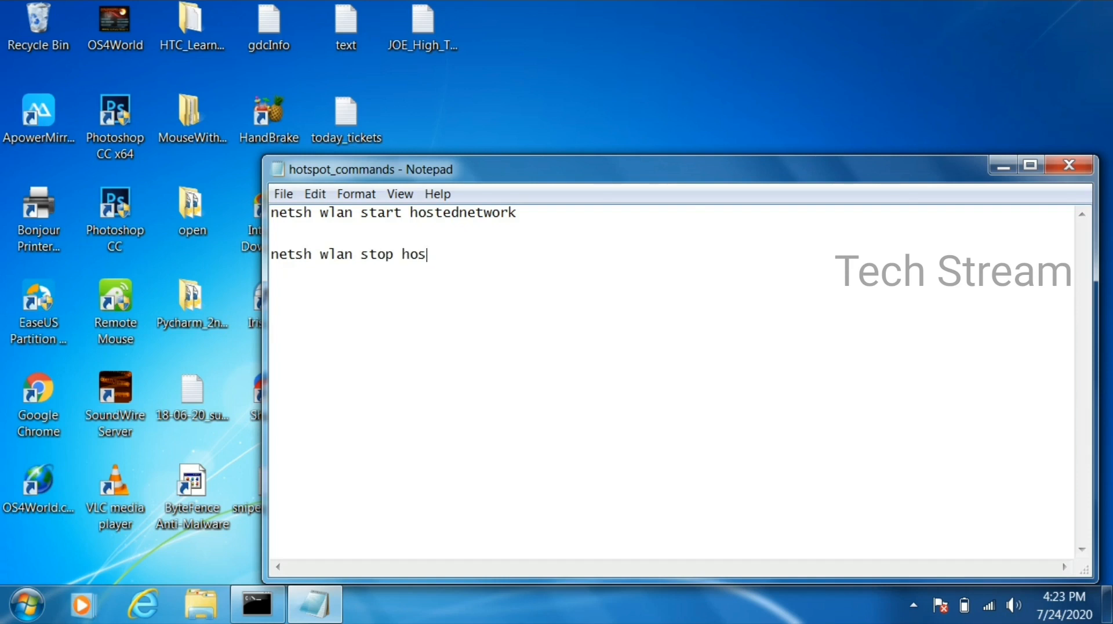
pyautogui.write('tednetwork')
pyautogui.write('cmd')
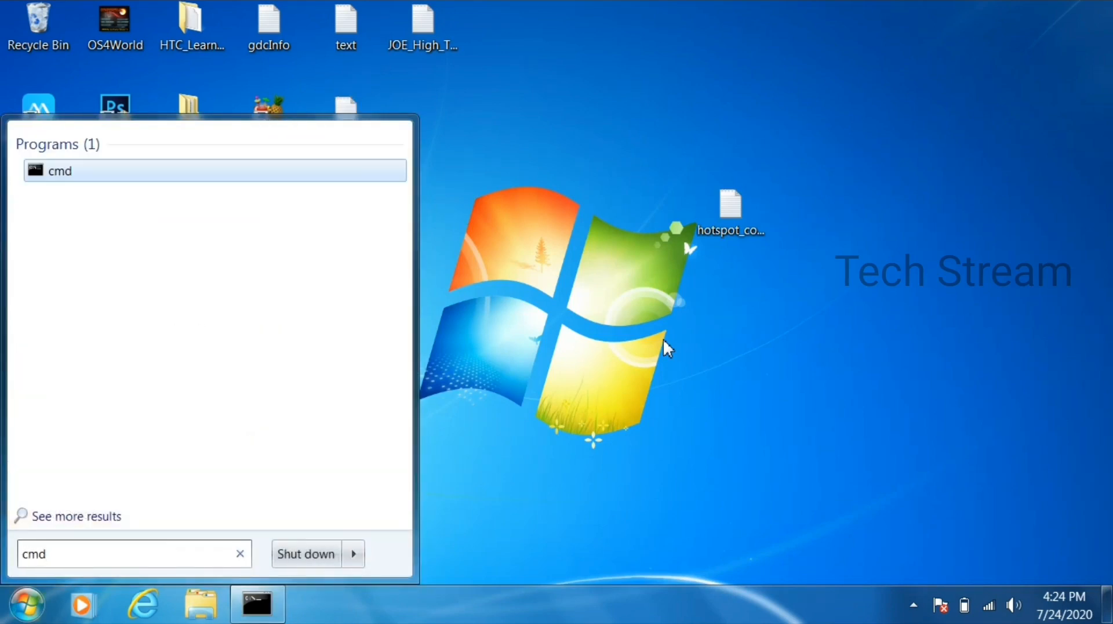
# - Run cmd as administrator and reopen hotspot_commands from the desktop
pyautogui.rightClick(60, 170)
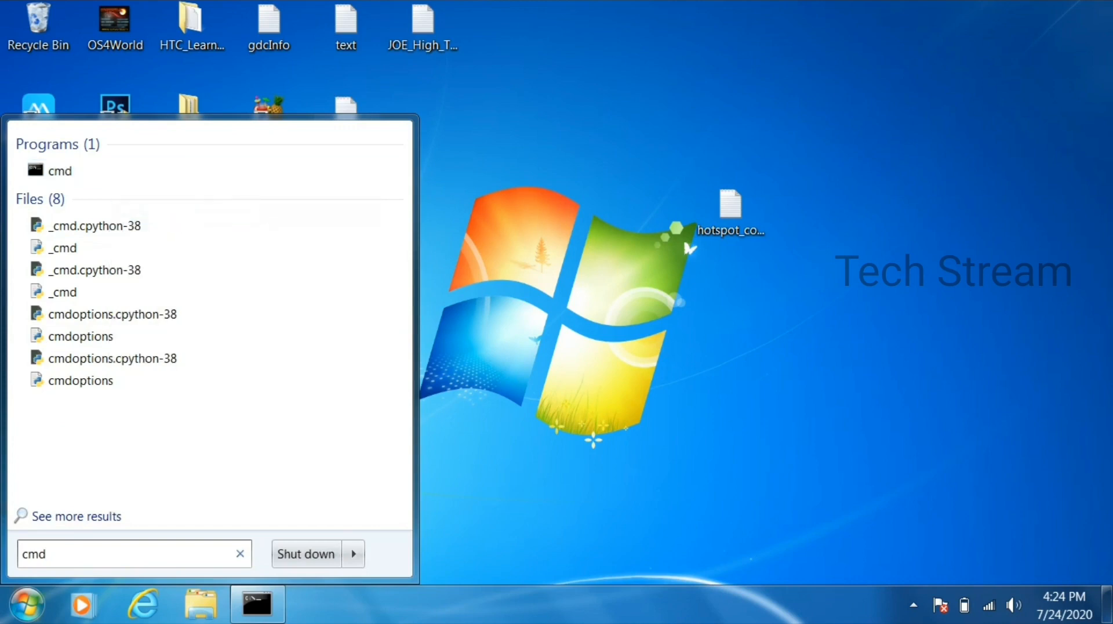
pyautogui.click(60, 171)
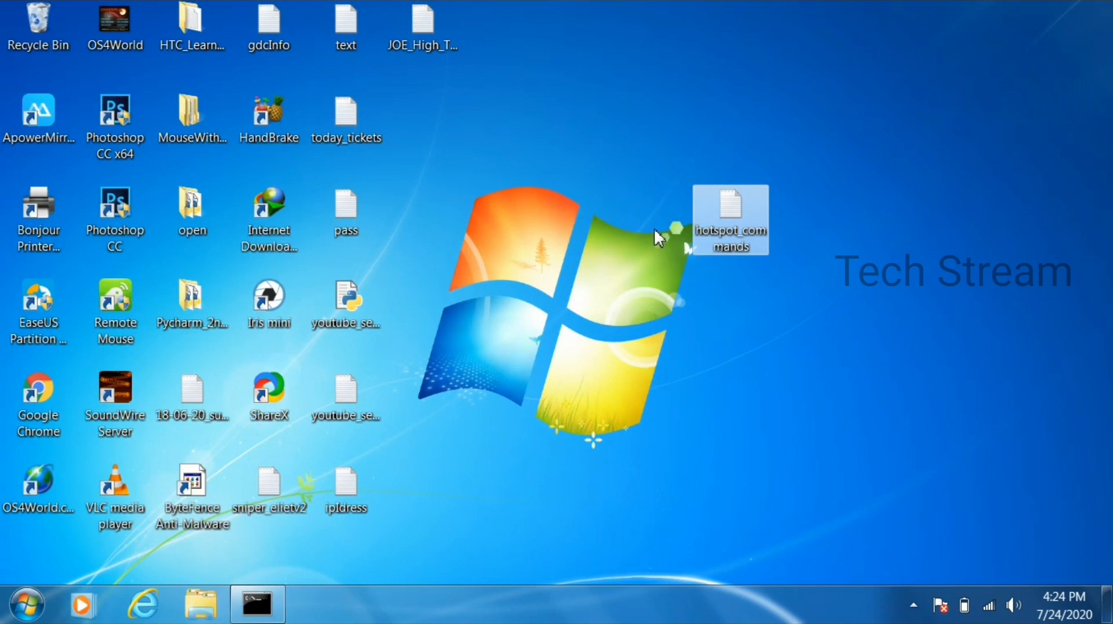
pyautogui.doubleClick(730, 220)
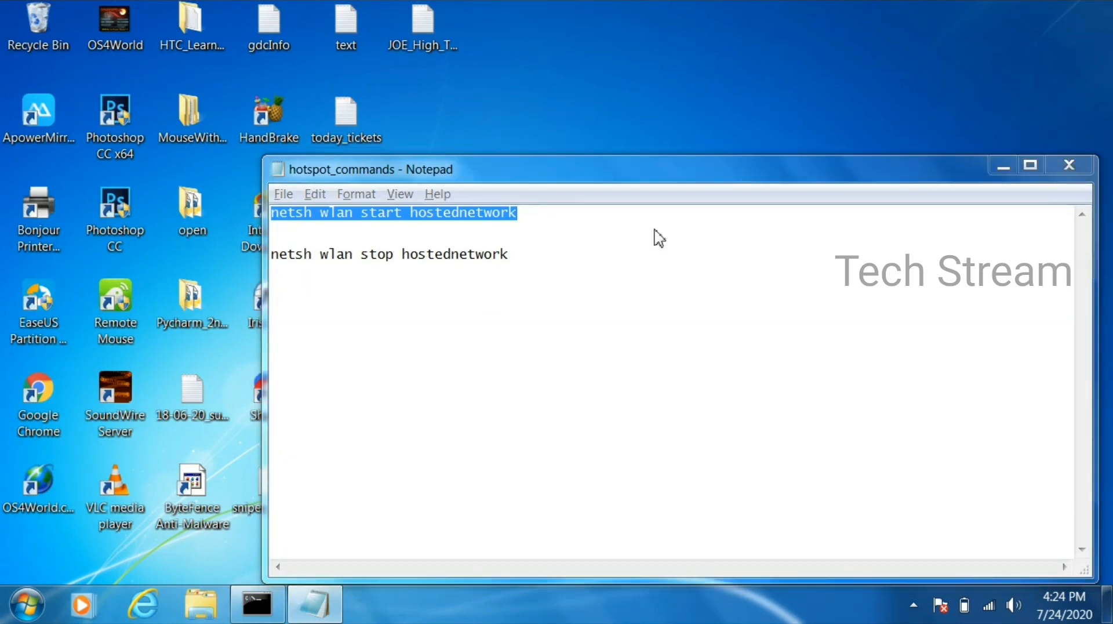
# - Paste and run 'netsh wlan start hostednetwork' in Command Prompt, then return to hotspot_commands
pyautogui.click(257, 604)
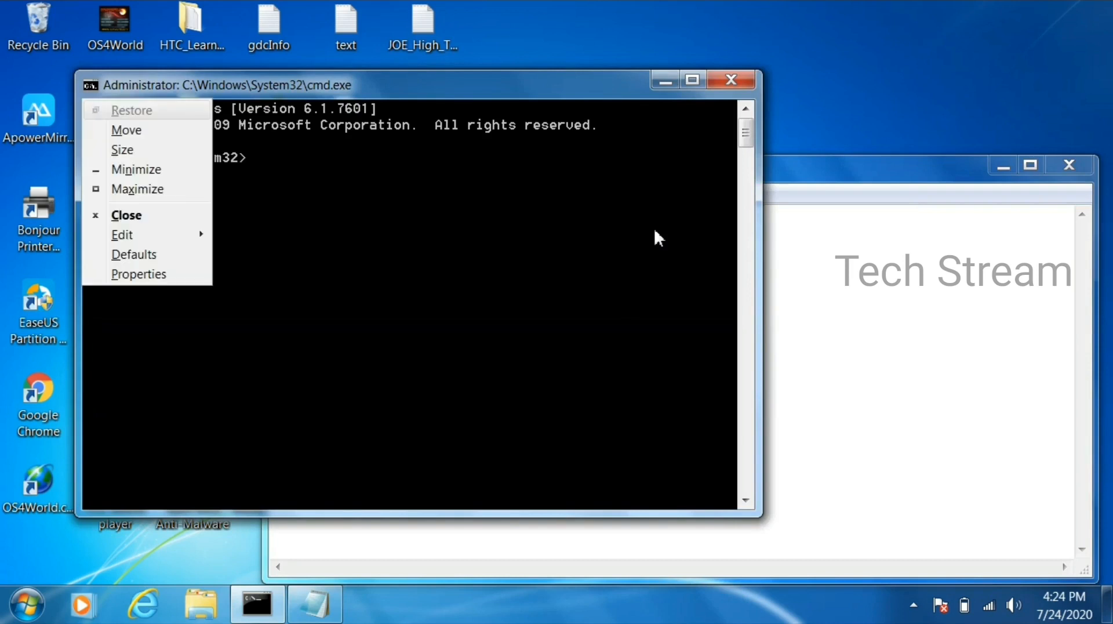
pyautogui.click(121, 234)
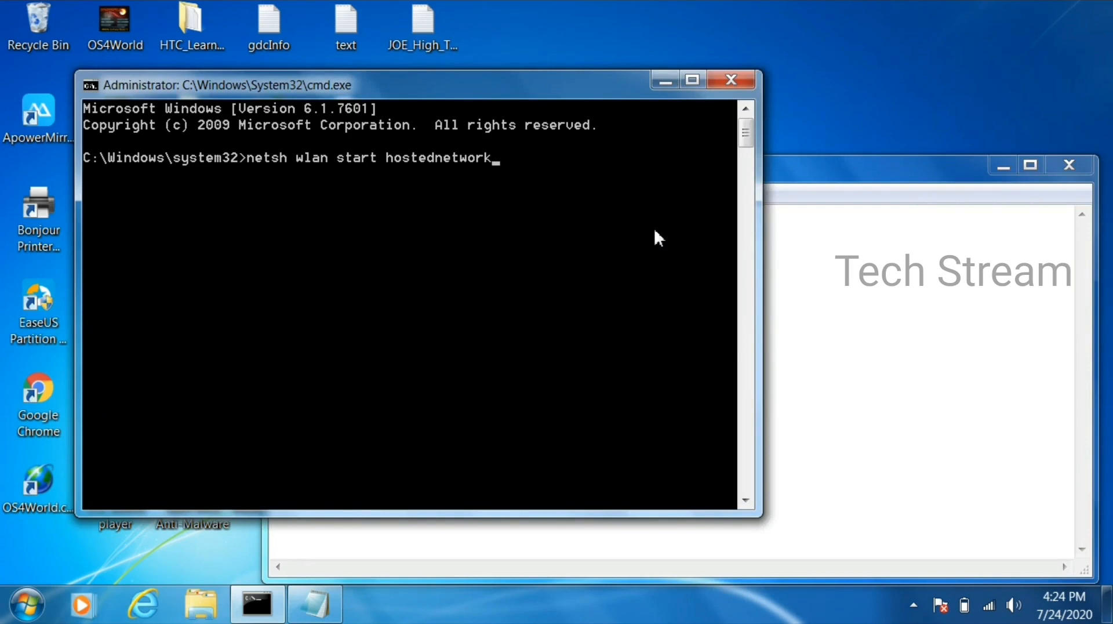
pyautogui.press('Enter')
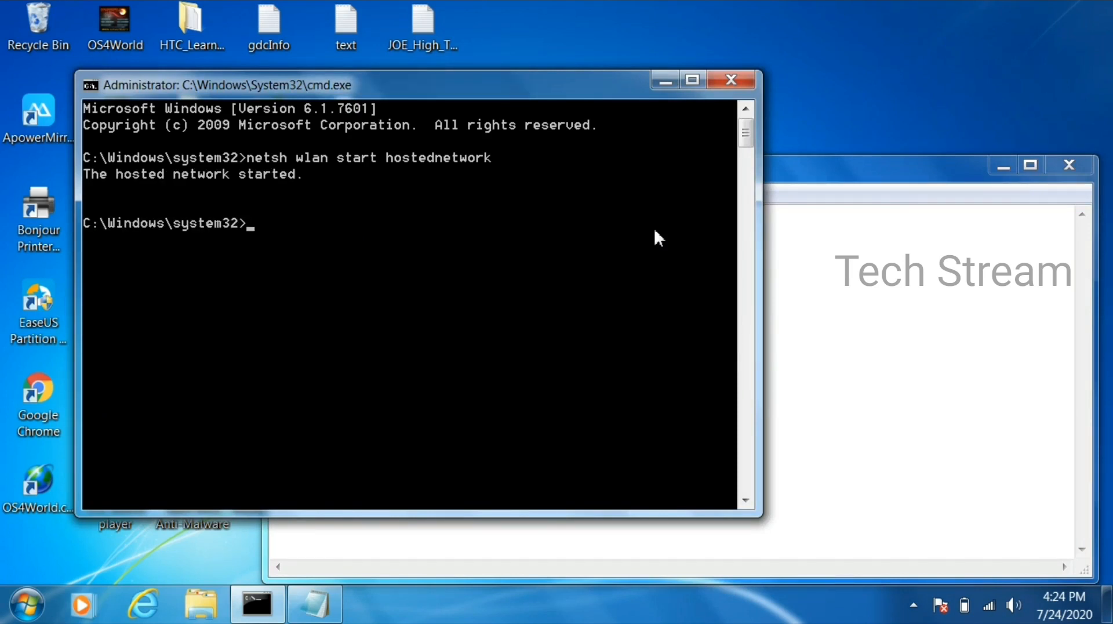
pyautogui.click(313, 604)
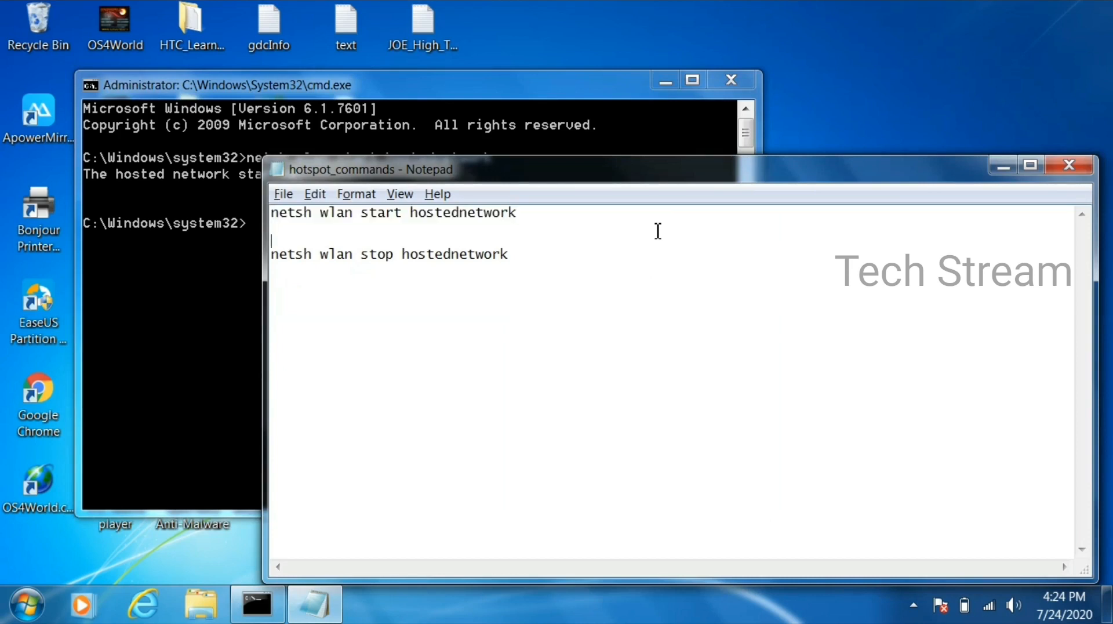